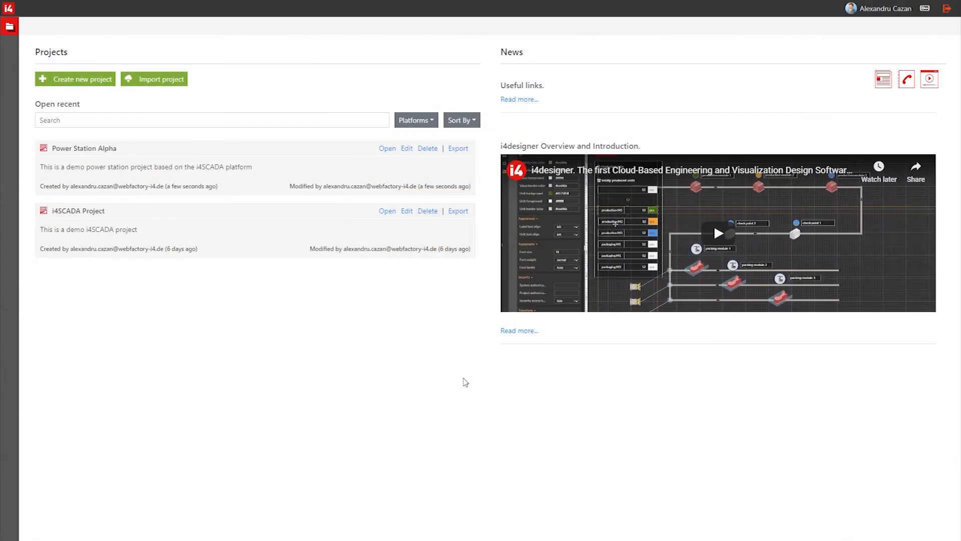
pyautogui.moveTo(354, 349)
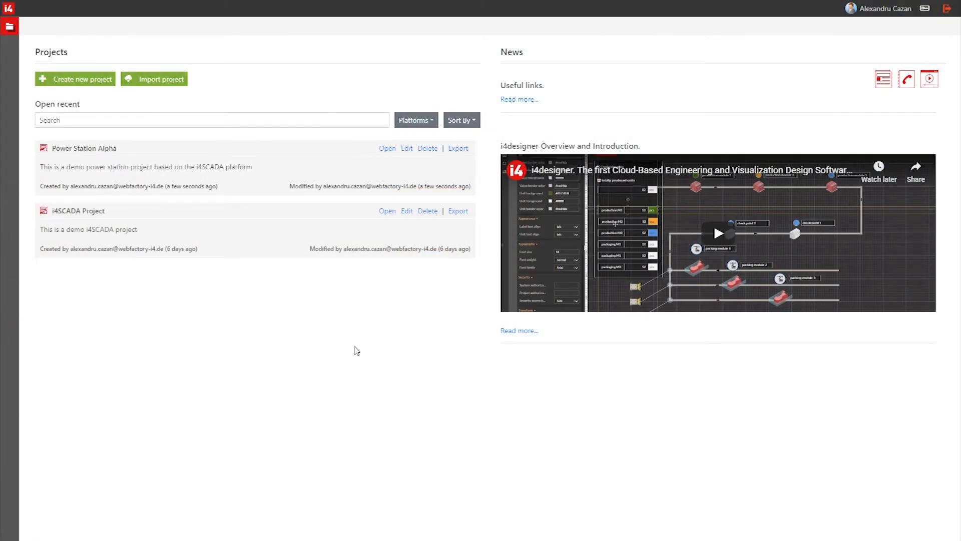
pyautogui.moveTo(347, 344)
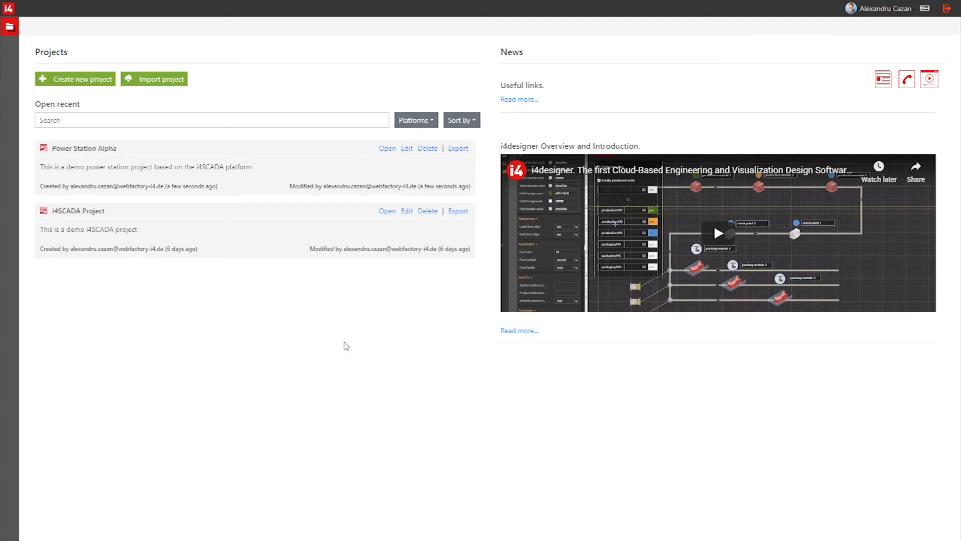
pyautogui.moveTo(346, 343)
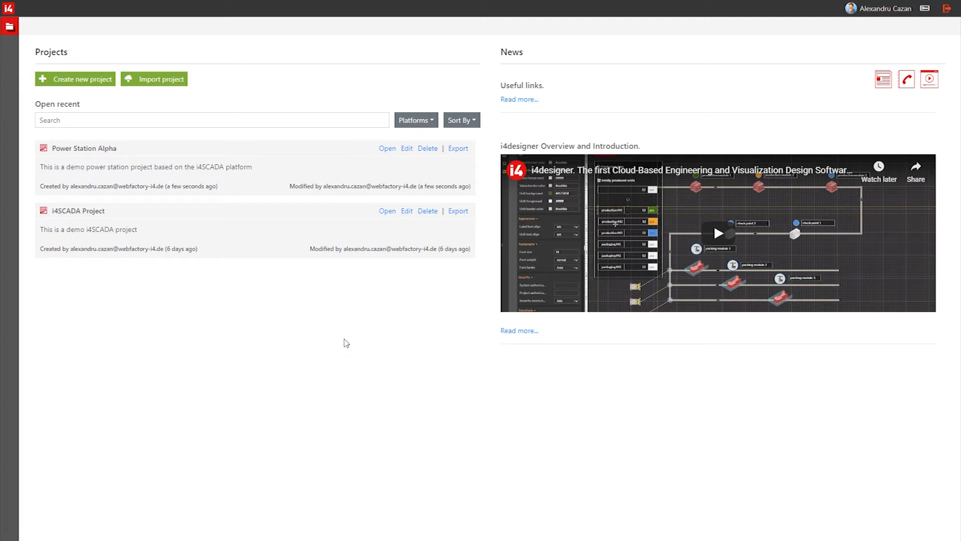
pyautogui.moveTo(332, 288)
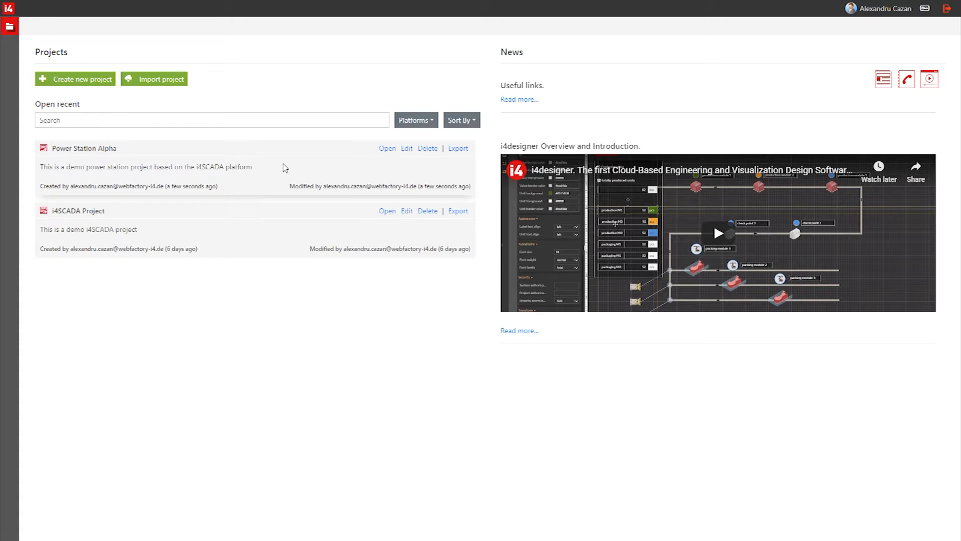
pyautogui.moveTo(336, 175)
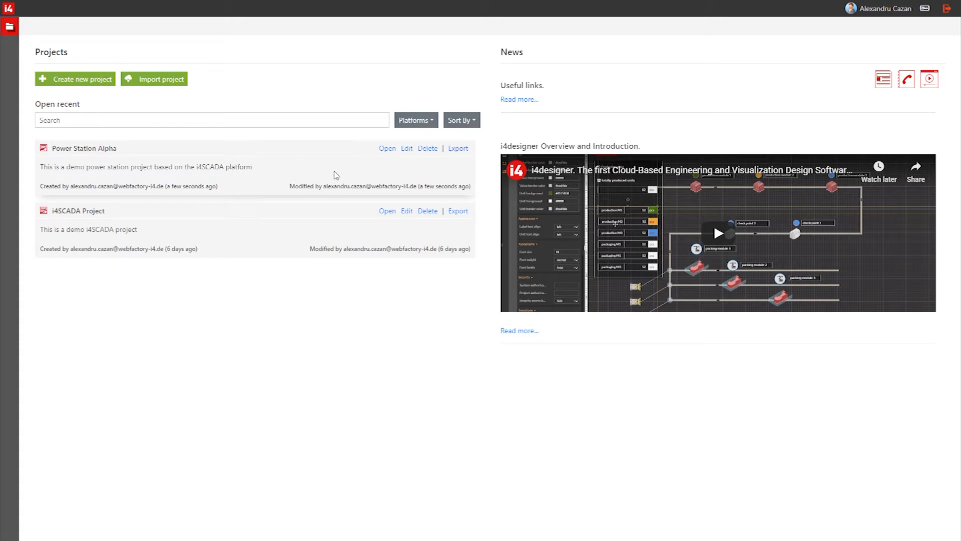
# Load the Power Station Alpha project into the designer editor
pyautogui.click(387, 148)
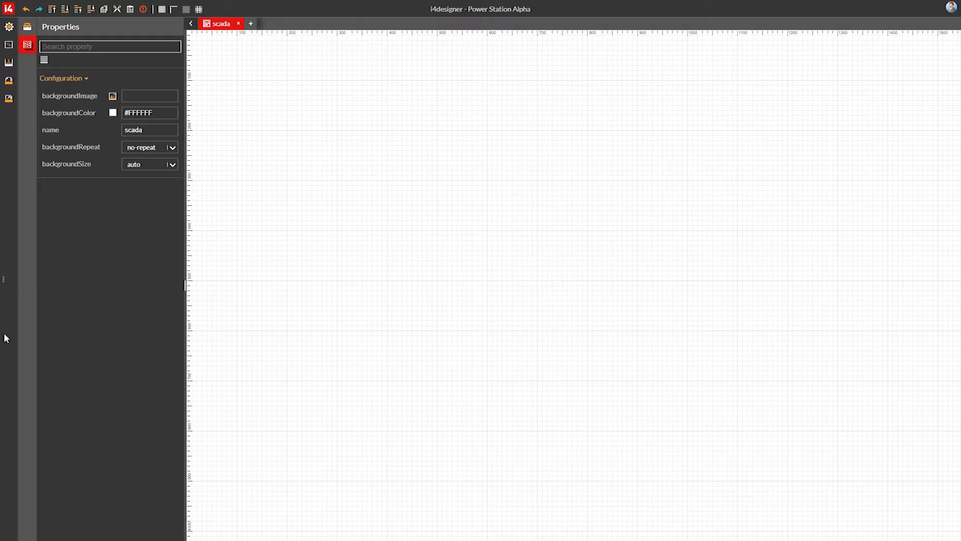
pyautogui.moveTo(328, 213)
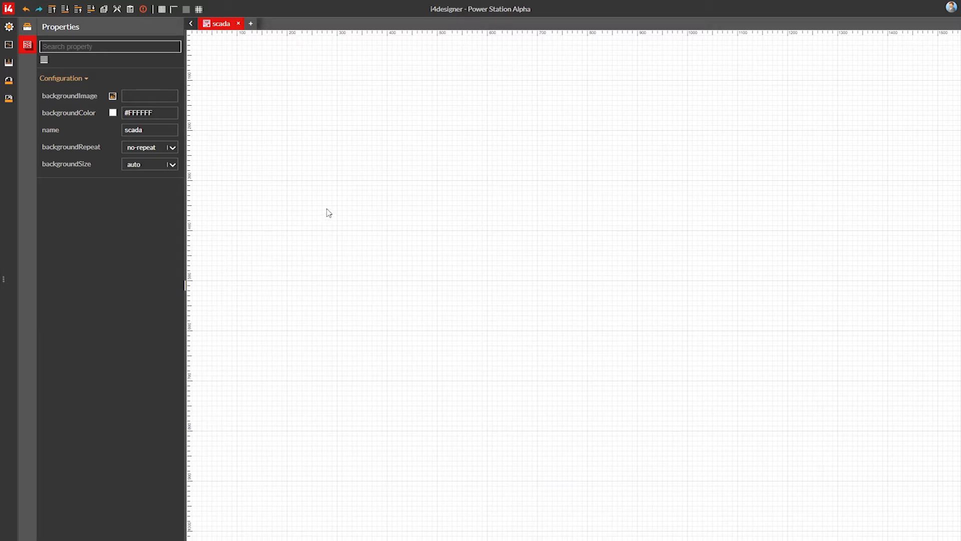
pyautogui.moveTo(331, 205)
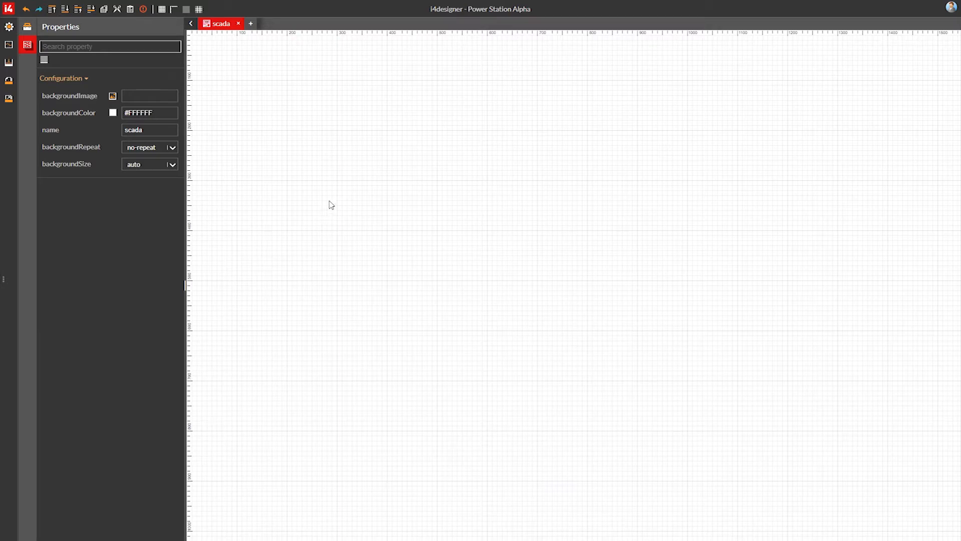
pyautogui.moveTo(349, 191)
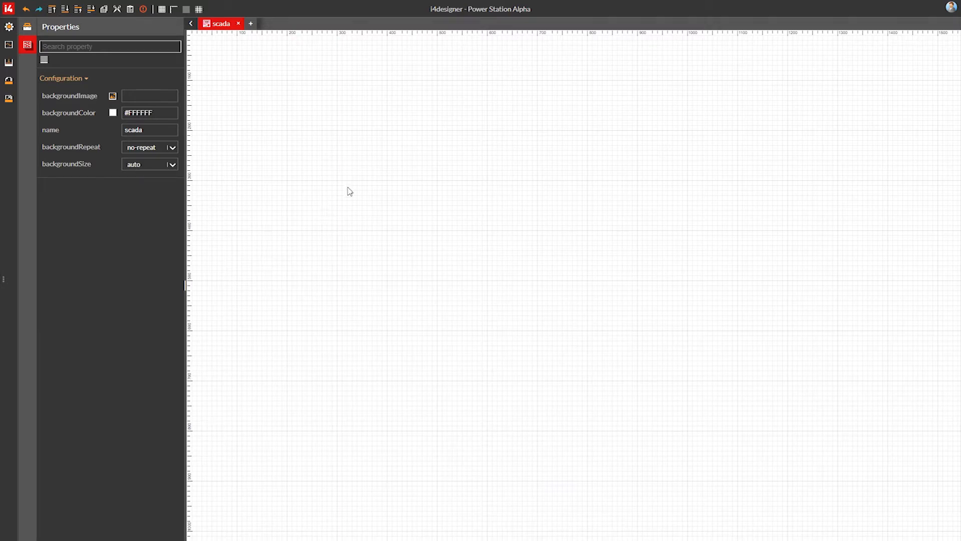
pyautogui.moveTo(218, 41)
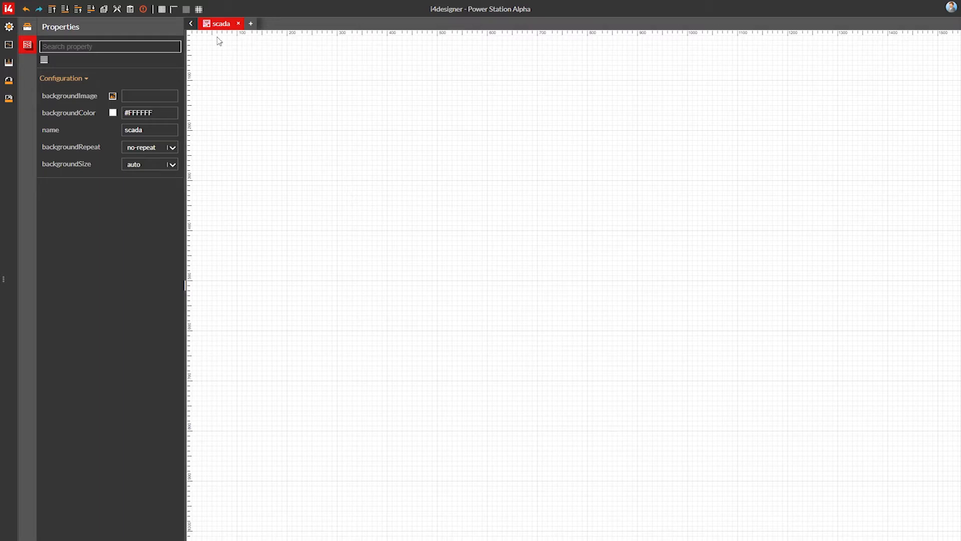
pyautogui.moveTo(219, 24)
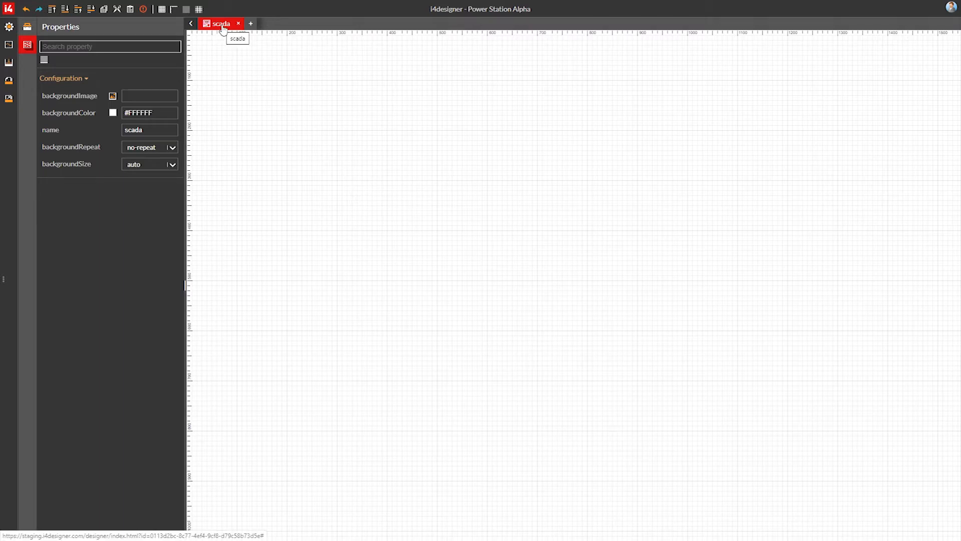
pyautogui.moveTo(258, 90)
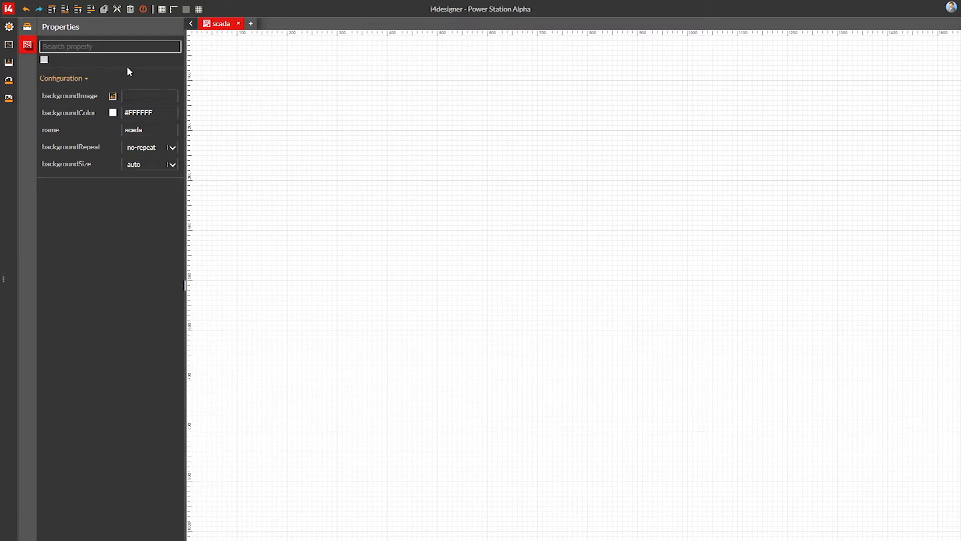
# Browse the sidebar panels: Toolbox, Properties, Builds, Pages, Navigations and Settings
pyautogui.click(26, 26)
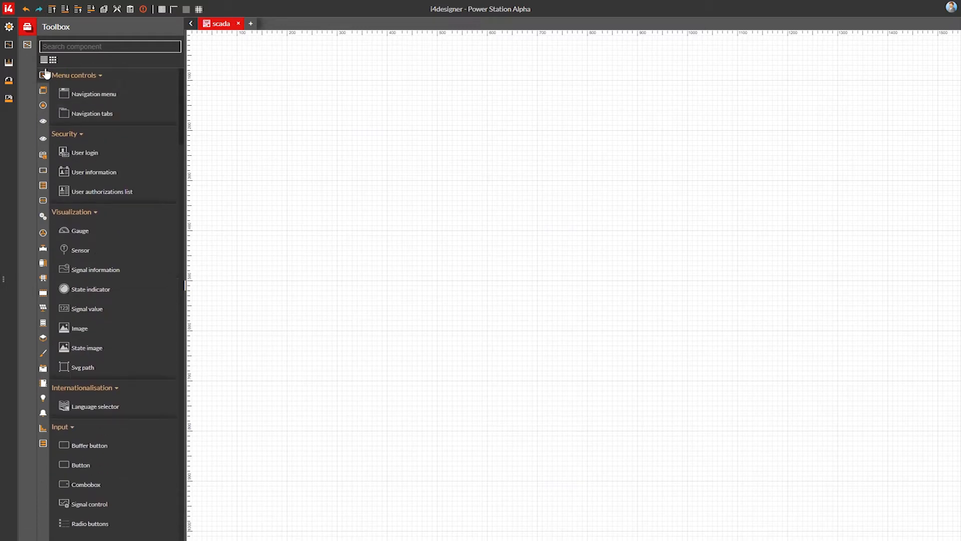
pyautogui.click(24, 45)
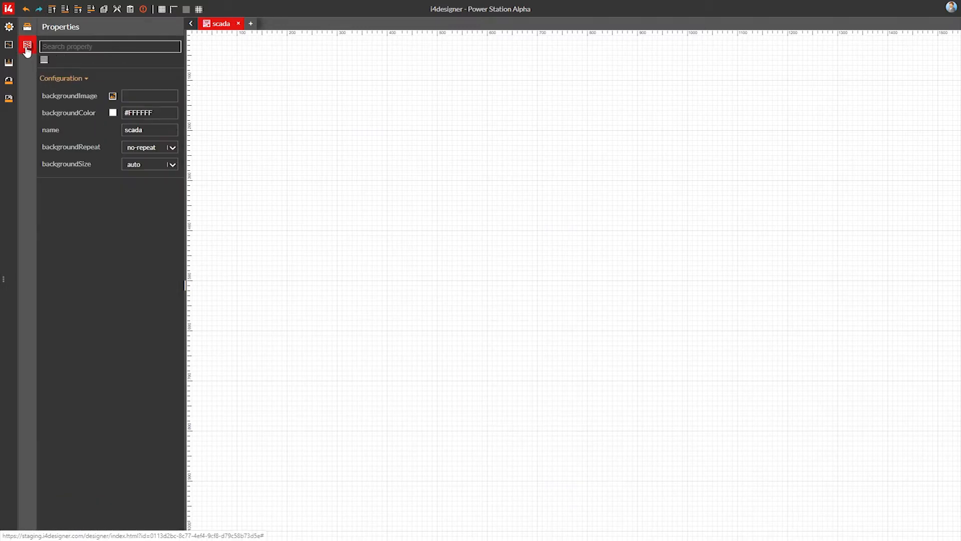
pyautogui.moveTo(6, 23)
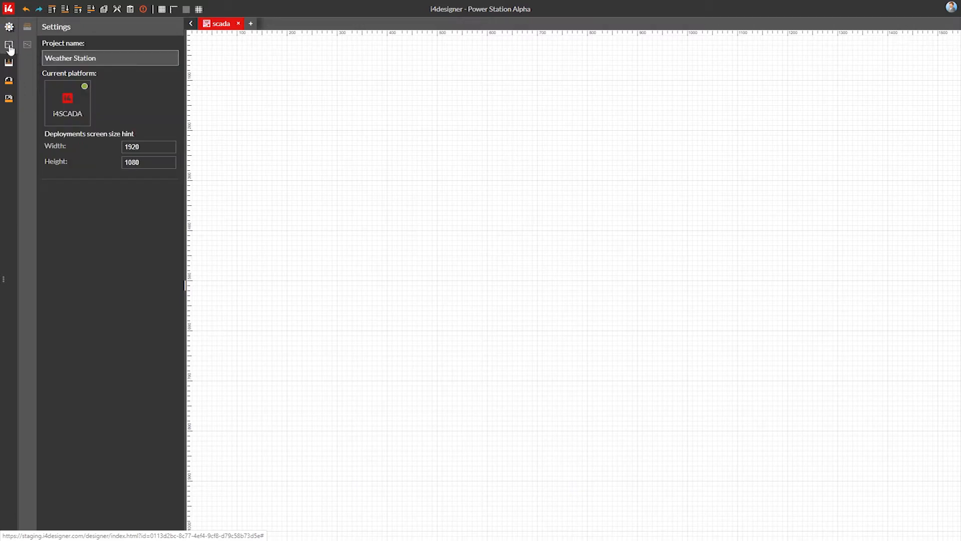
pyautogui.click(8, 61)
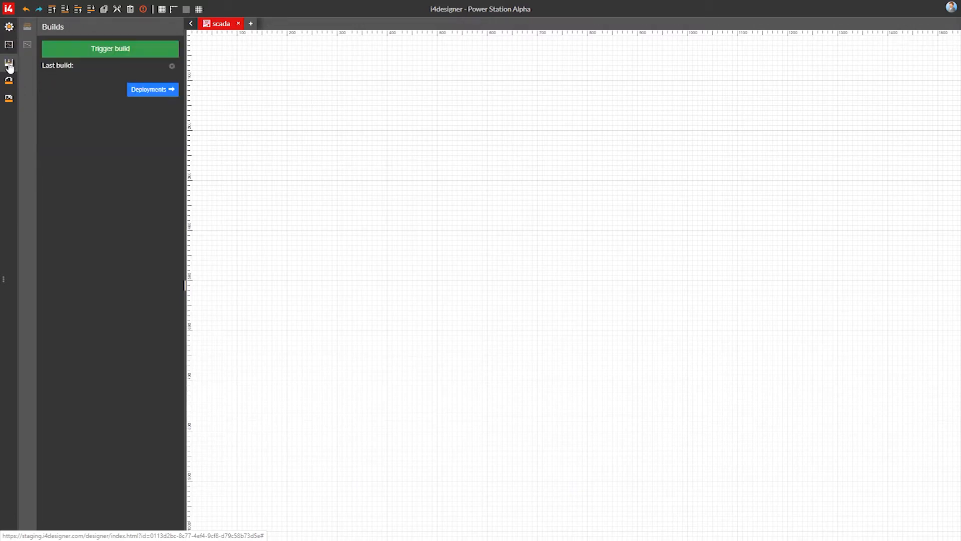
pyautogui.click(9, 99)
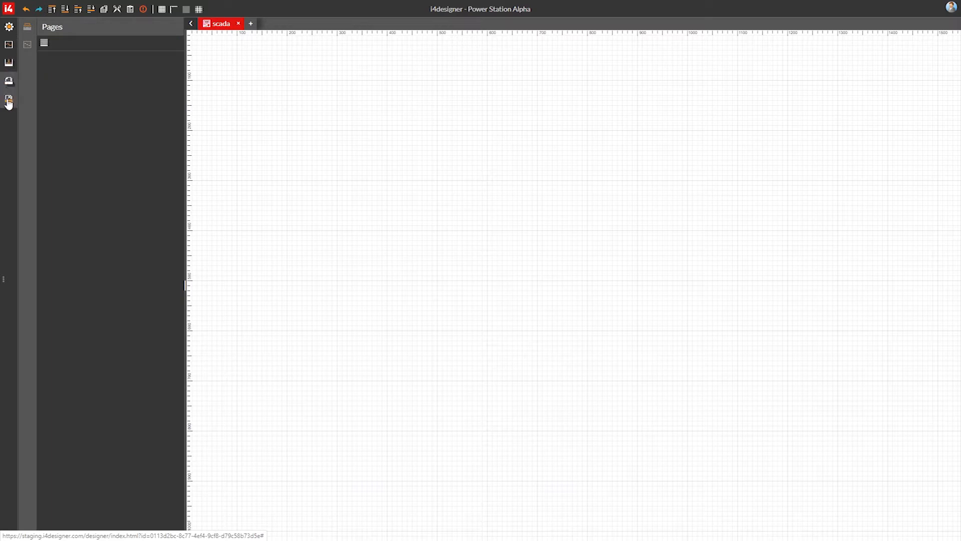
pyautogui.click(9, 44)
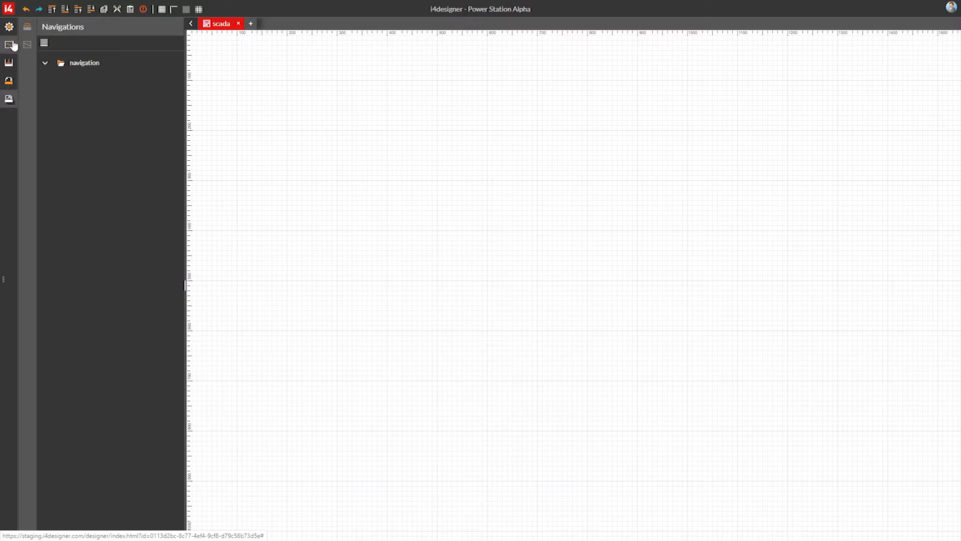
pyautogui.click(7, 25)
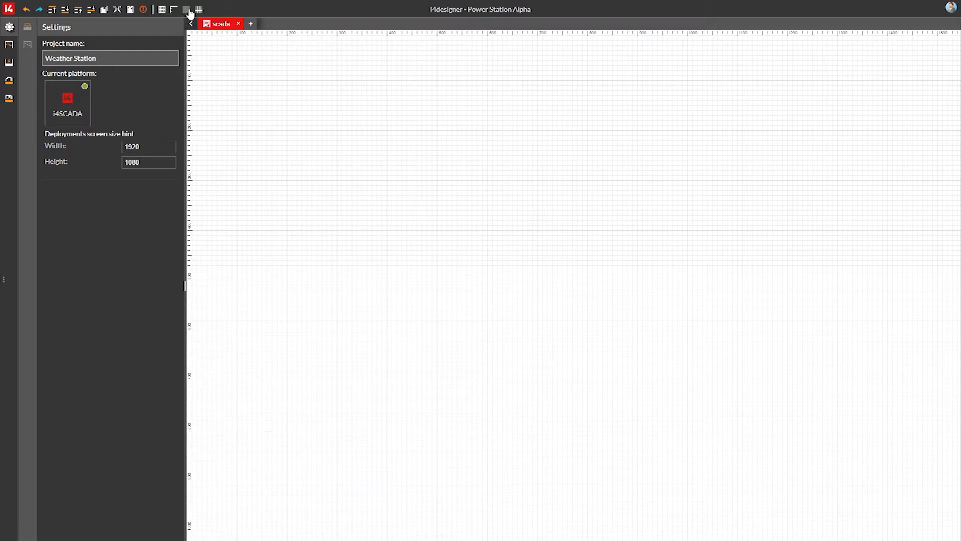
pyautogui.moveTo(186, 9)
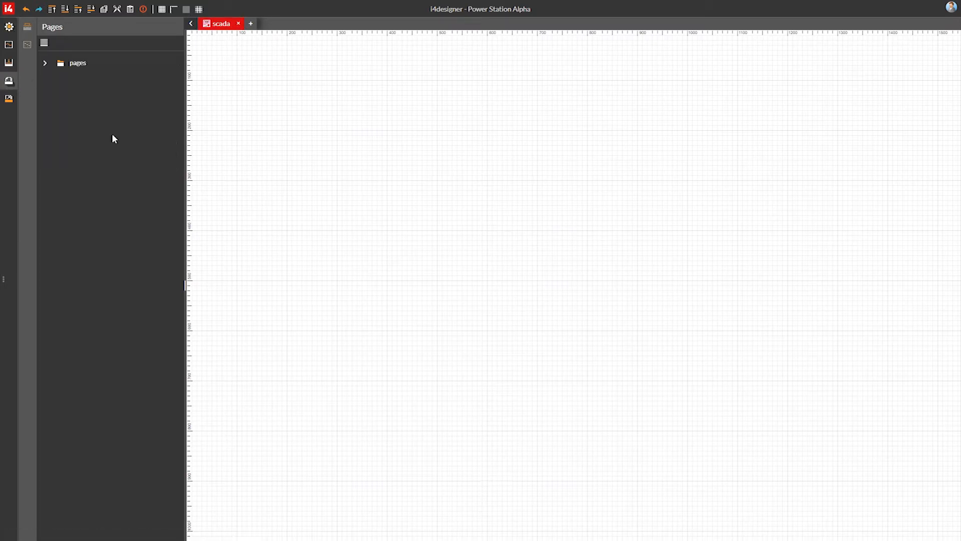
# Expand the pages and navigation folders and load main-nav for editing
pyautogui.click(45, 62)
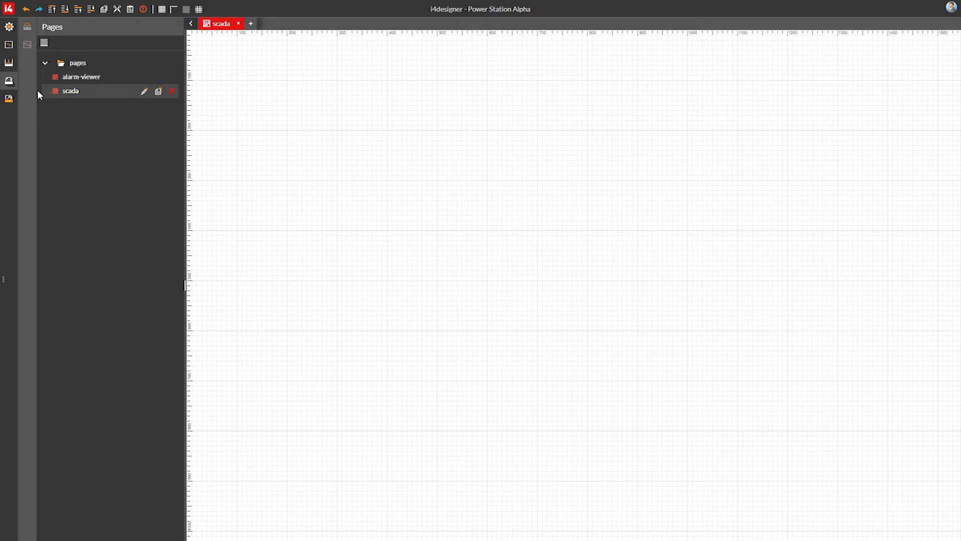
pyautogui.click(9, 98)
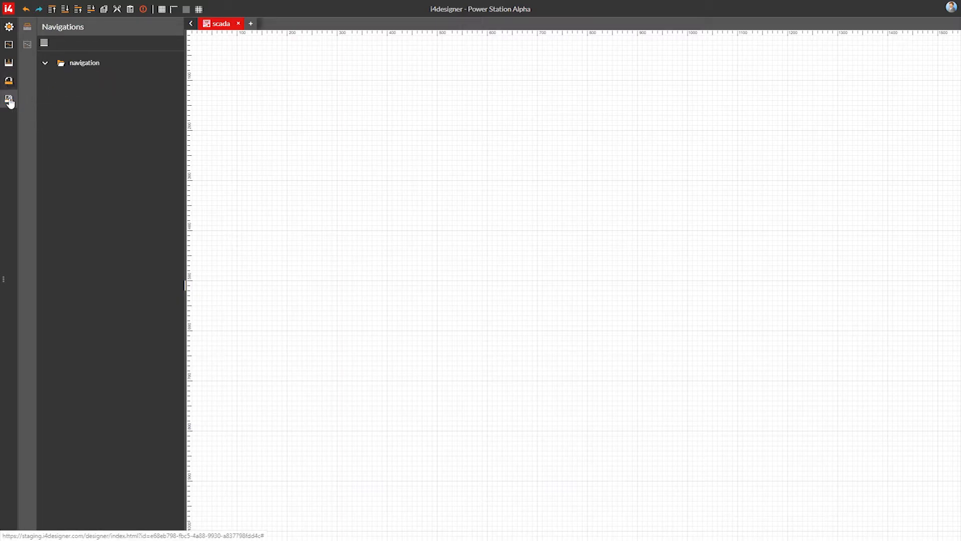
pyautogui.click(44, 62)
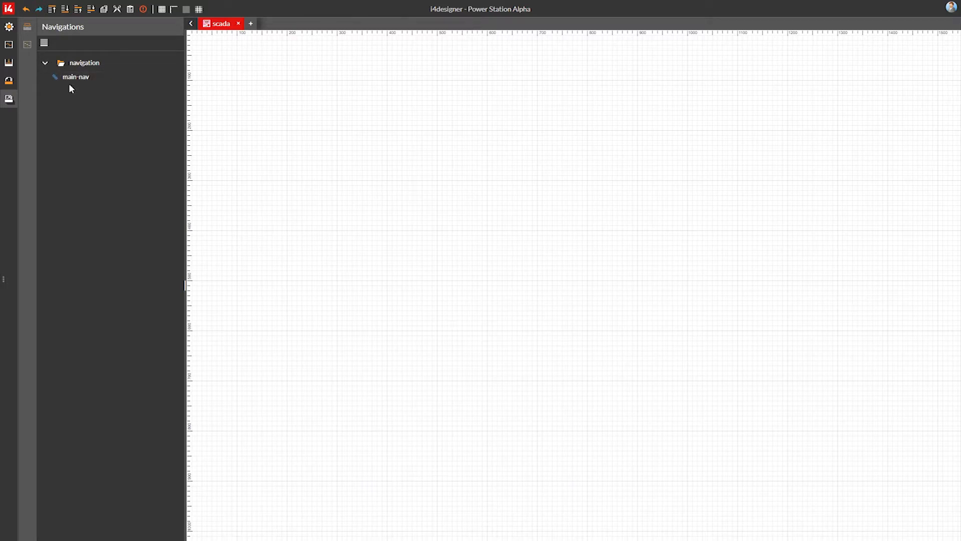
pyautogui.doubleClick(76, 77)
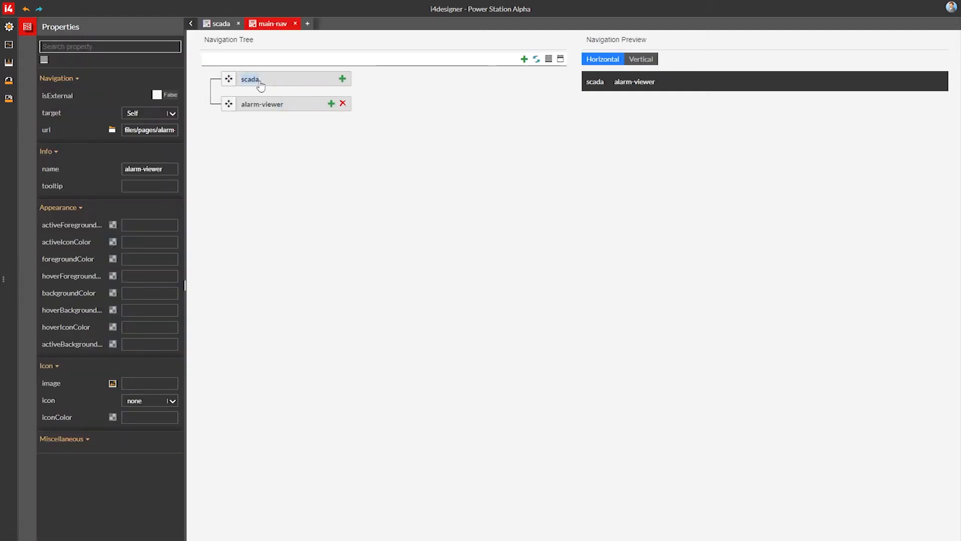
# Name the scada entry Overview Dashboard with #f5a623 active/hover colours and a dashboard icon
pyautogui.click(249, 78)
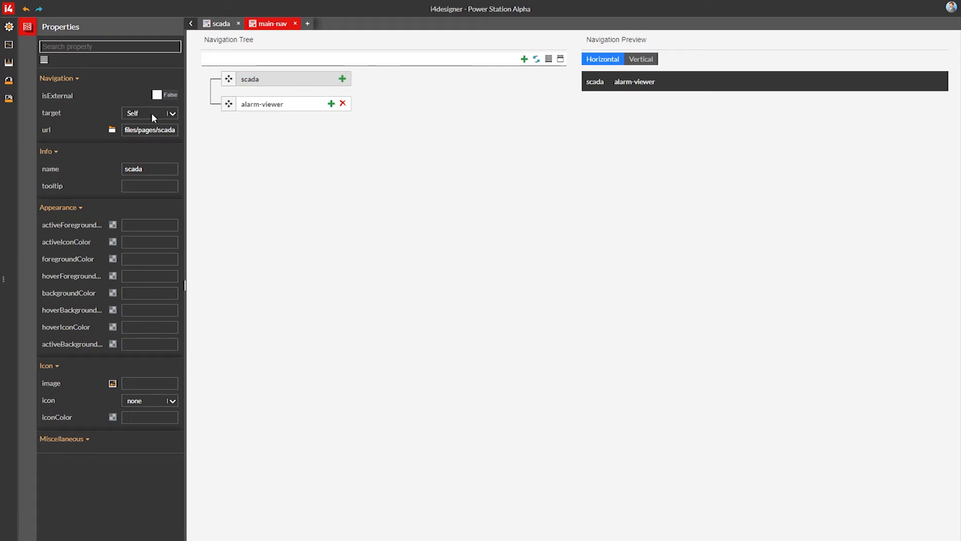
pyautogui.write('Overview Dashbo')
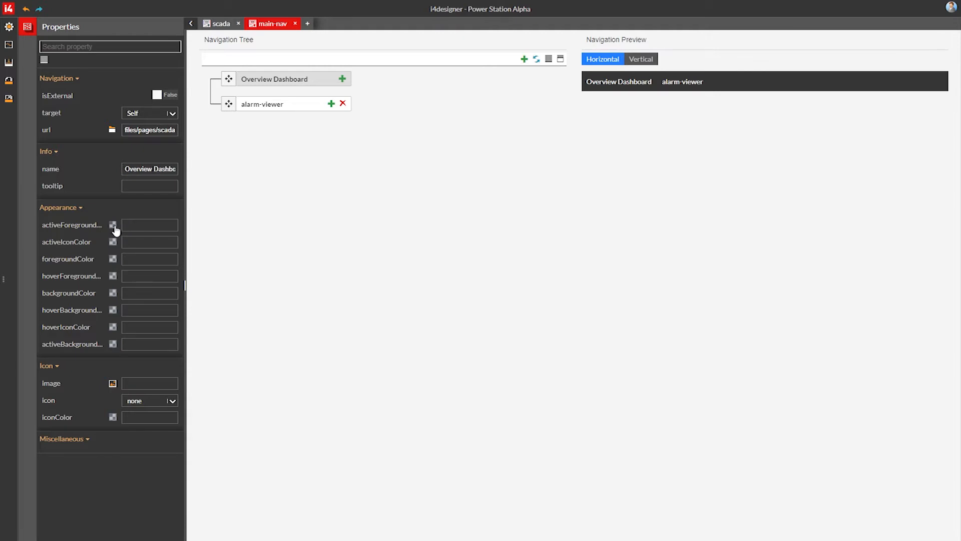
pyautogui.click(113, 225)
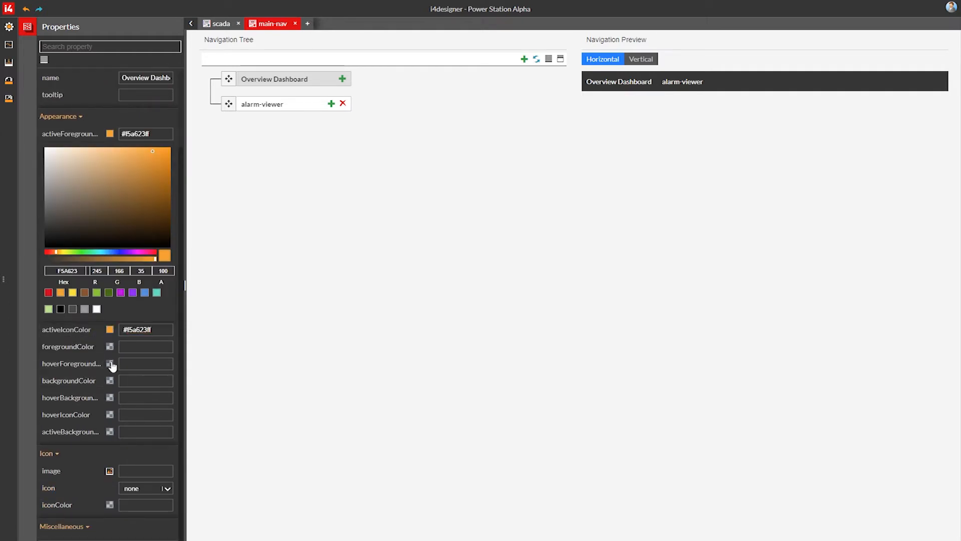
pyautogui.click(109, 364)
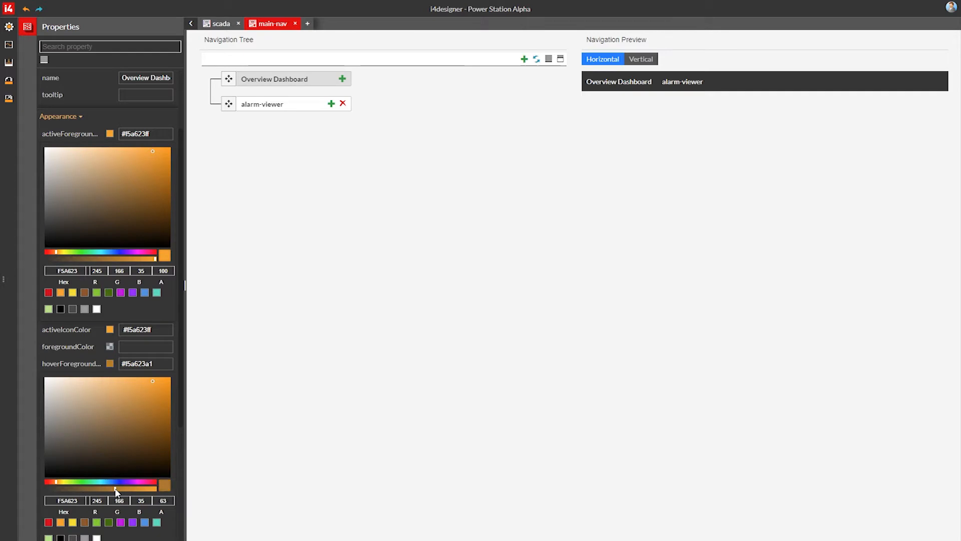
pyautogui.scroll(-3)
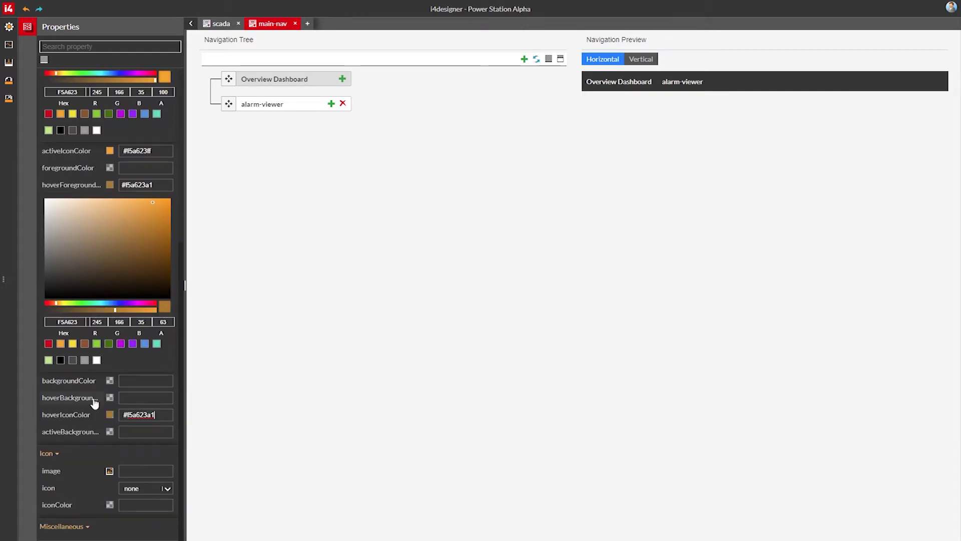
pyautogui.click(109, 471)
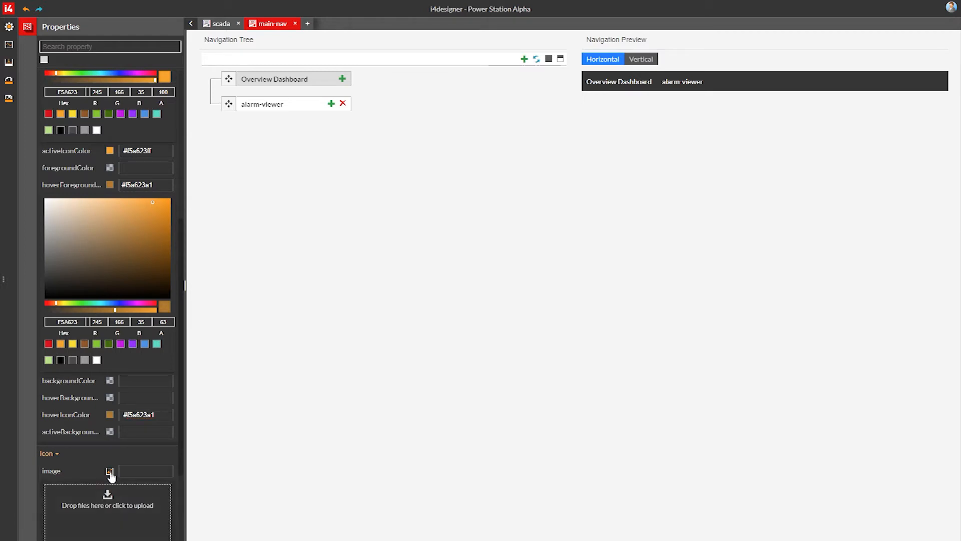
pyautogui.moveTo(105, 470)
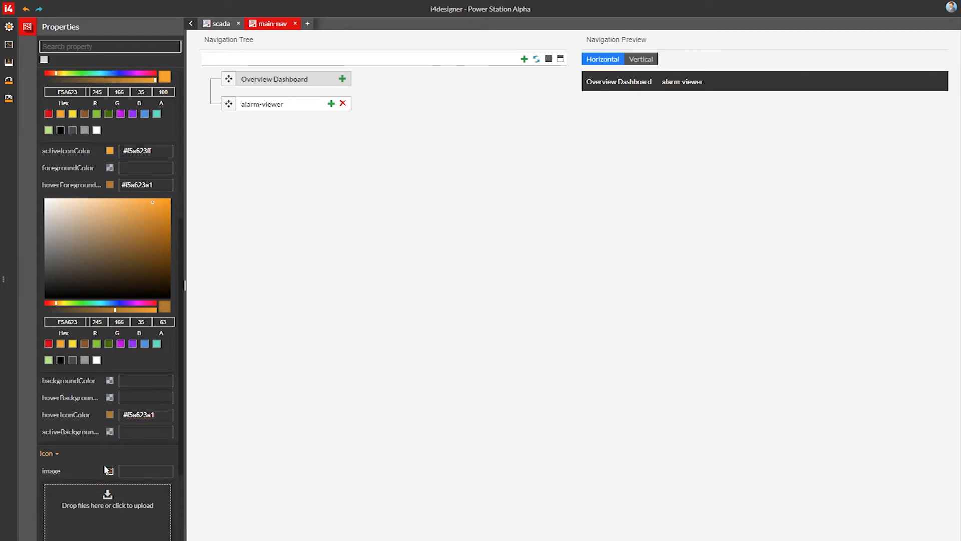
pyautogui.scroll(-3)
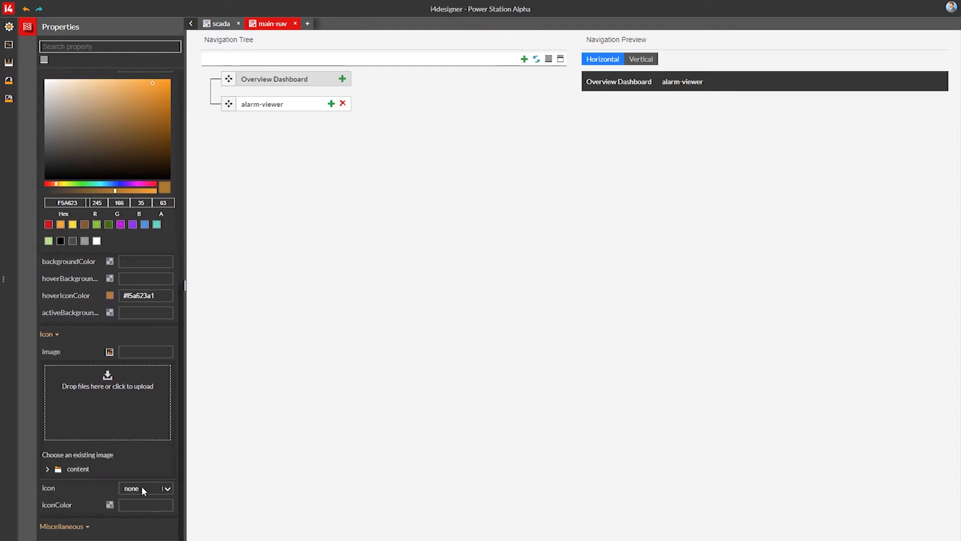
pyautogui.click(145, 488)
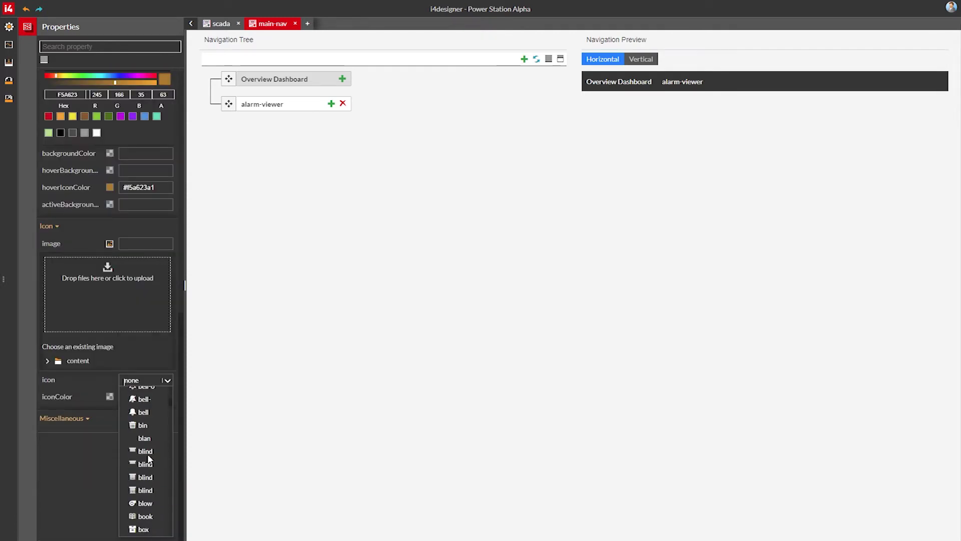
pyautogui.scroll(-3)
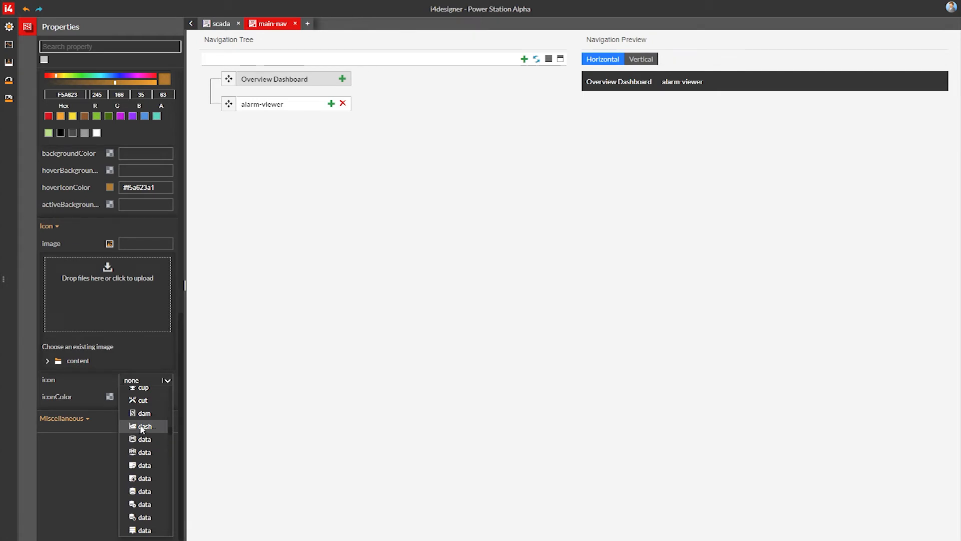
pyautogui.click(144, 426)
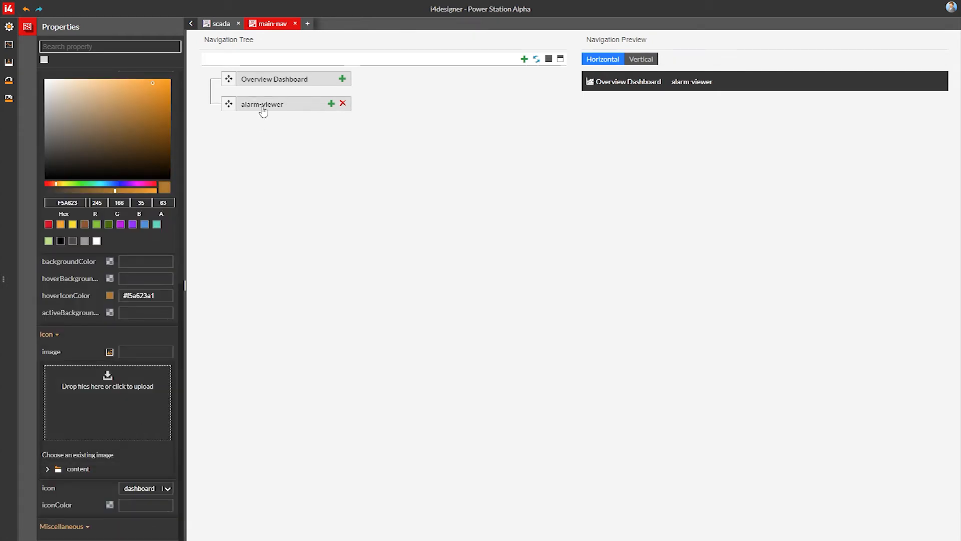
# Give the alarm-viewer entry the alarm icon as Alarm Viewer
pyautogui.click(262, 104)
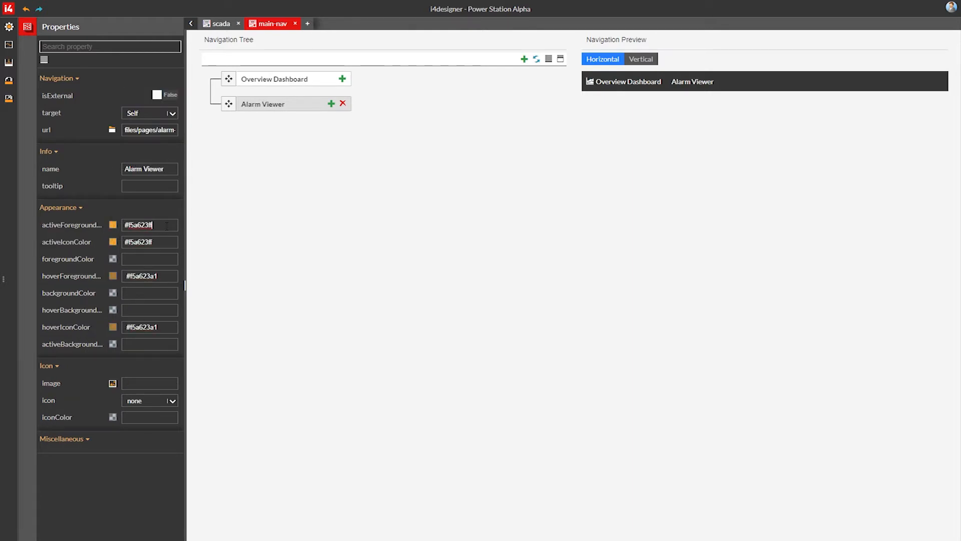
pyautogui.click(149, 401)
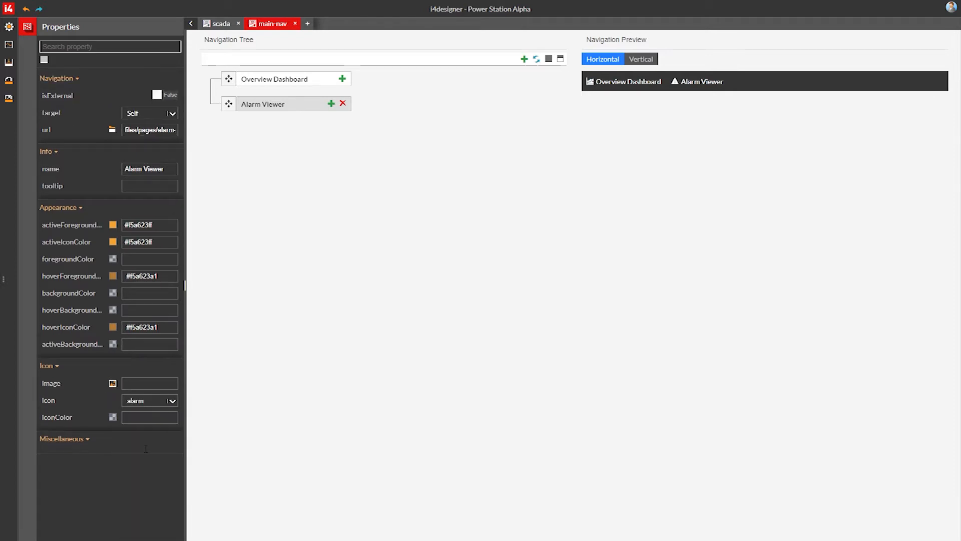
pyautogui.moveTo(703, 96)
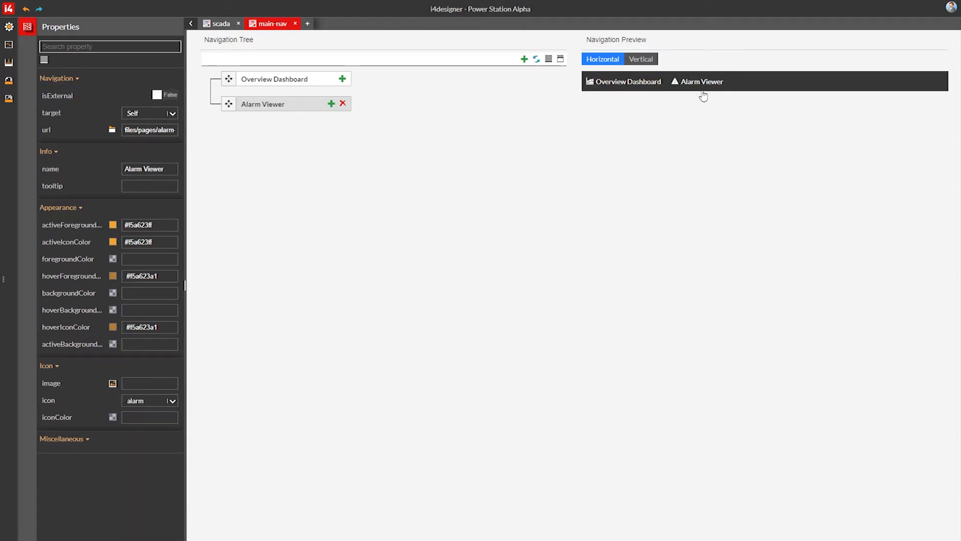
pyautogui.moveTo(617, 120)
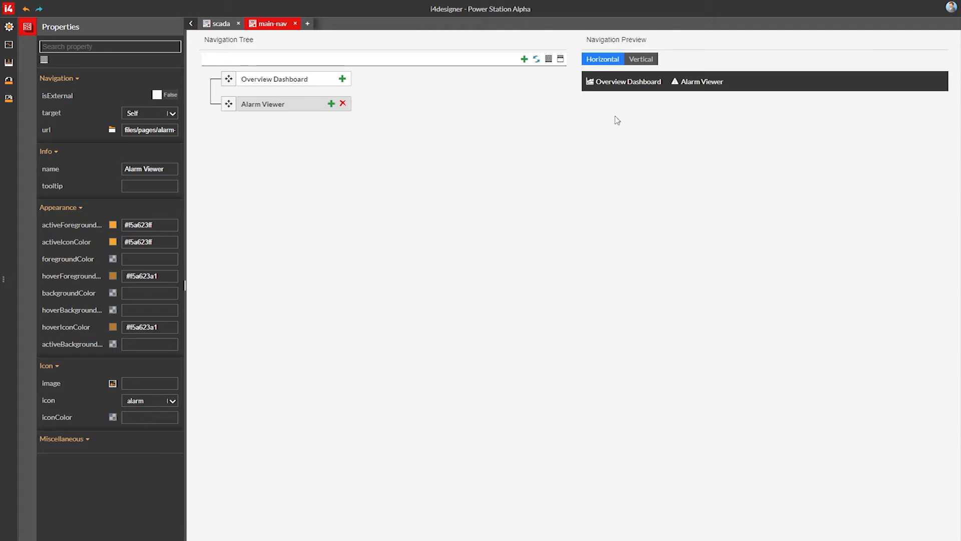
pyautogui.moveTo(280, 23)
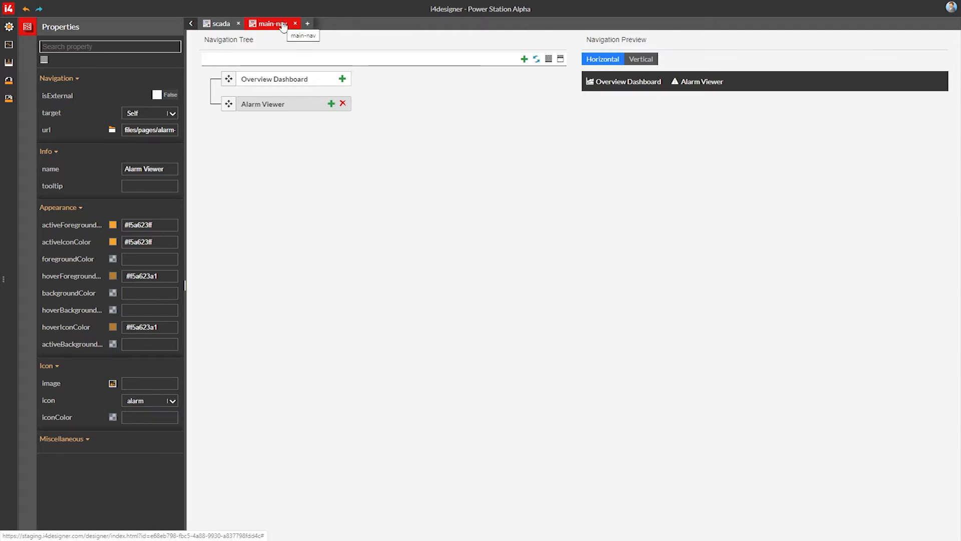
# Add an image to the scada page sized 1000×830 at X 0, Y 0
pyautogui.click(217, 24)
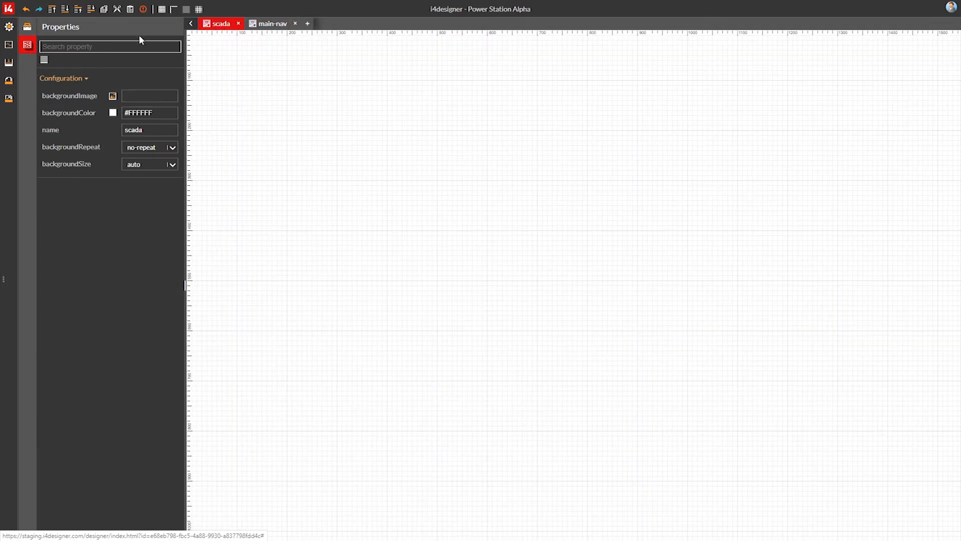
pyautogui.click(27, 27)
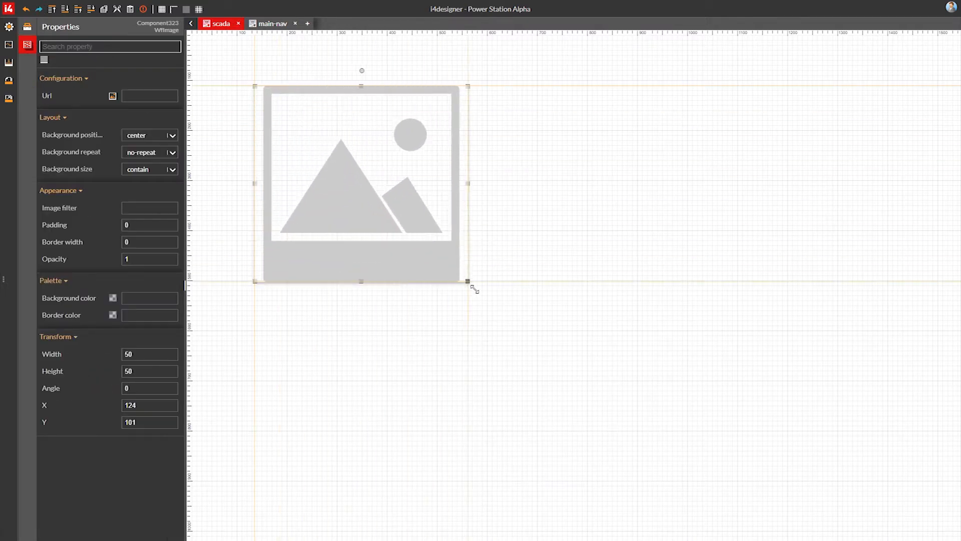
pyautogui.write('100')
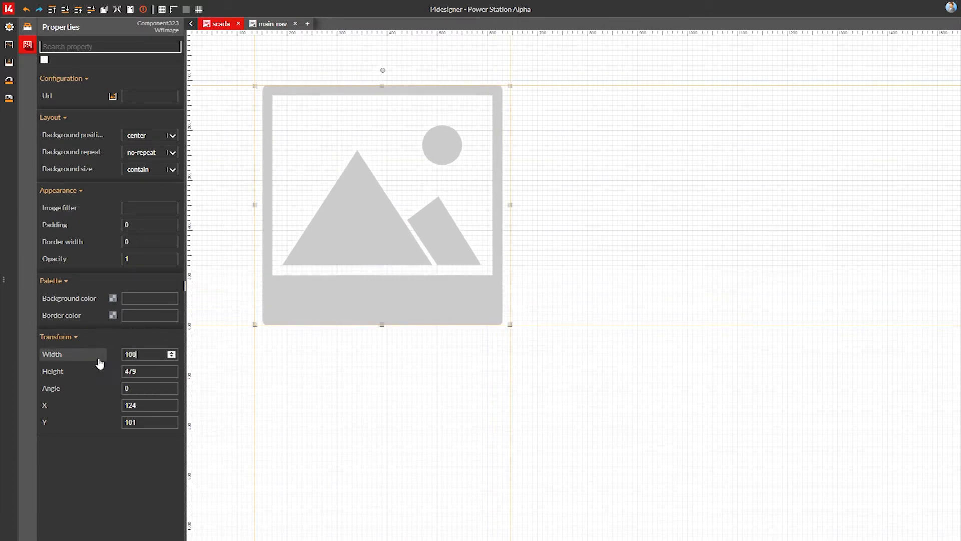
pyautogui.write('1000')
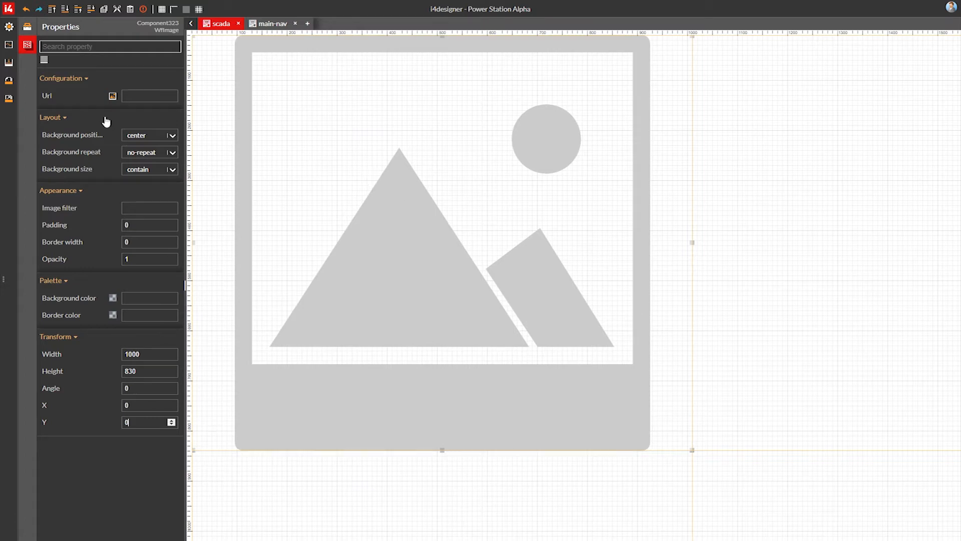
# Upload the wind turbine sunset photo as the image source with background size cover
pyautogui.click(113, 95)
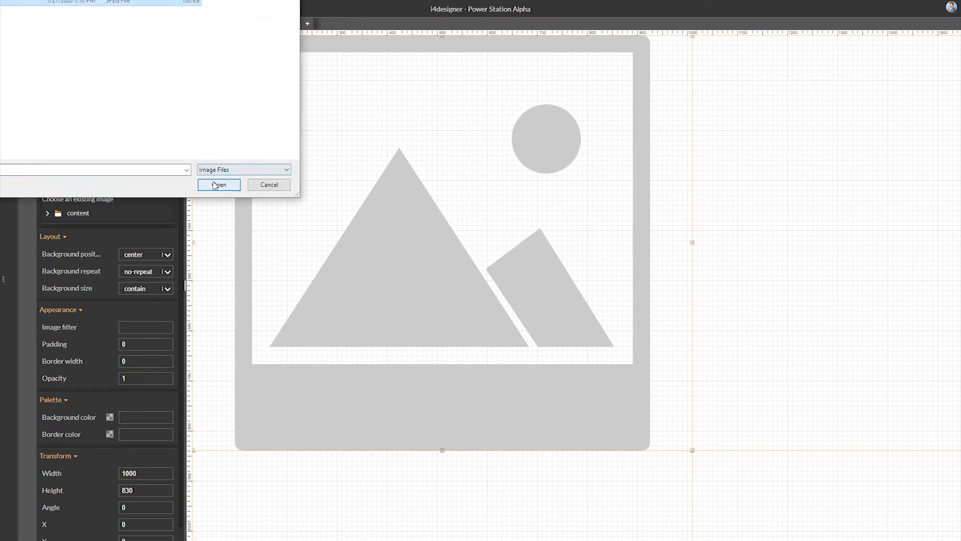
pyautogui.click(219, 185)
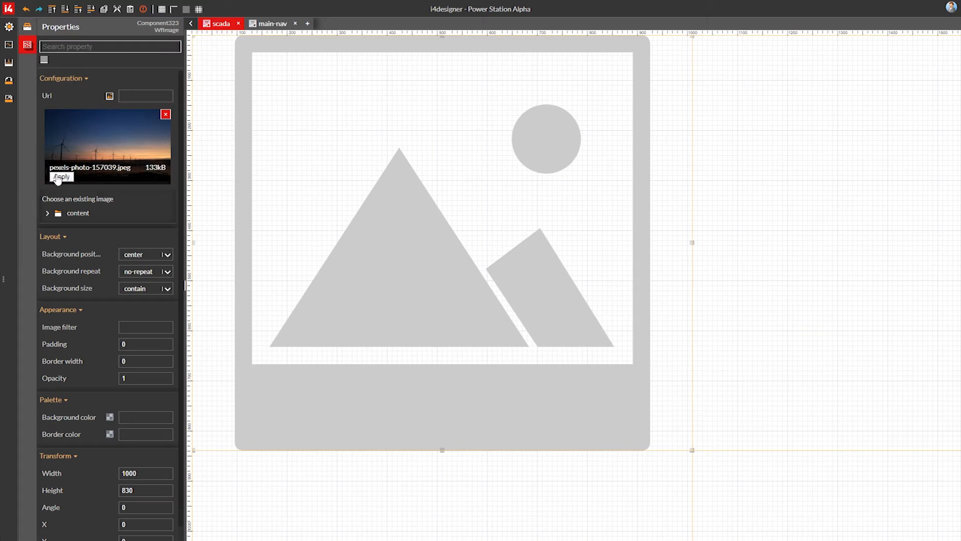
pyautogui.click(61, 177)
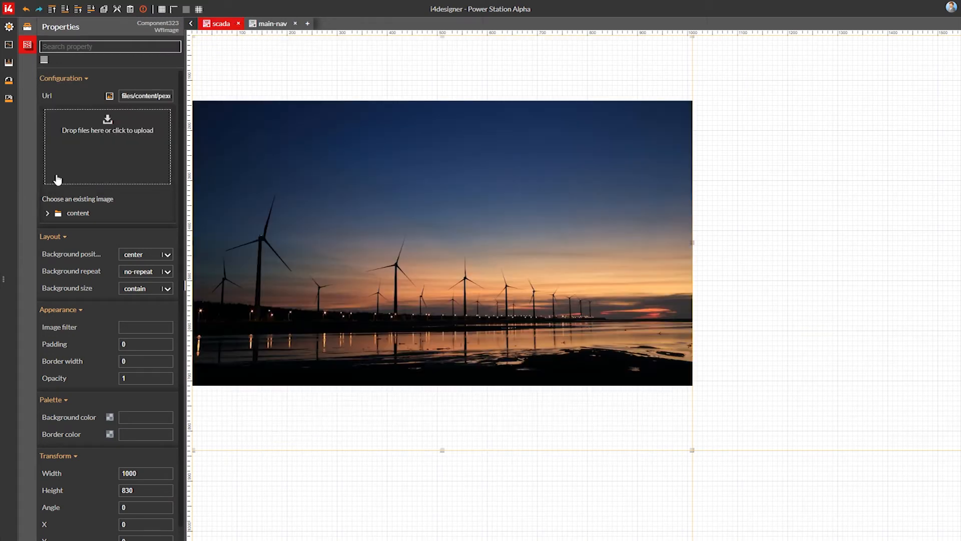
pyautogui.click(167, 288)
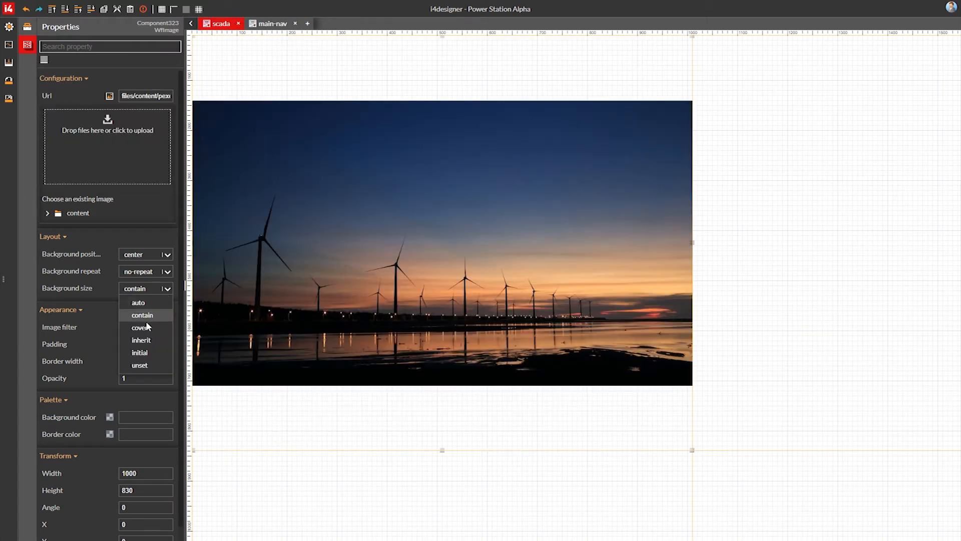
pyautogui.click(26, 27)
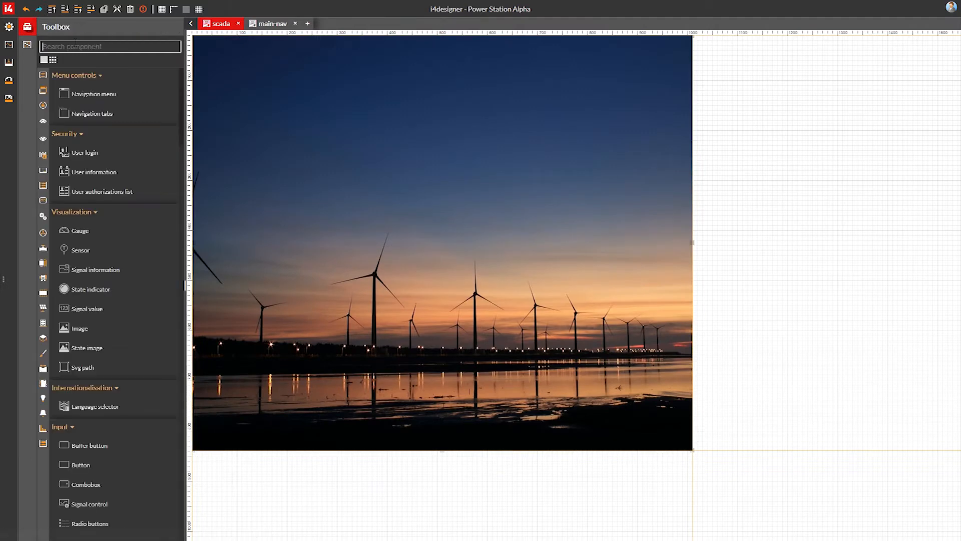
# Place a label at the top of the page with an almost fully transparent background
pyautogui.write('label')
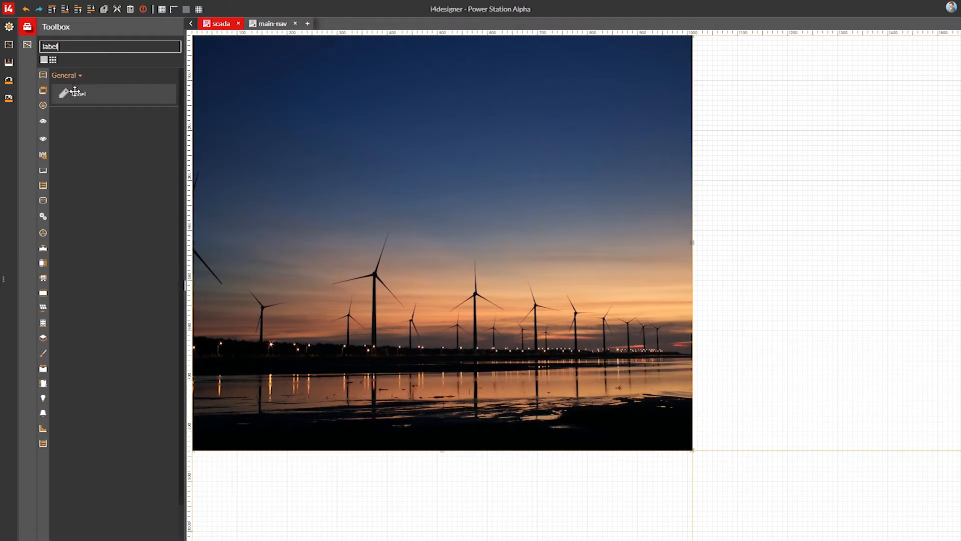
pyautogui.moveTo(78, 94); pyautogui.dragTo(465, 52)
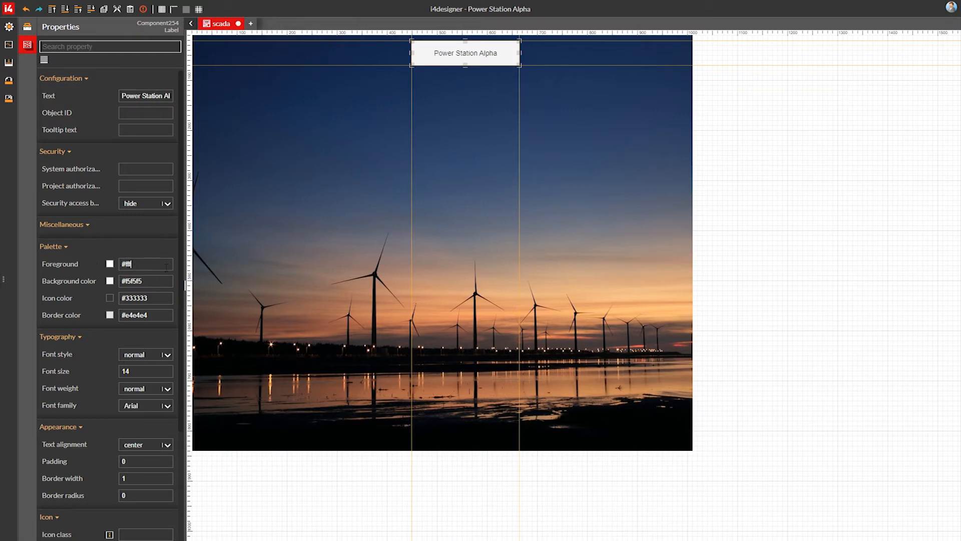
pyautogui.click(109, 281)
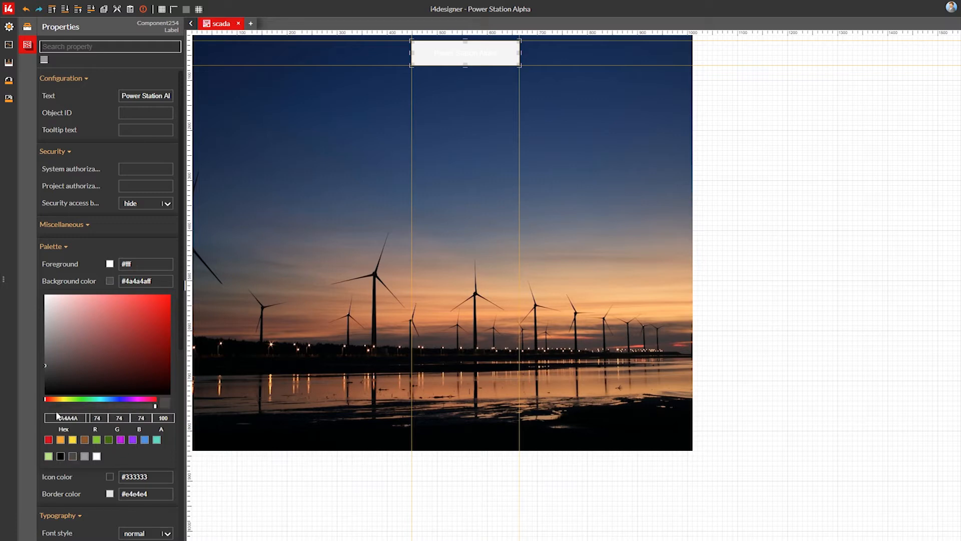
pyautogui.moveTo(154, 407); pyautogui.dragTo(48, 407)
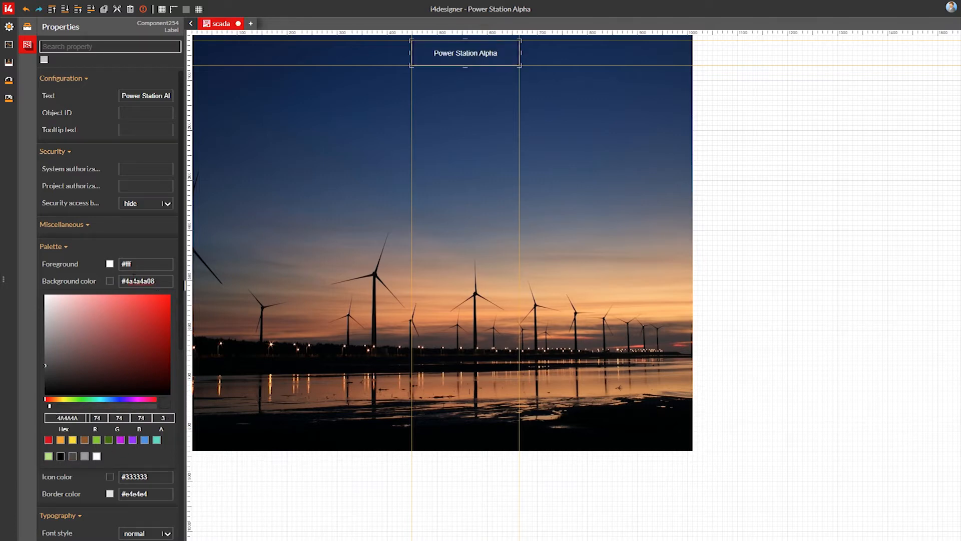
pyautogui.scroll(-3)
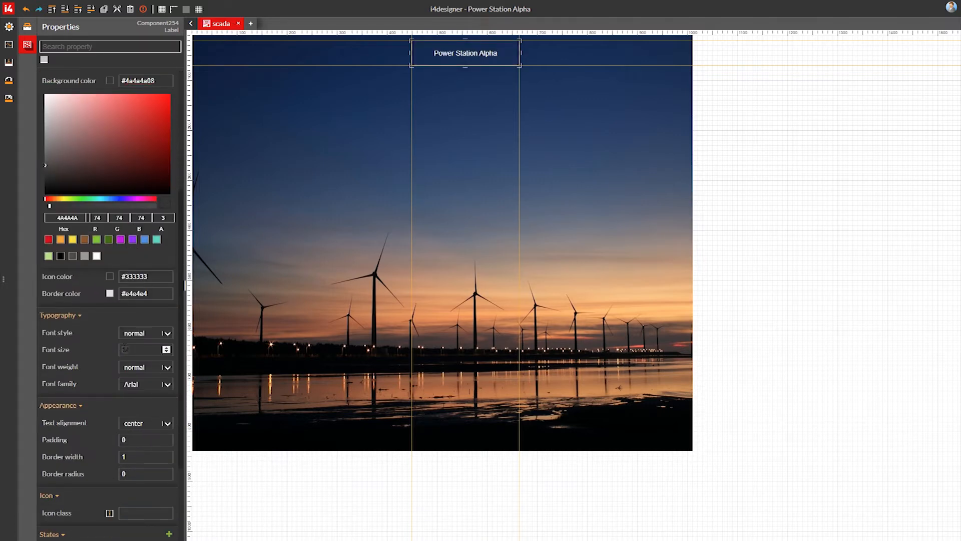
# Right-align the title text and set its width to 980 at X 10, Y 8
pyautogui.click(167, 302)
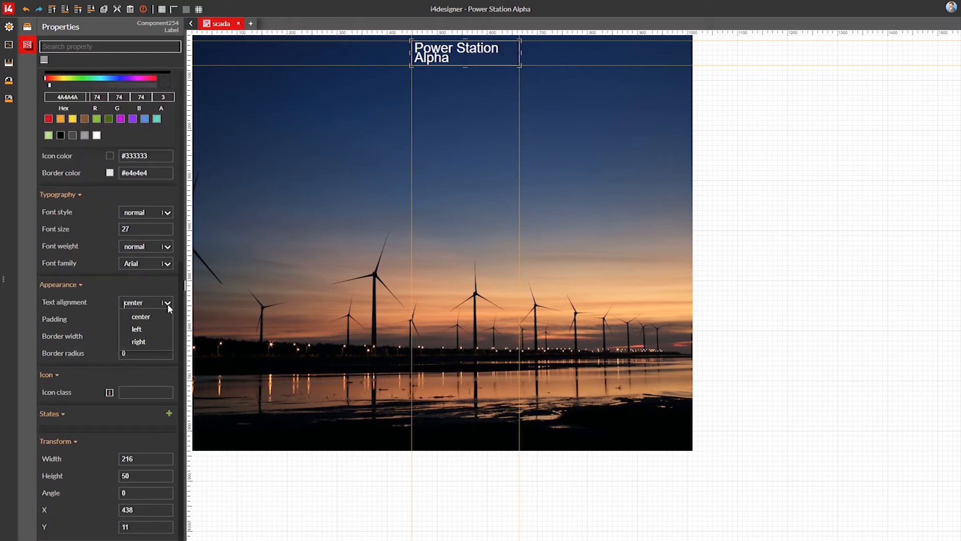
pyautogui.click(138, 342)
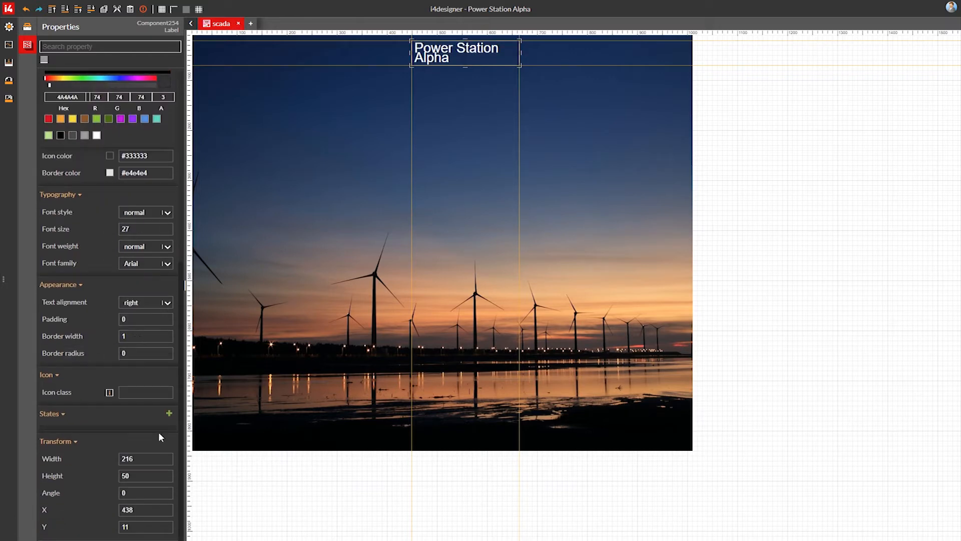
pyautogui.write('980')
pyautogui.write('6')
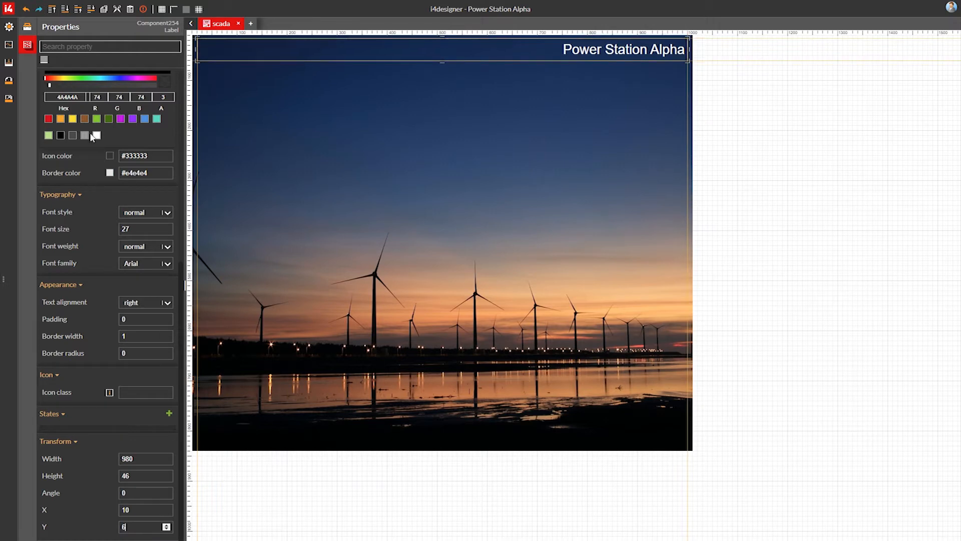
pyautogui.click(26, 26)
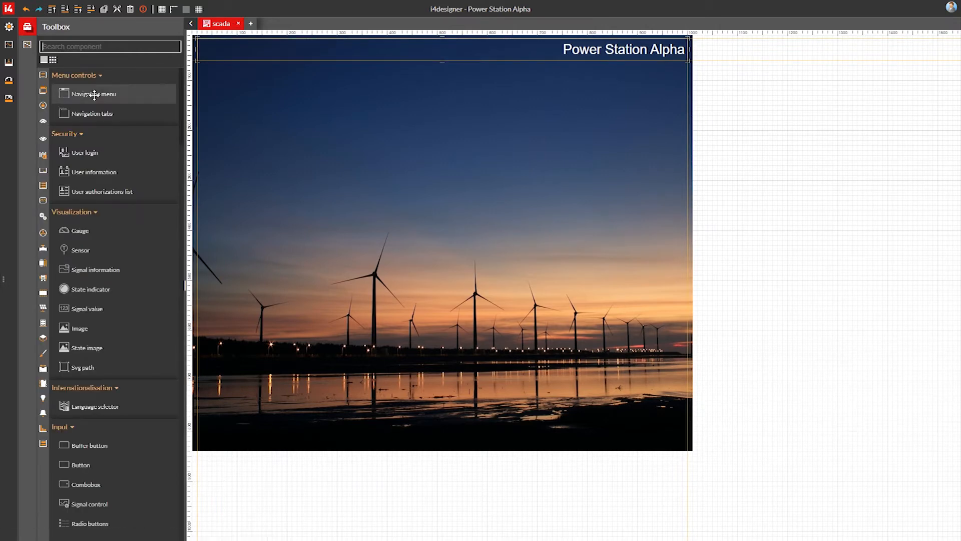
# Place a navigation menu and load the main-nav links into it
pyautogui.moveTo(93, 94); pyautogui.dragTo(303, 110)
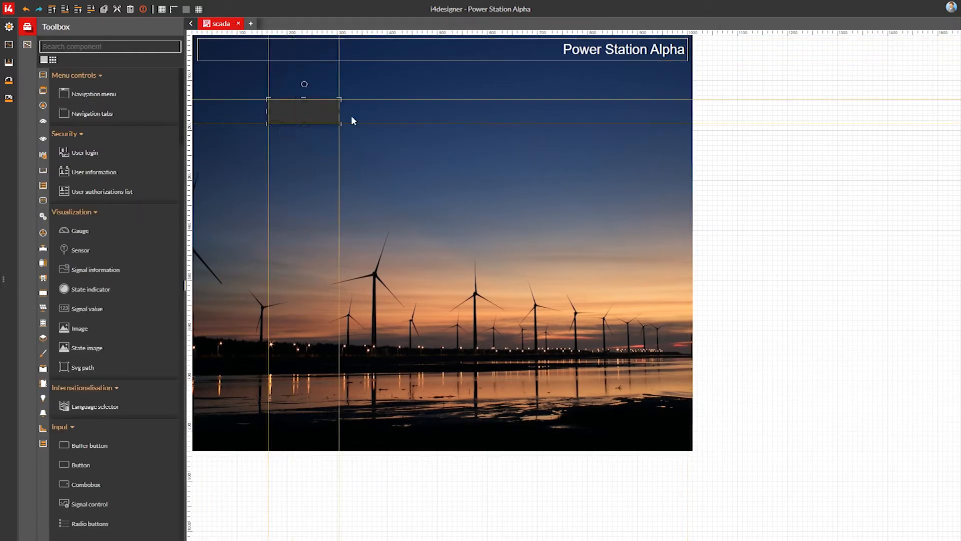
pyautogui.click(303, 111)
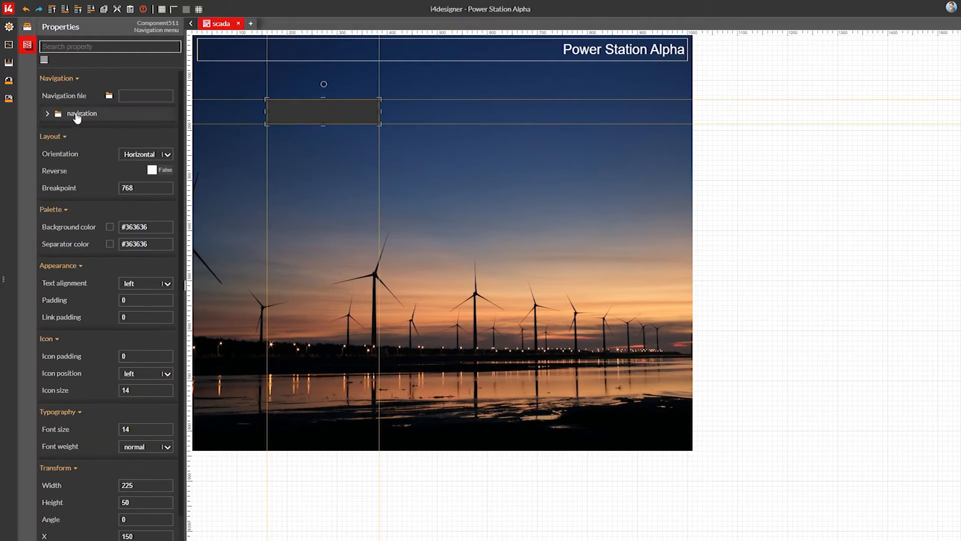
pyautogui.click(47, 113)
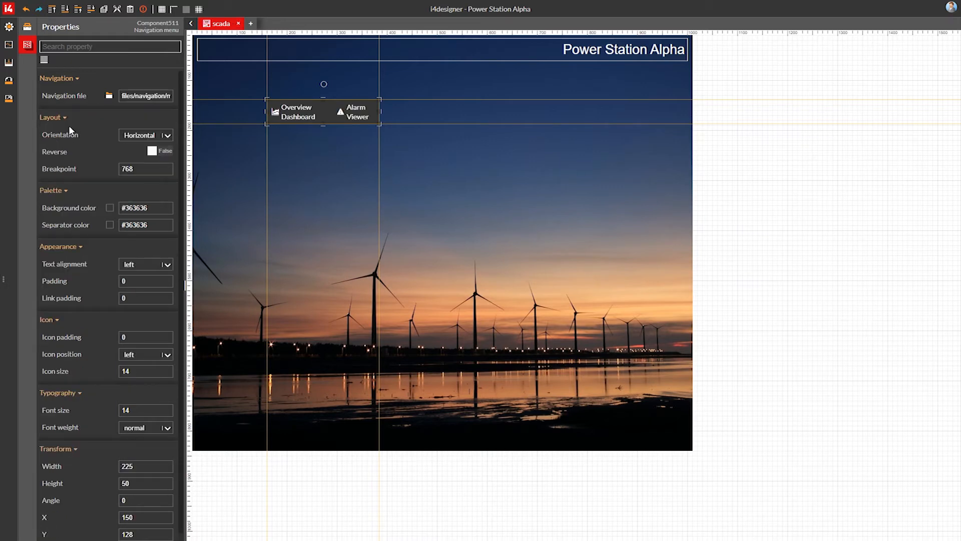
# Give the menu a translucent white #ffffff47 background and set its text alignment
pyautogui.click(109, 207)
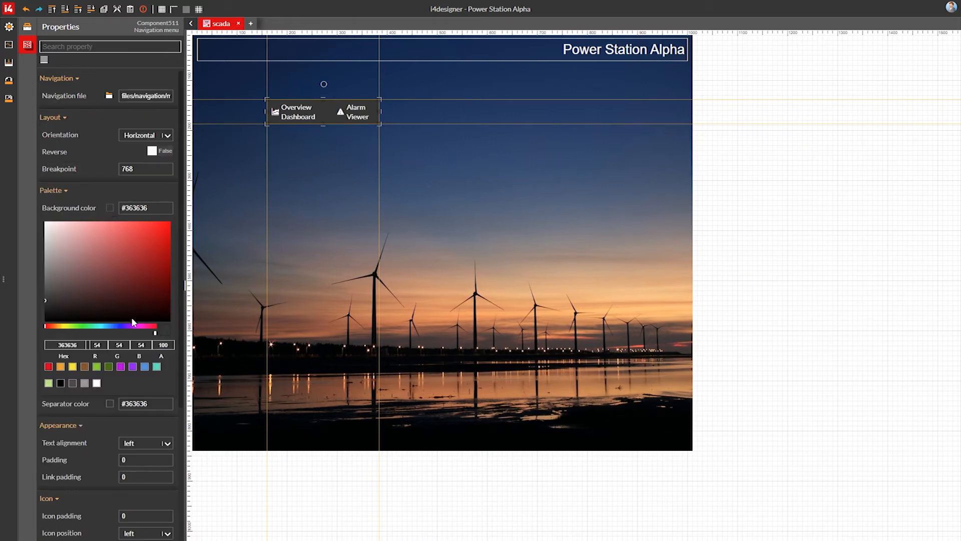
pyautogui.click(125, 282)
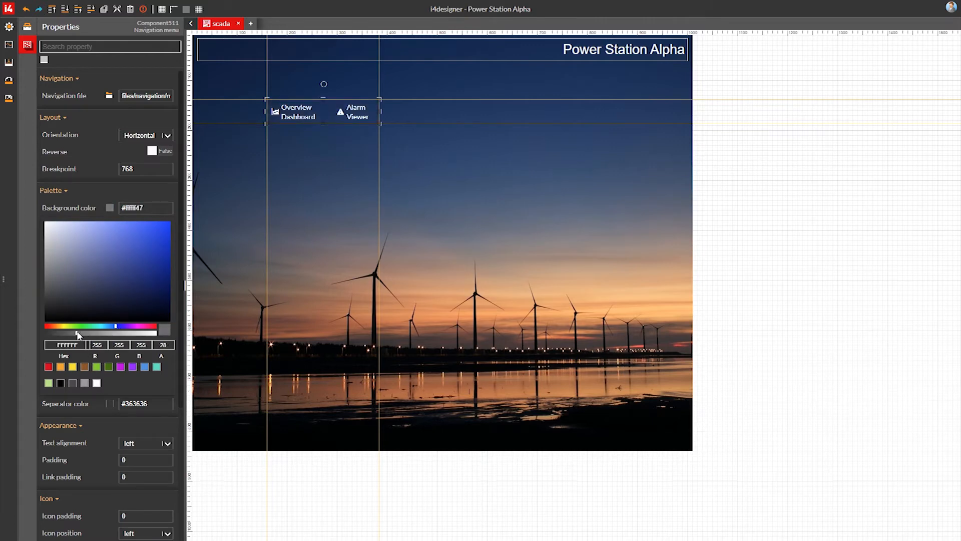
pyautogui.click(165, 443)
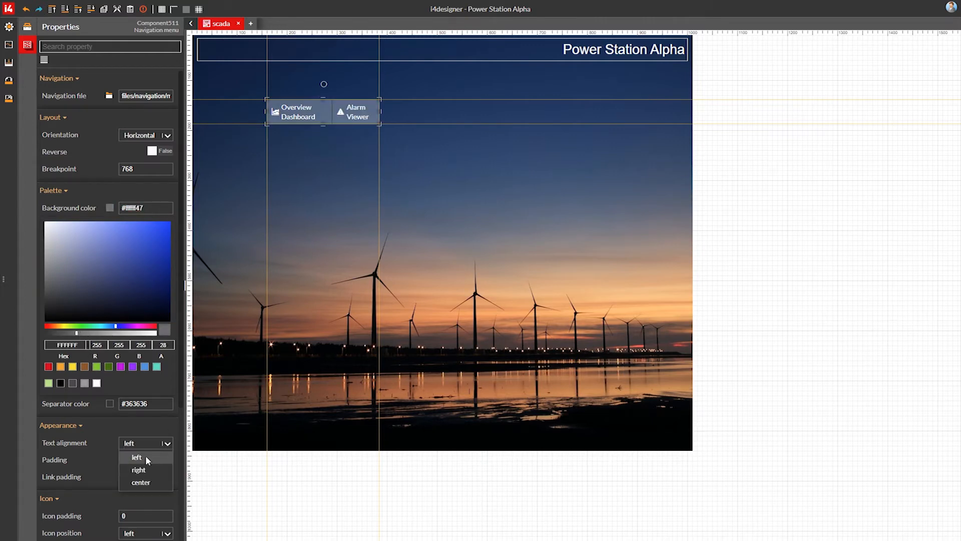
pyautogui.click(141, 482)
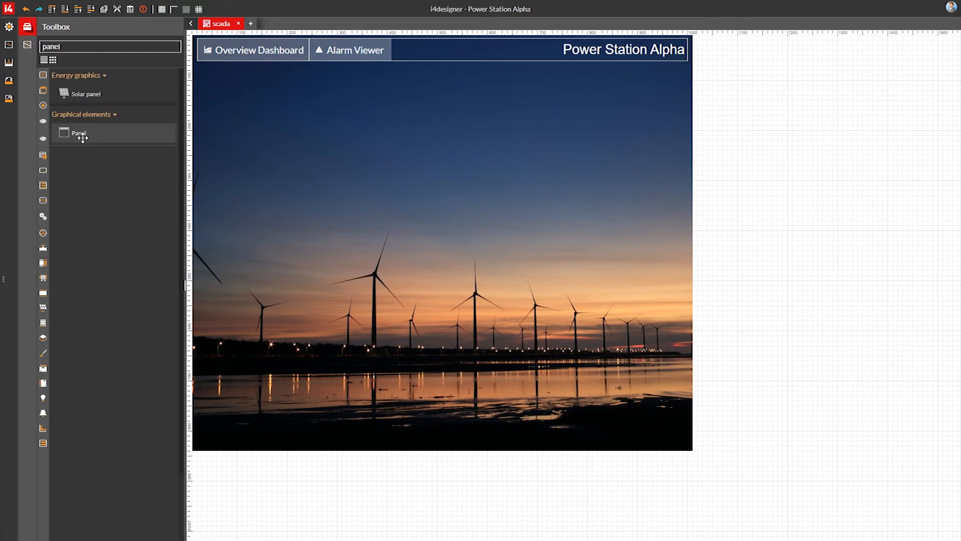
# Place a panel with dark translucent background and header, sized 980×762
pyautogui.moveTo(78, 133); pyautogui.dragTo(440, 202)
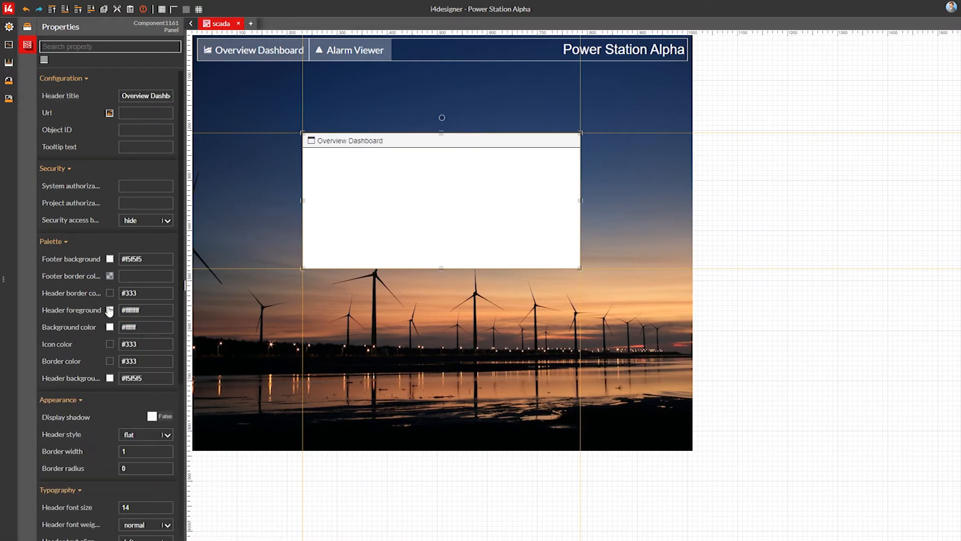
pyautogui.click(109, 327)
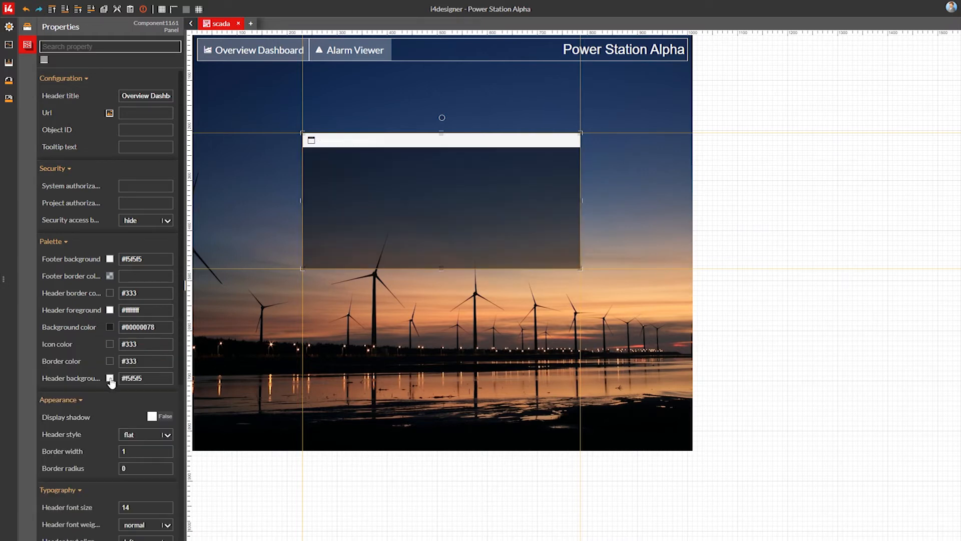
pyautogui.click(110, 378)
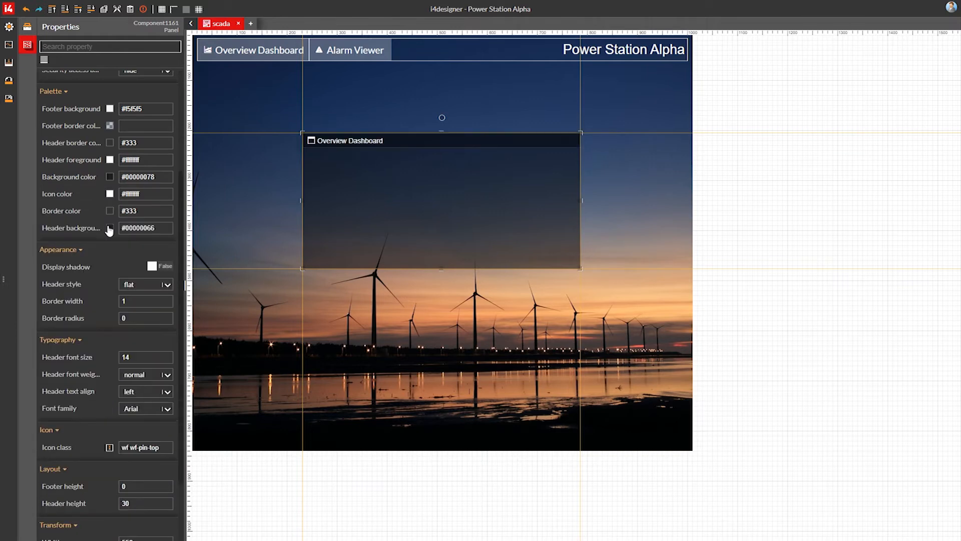
pyautogui.click(109, 228)
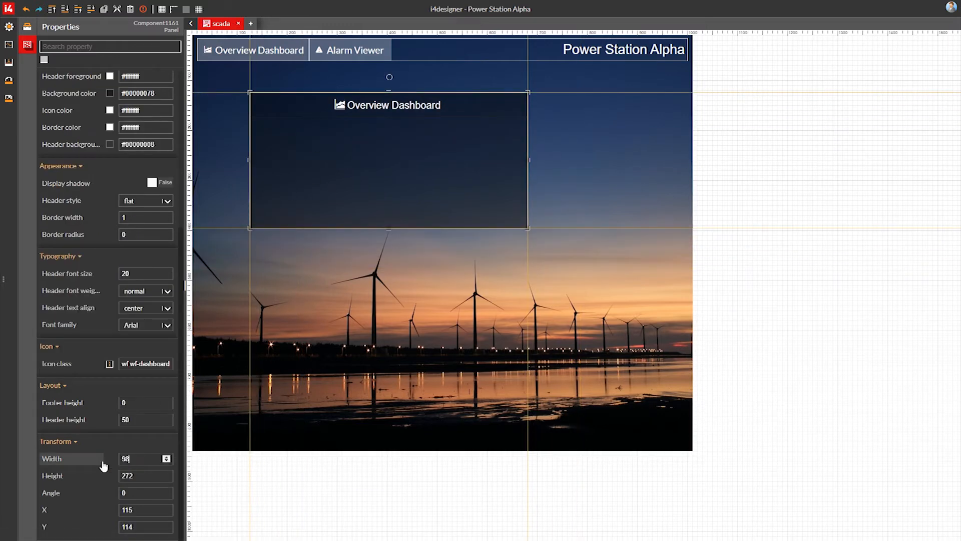
pyautogui.write('980')
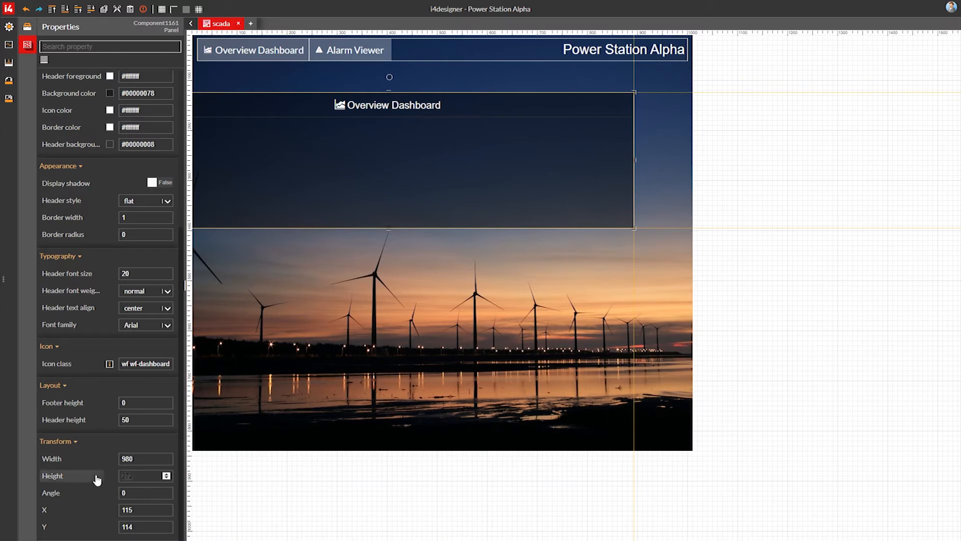
pyautogui.write('762')
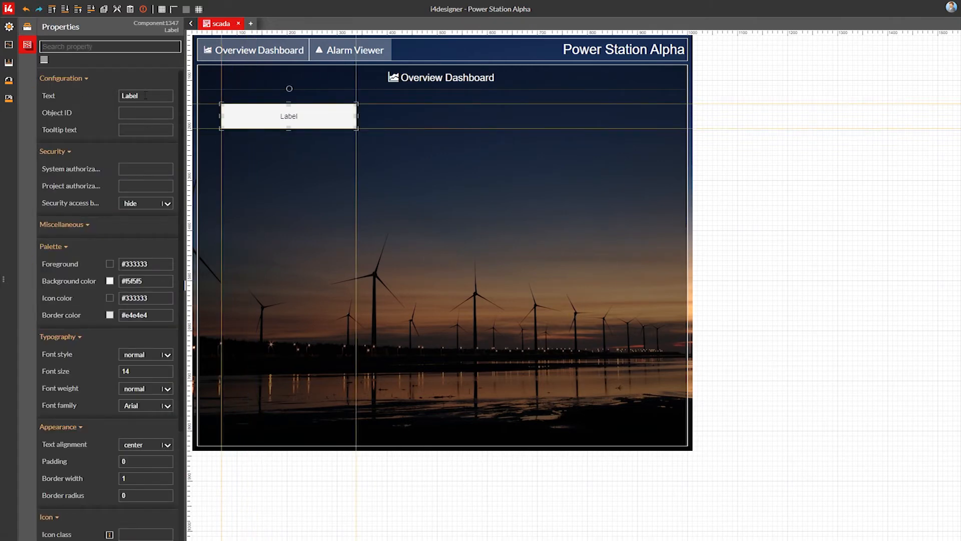
# Set the label text to Weather Station in white #ffffff with a weather icon
pyautogui.write('Weather Station')
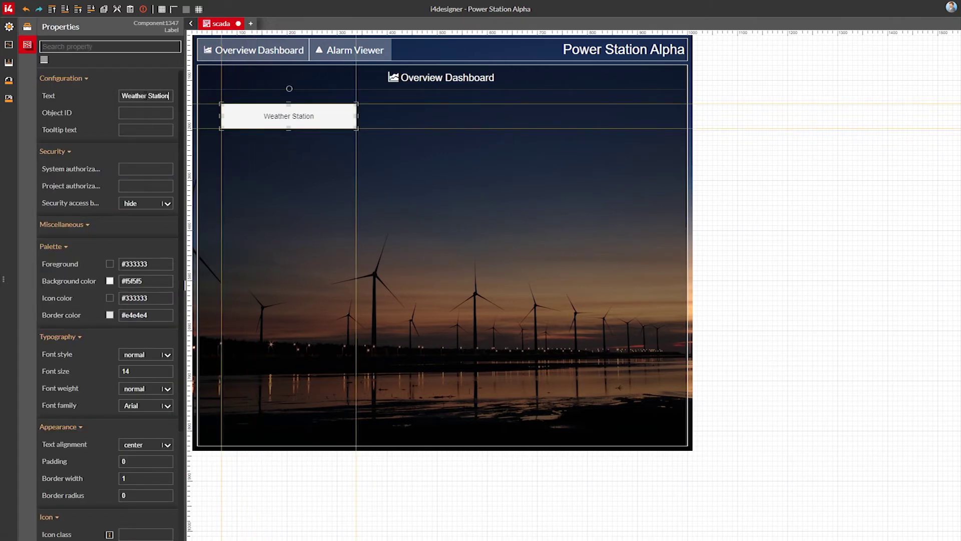
pyautogui.click(110, 263)
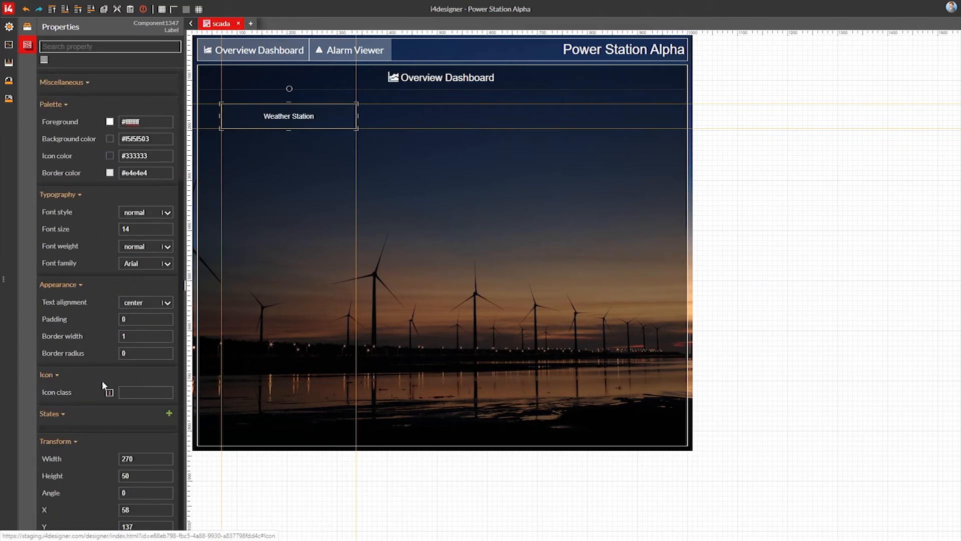
pyautogui.click(145, 392)
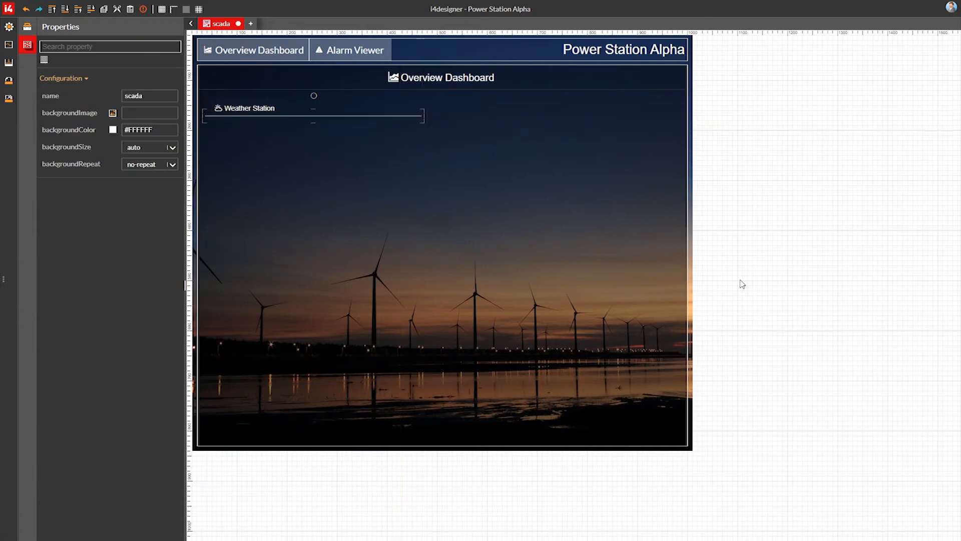
# Add an Icon symbol using the outlined Temperature thermometer, orange fill, nudged up slightly
pyautogui.click(24, 25)
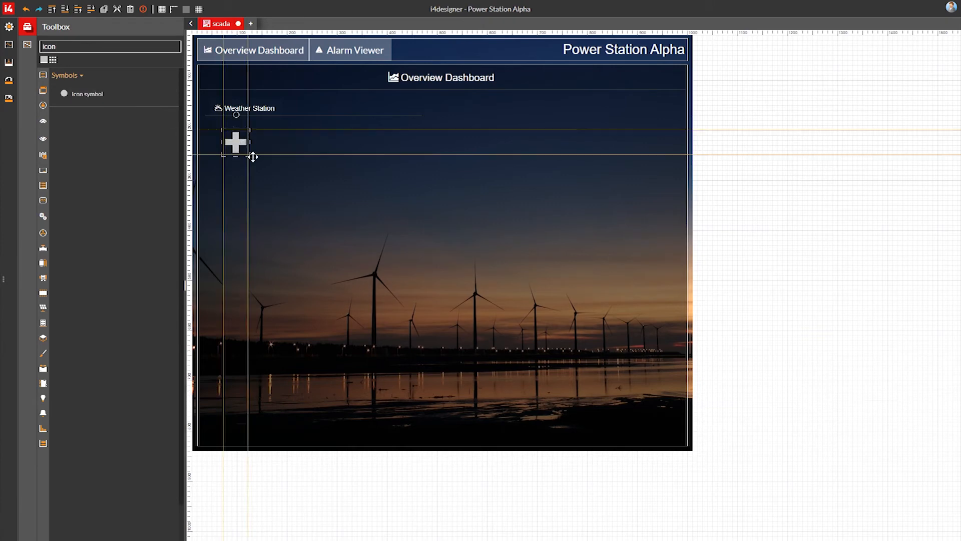
pyautogui.click(235, 143)
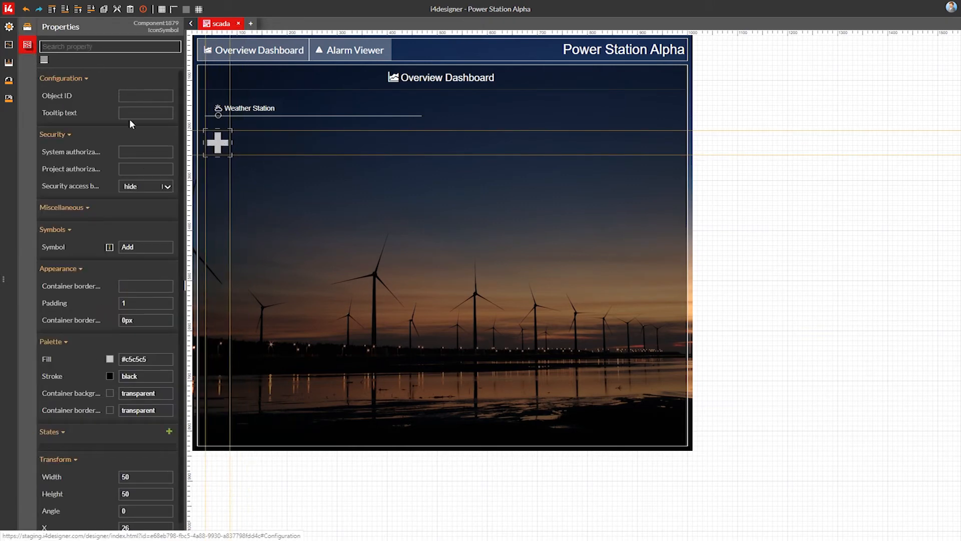
pyautogui.write('tempera')
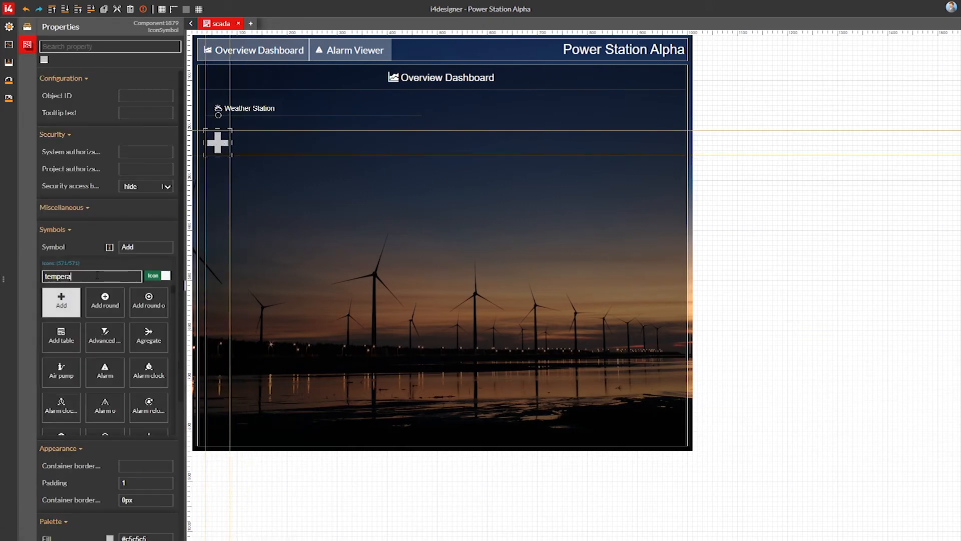
pyautogui.click(138, 302)
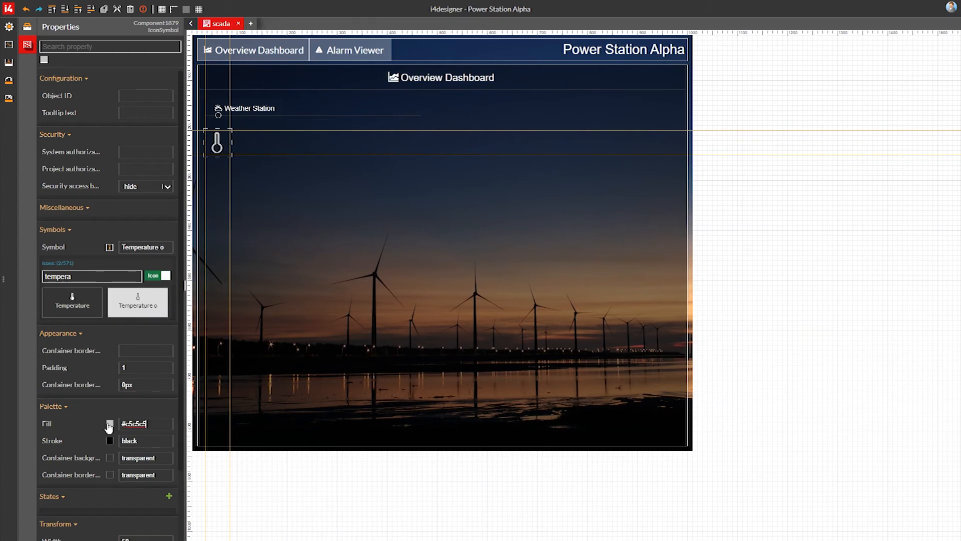
pyautogui.click(110, 424)
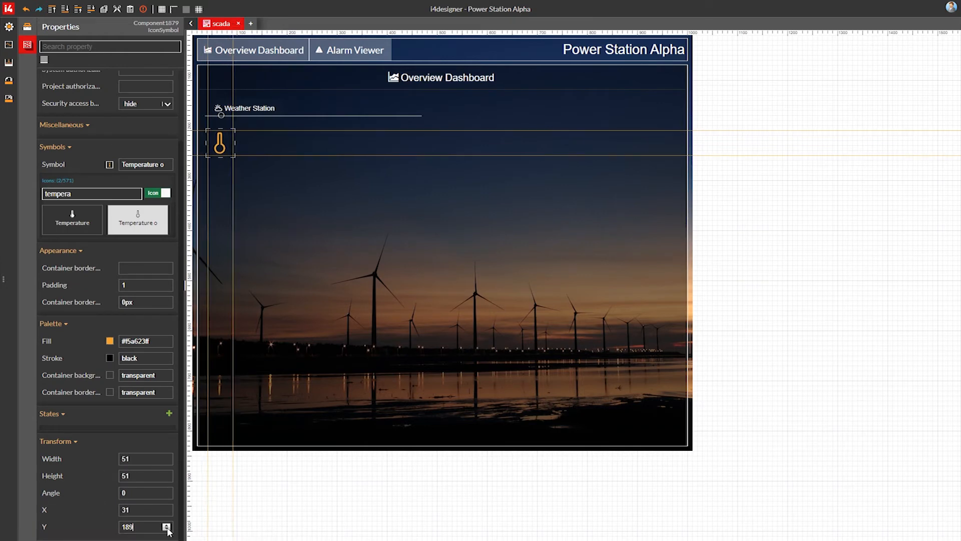
pyautogui.click(165, 530)
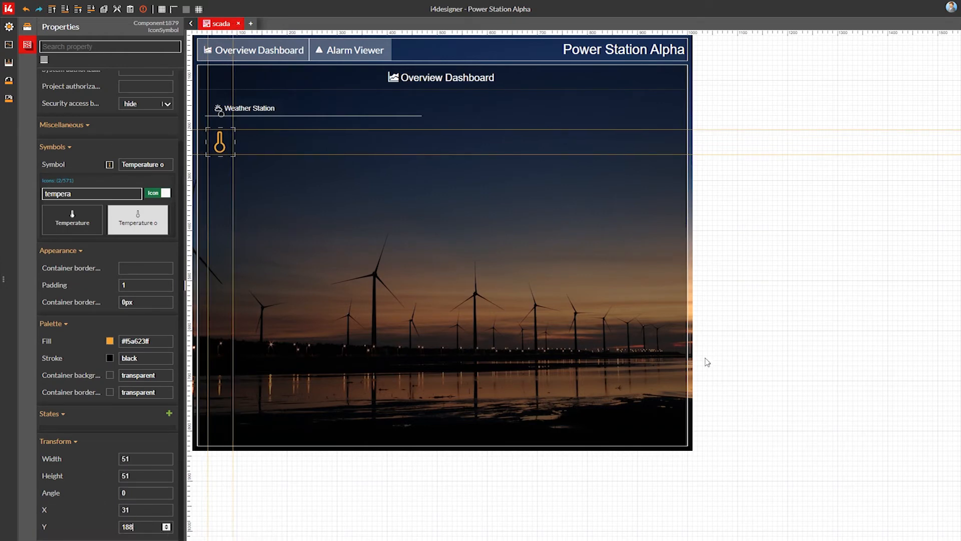
pyautogui.click(25, 25)
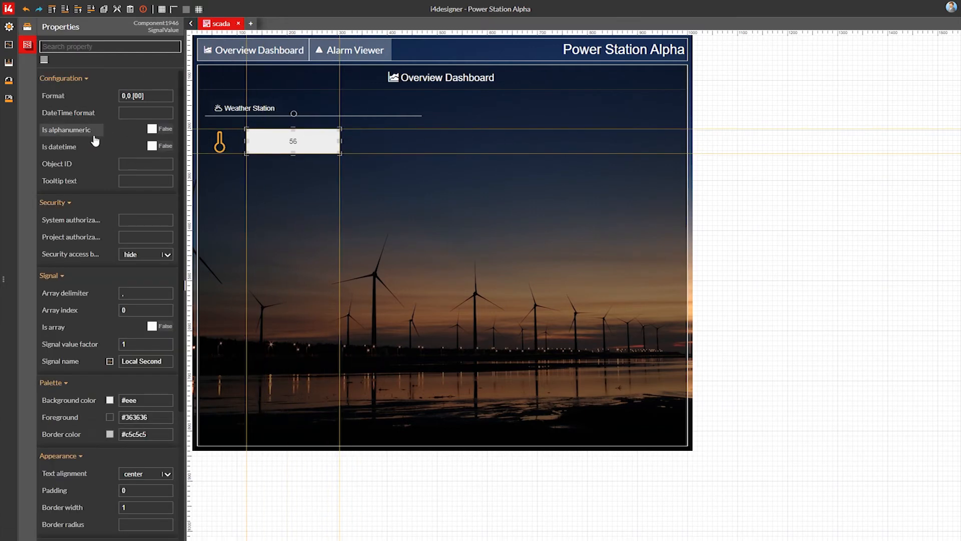
# Give the temperature value box a transparent #00000005 background with white #ffffff text and border
pyautogui.scroll(-3)
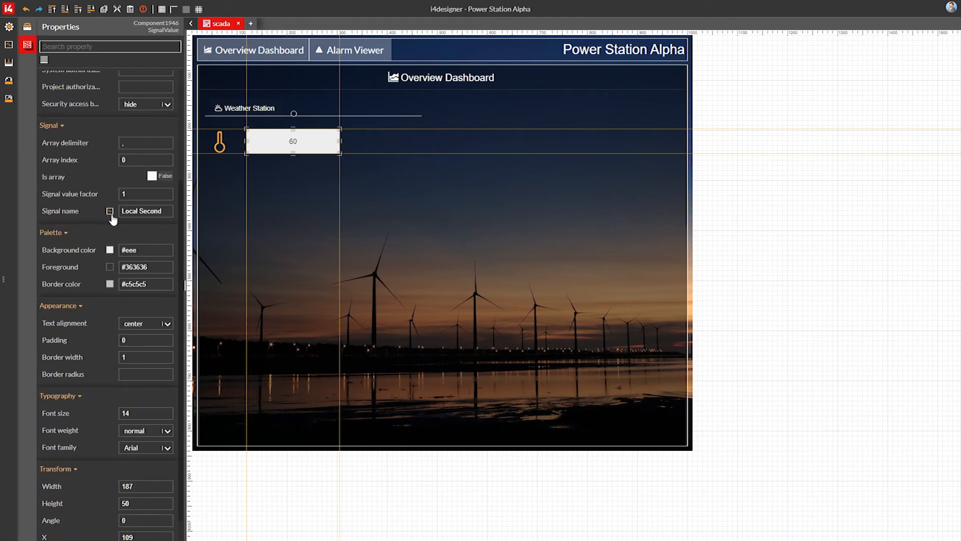
pyautogui.click(110, 250)
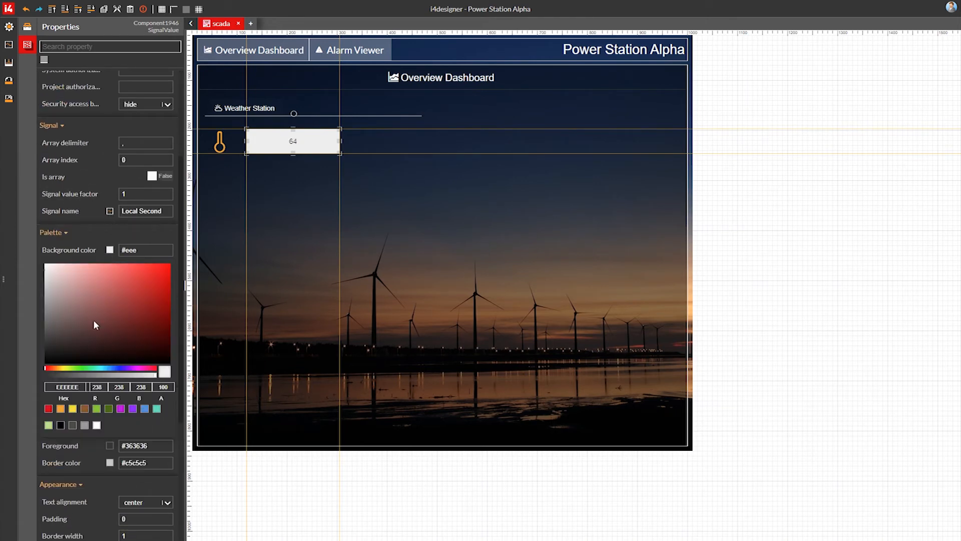
pyautogui.write('#00000005')
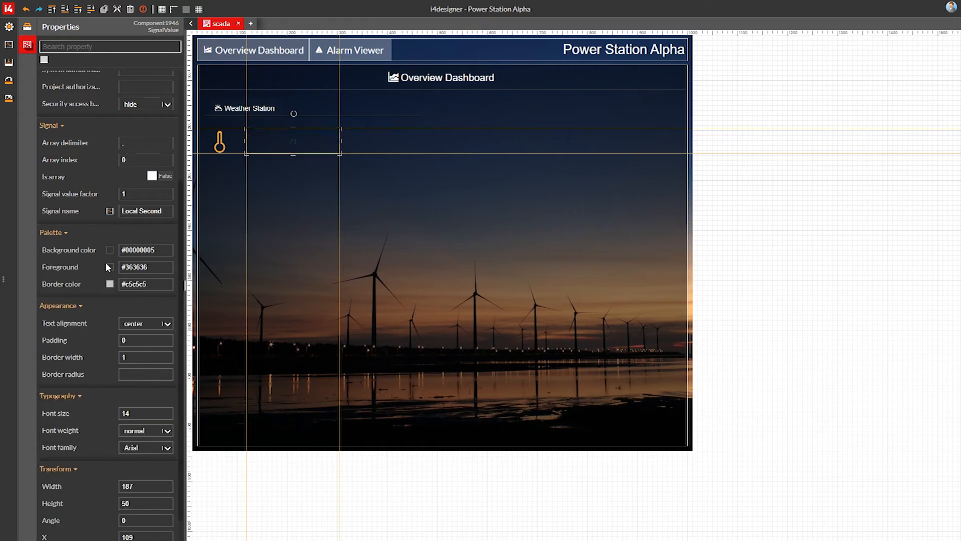
pyautogui.click(109, 267)
pyautogui.write('198')
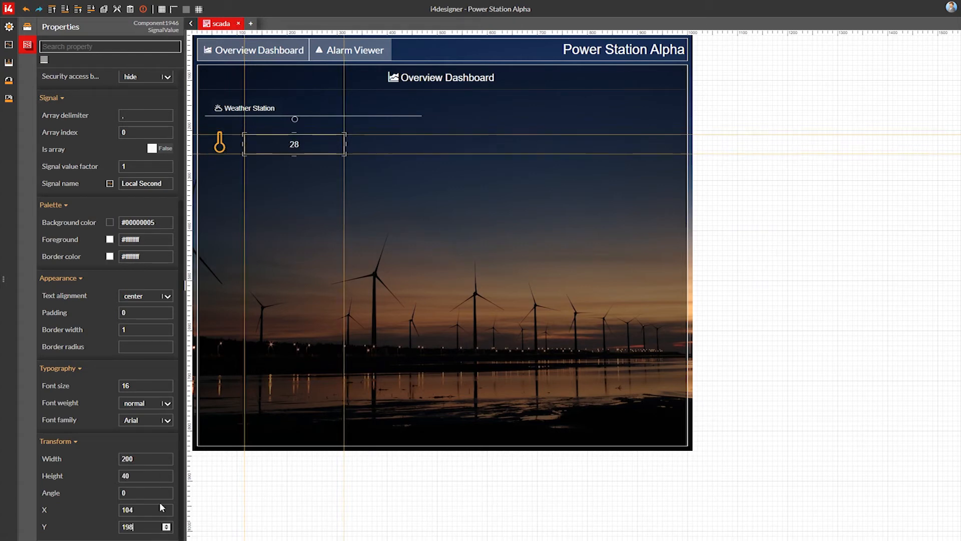
pyautogui.click(219, 144)
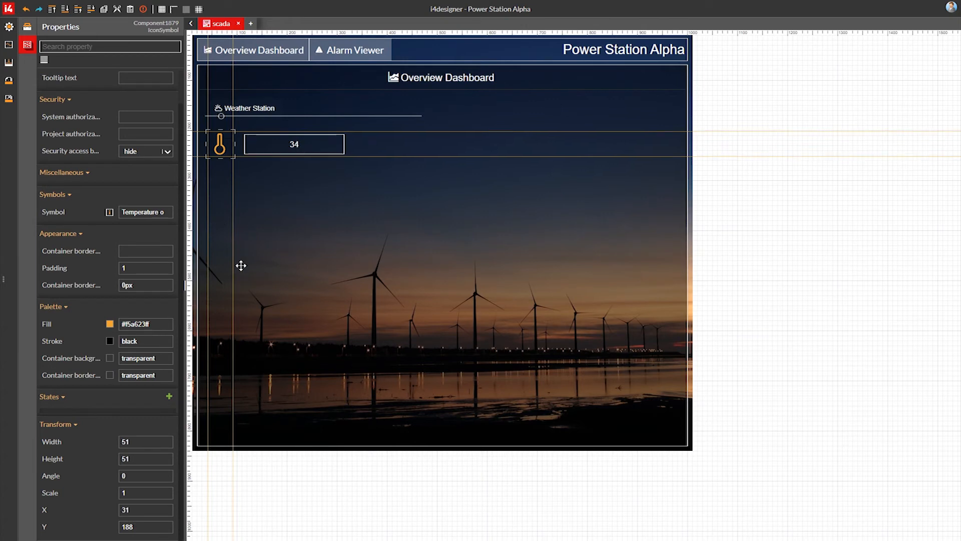
pyautogui.click(25, 25)
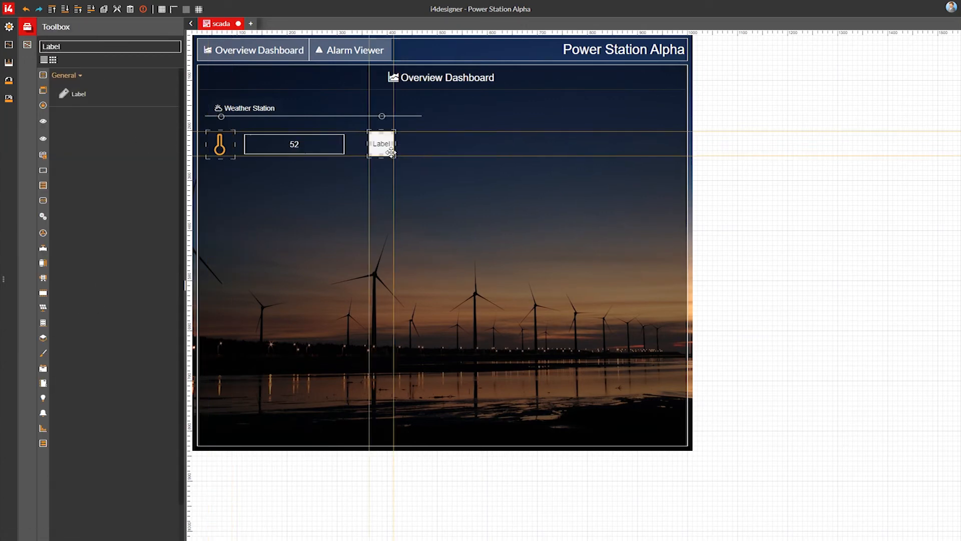
# Set the new label's text to °C with a white foreground beside the temperature value
pyautogui.click(384, 145)
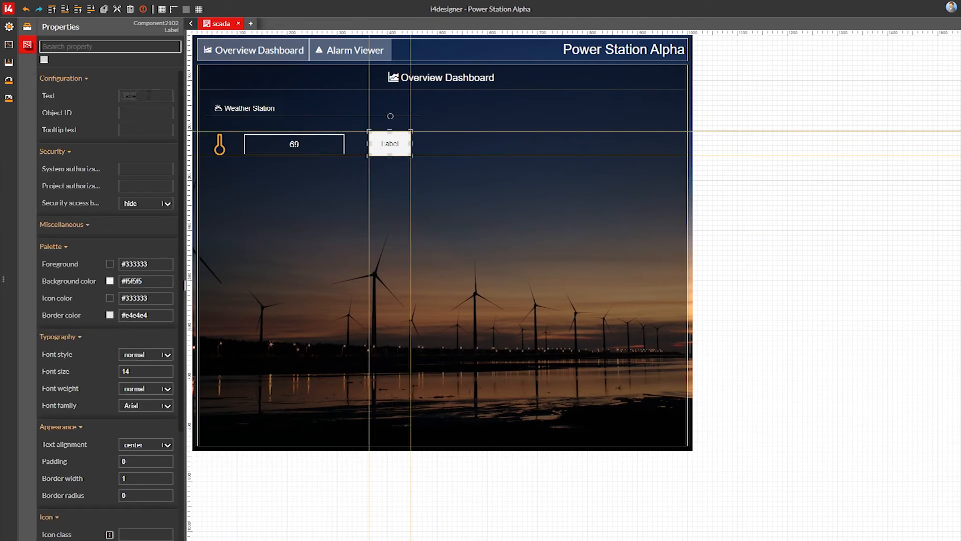
pyautogui.write('°C')
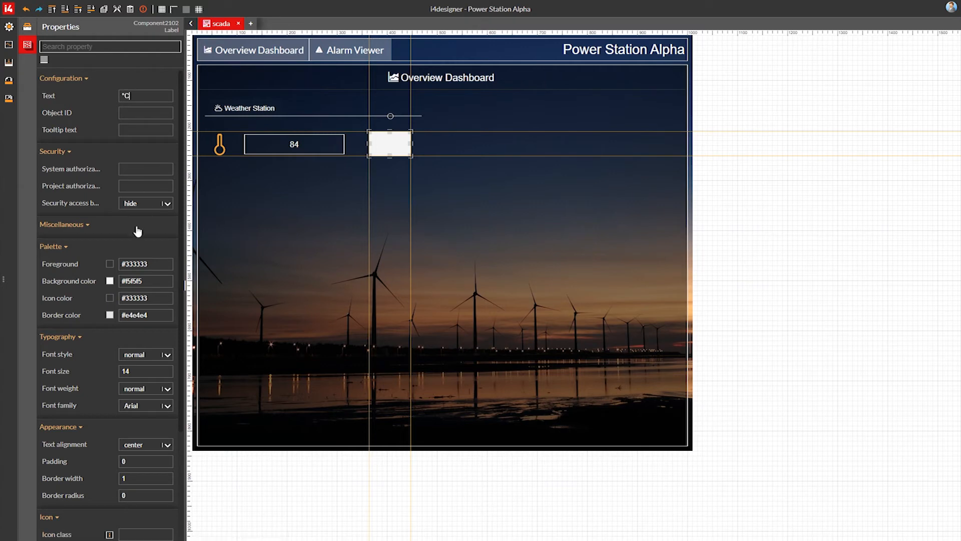
pyautogui.click(109, 264)
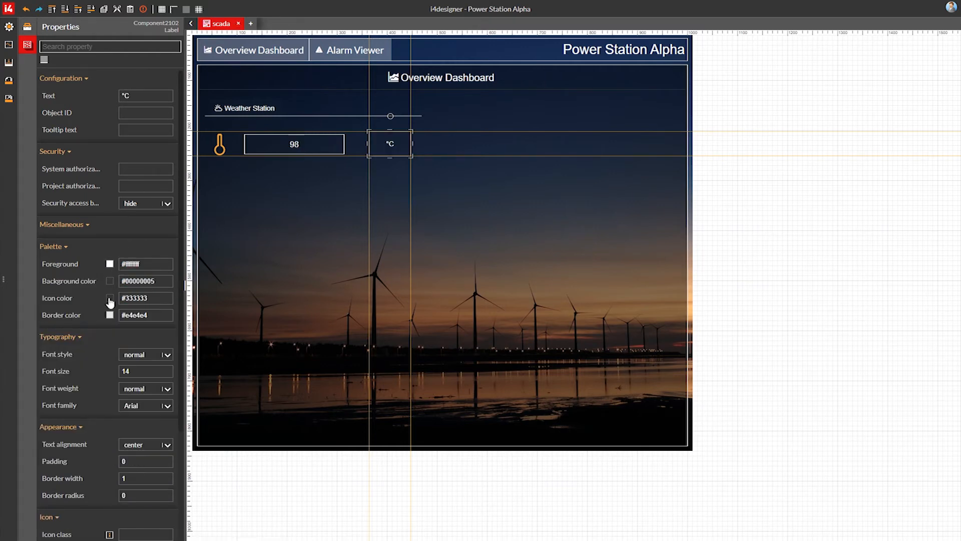
pyautogui.click(110, 314)
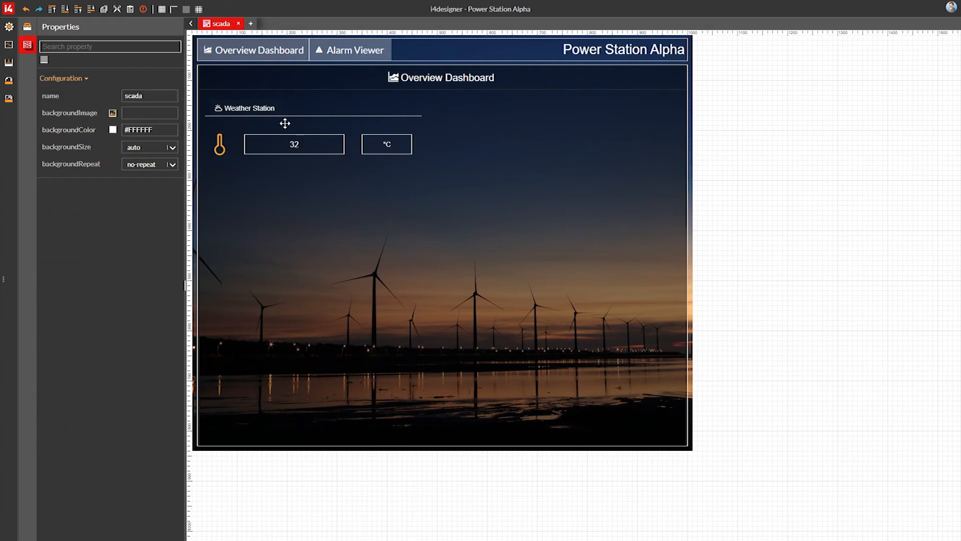
# Duplicate the row for wind speed and humidity, using the Wind blow and drop symbols with km/h and % labels
pyautogui.click(220, 144)
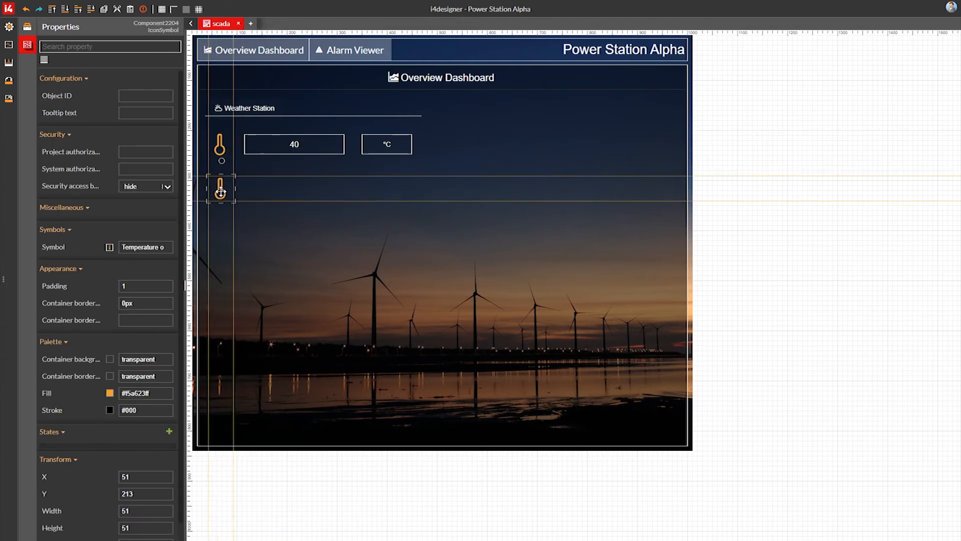
pyautogui.write('win')
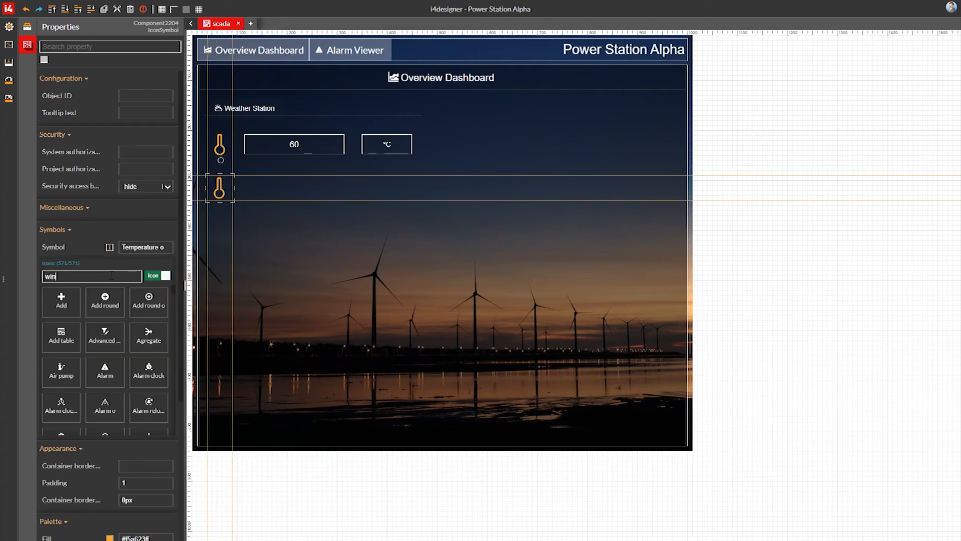
pyautogui.click(105, 303)
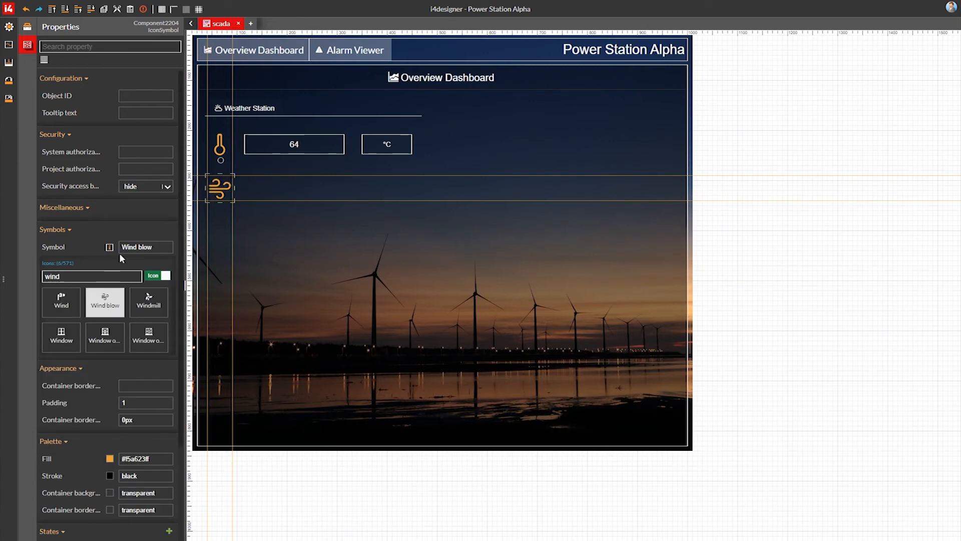
pyautogui.click(109, 359)
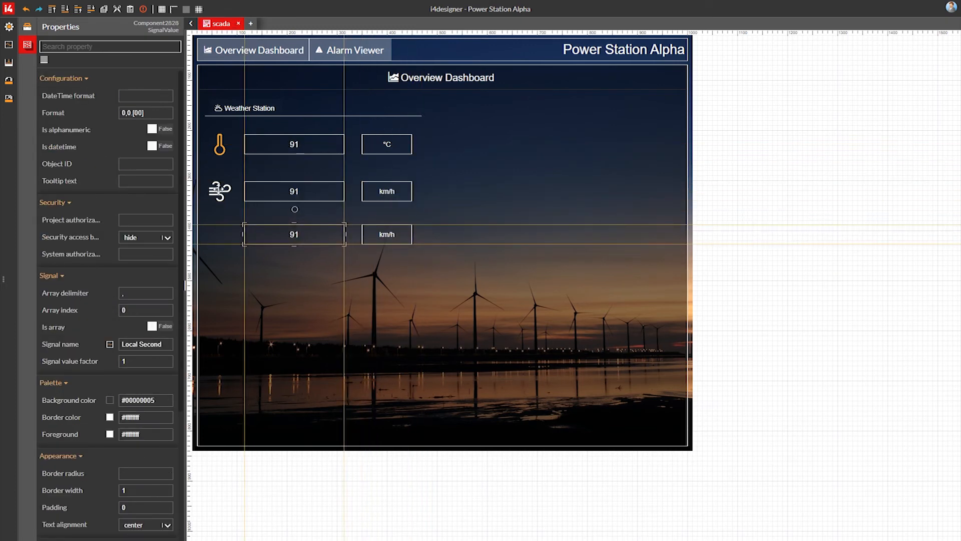
pyautogui.click(484, 235)
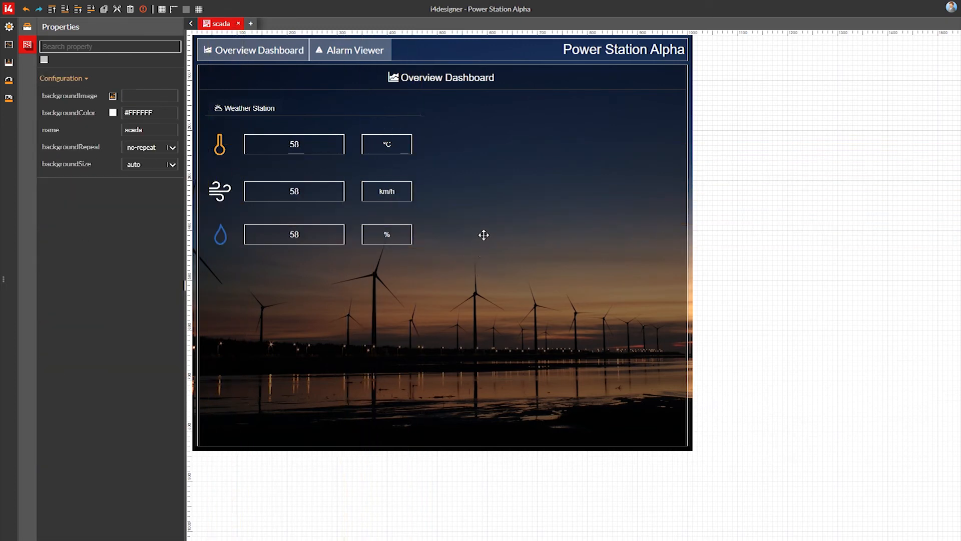
# Copy the heading and divider as a Status section with a gauge icon and a value box beside it
pyautogui.click(250, 109)
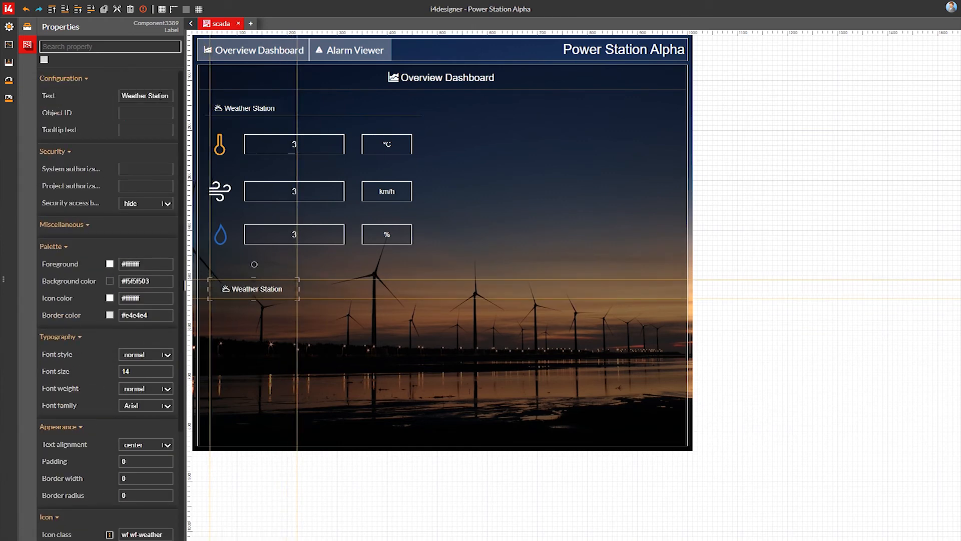
pyautogui.click(169, 444)
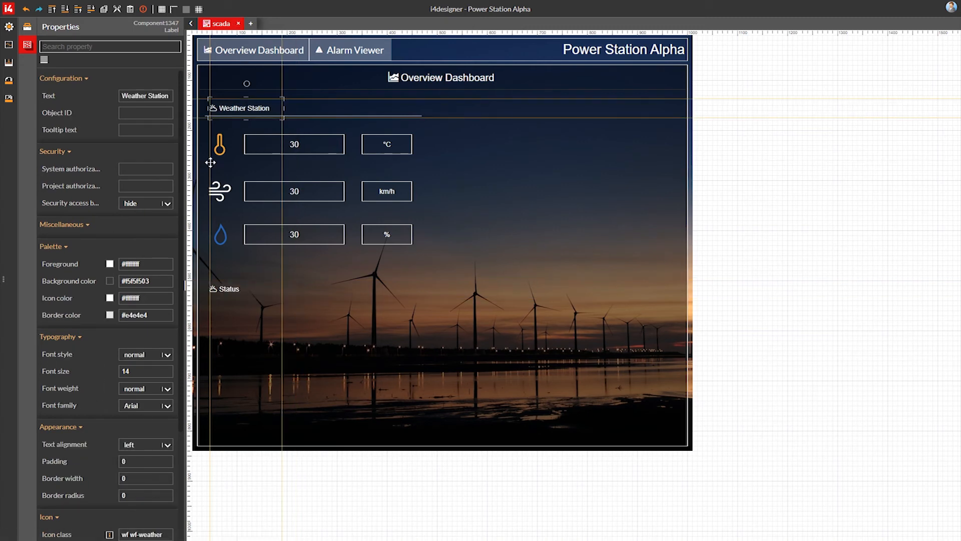
pyautogui.click(315, 306)
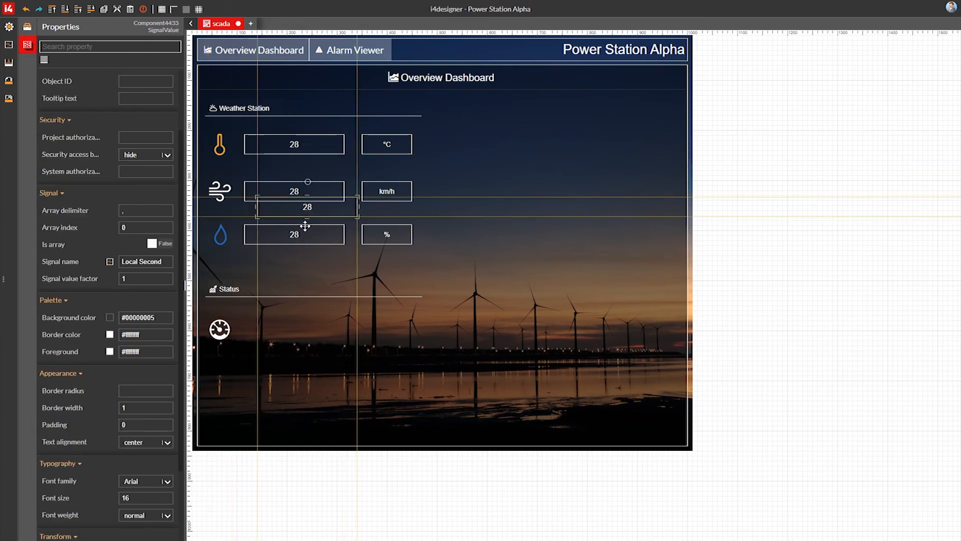
pyautogui.click(387, 144)
pyautogui.write('butto')
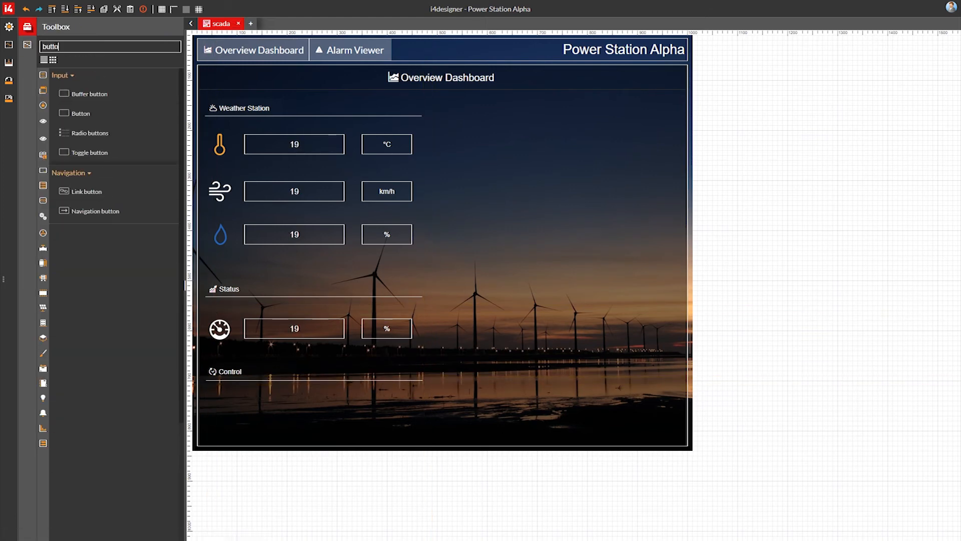
# Add green btn-success Start, red btn-danger Stop and yellow Maintenance buttons under the Control heading
pyautogui.moveTo(81, 113); pyautogui.dragTo(245, 402)
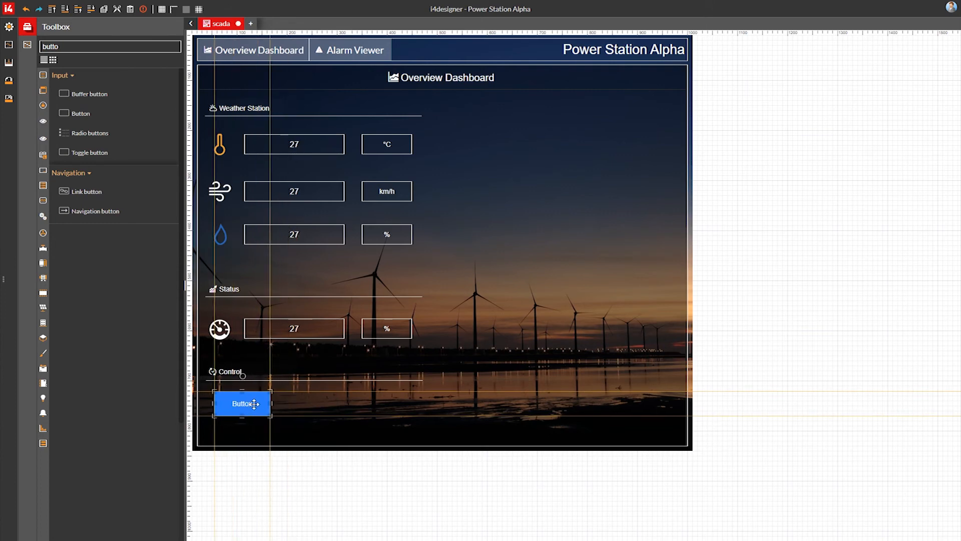
pyautogui.click(243, 404)
pyautogui.write('Start')
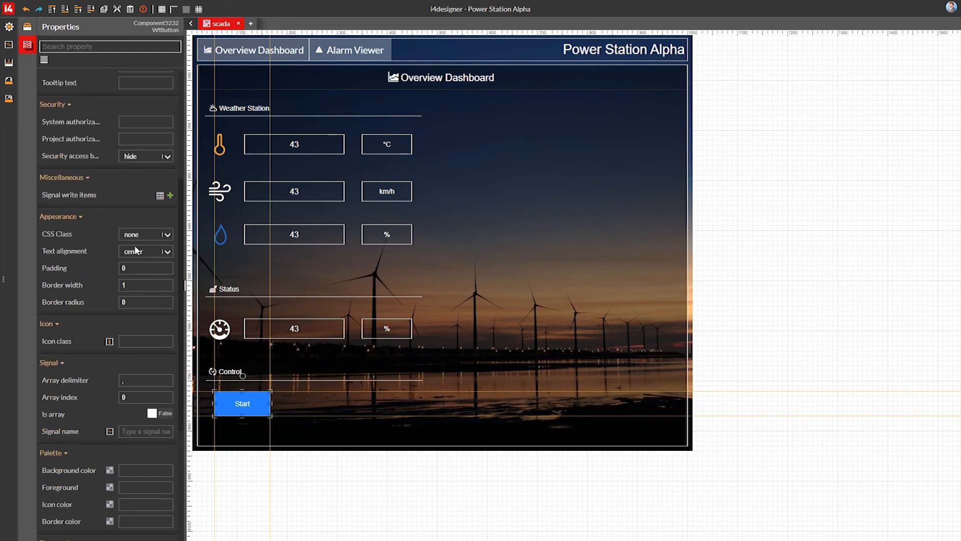
pyautogui.click(145, 234)
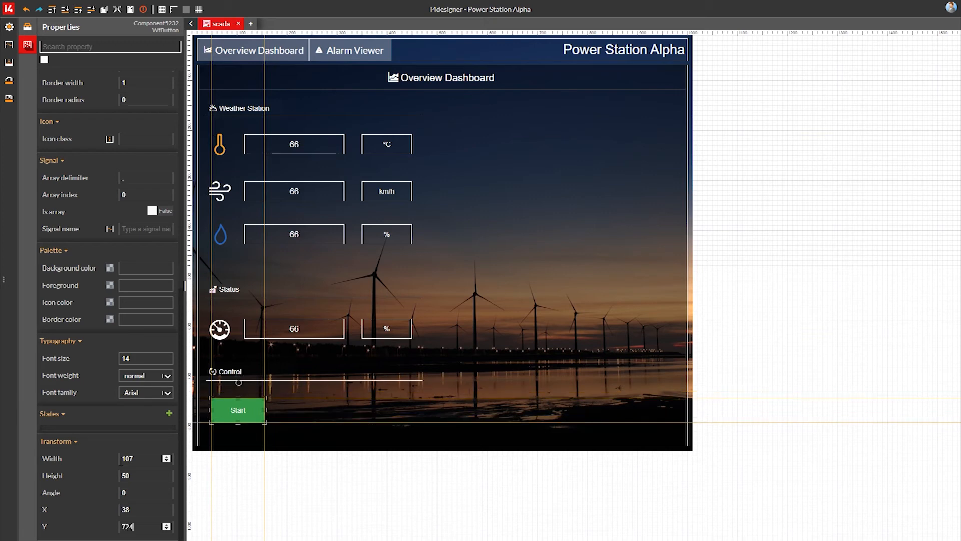
pyautogui.click(228, 371)
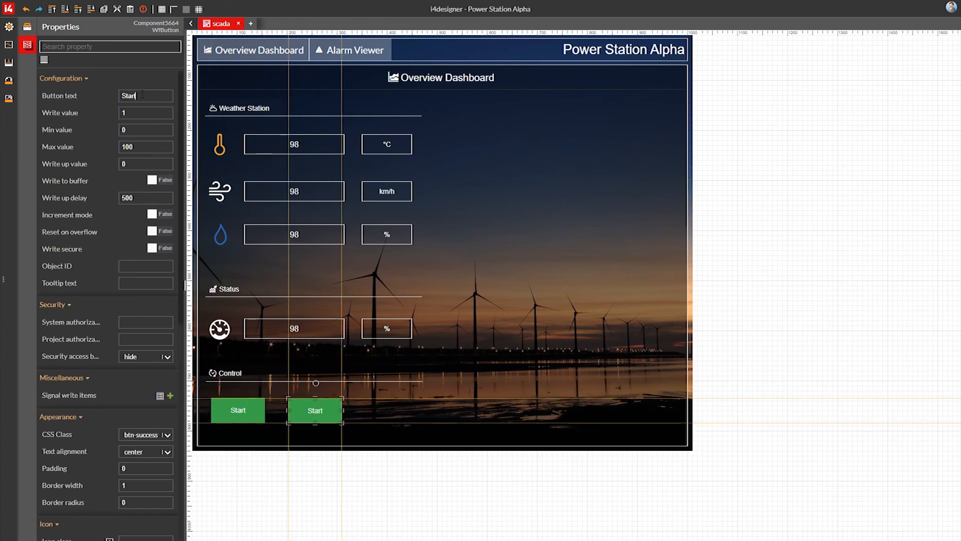
pyautogui.click(167, 285)
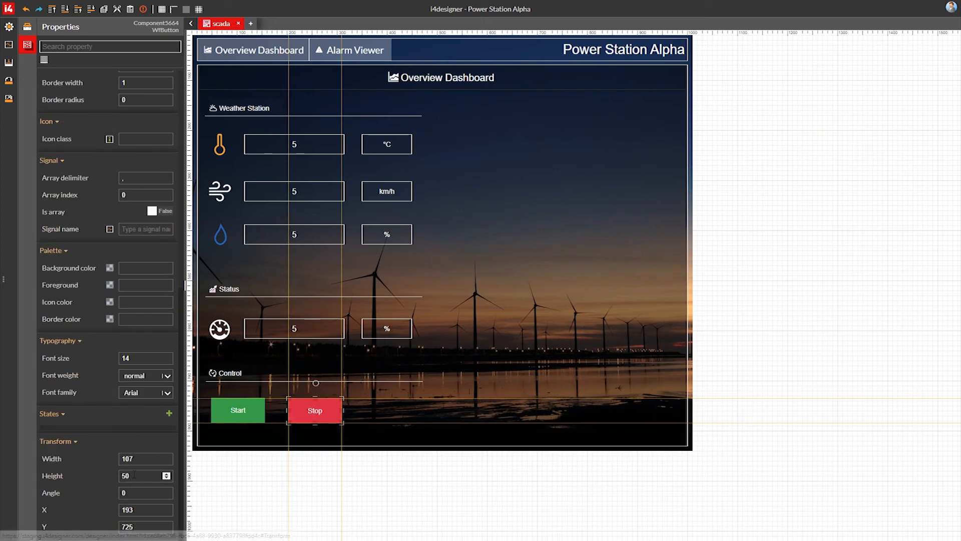
pyautogui.moveTo(315, 410); pyautogui.dragTo(321, 420)
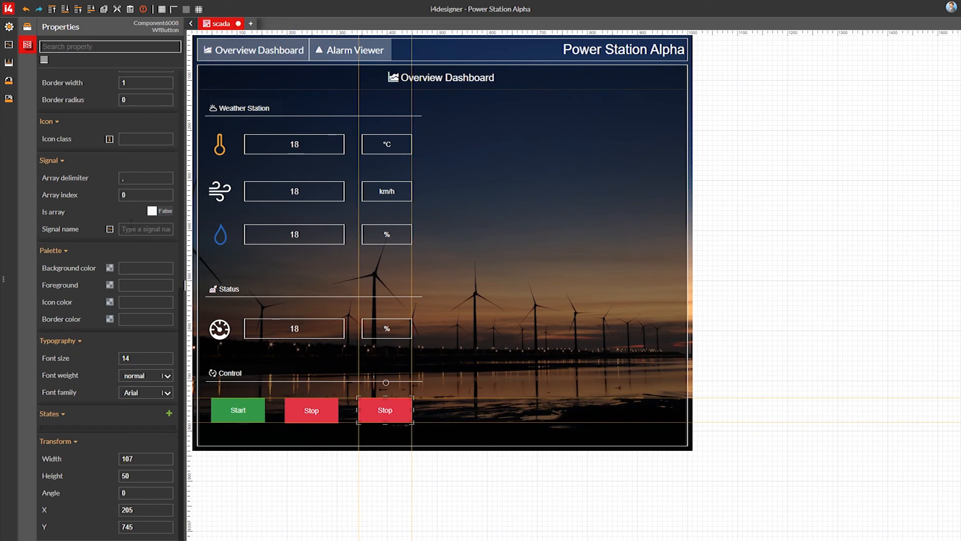
pyautogui.write('Mainten')
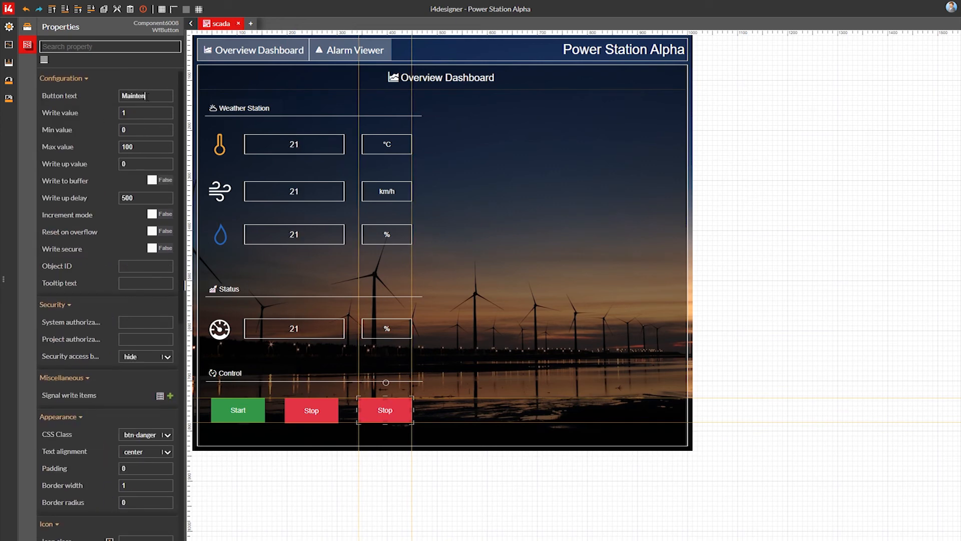
pyautogui.click(168, 284)
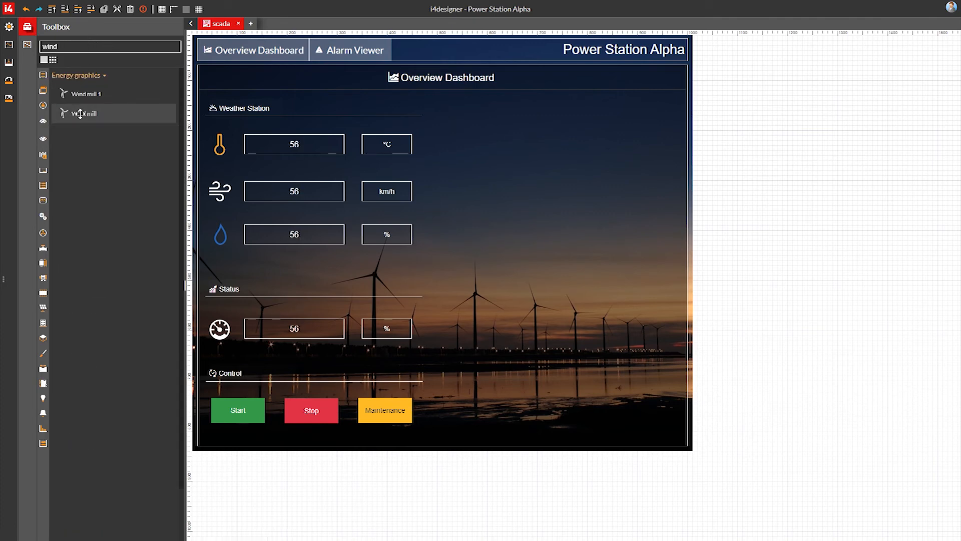
# Place the Wind mill graphic from the Toolbox onto the scada dashboard
pyautogui.moveTo(85, 113); pyautogui.dragTo(568, 270)
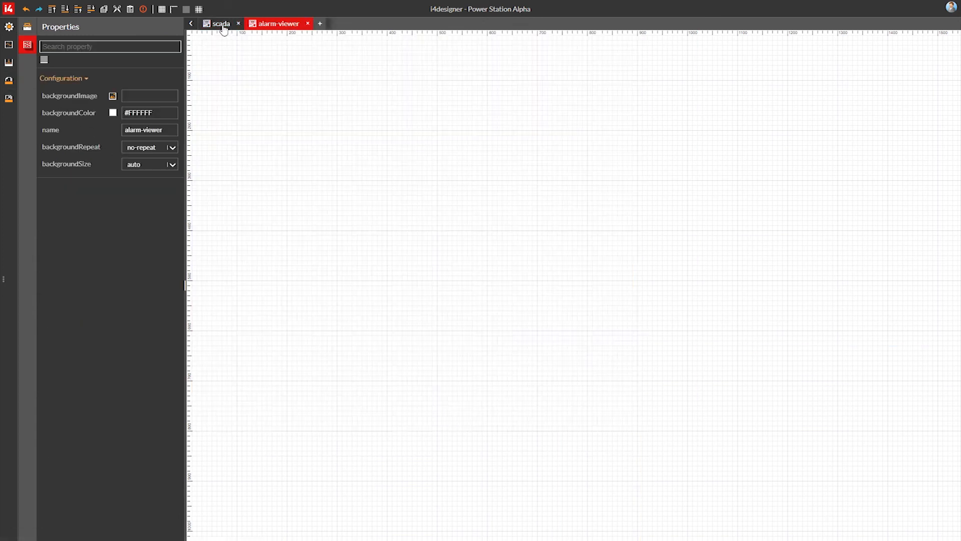
# Copy the Power Station Alpha title and navigation menu from the scada page onto alarm-viewer and position them
pyautogui.click(220, 23)
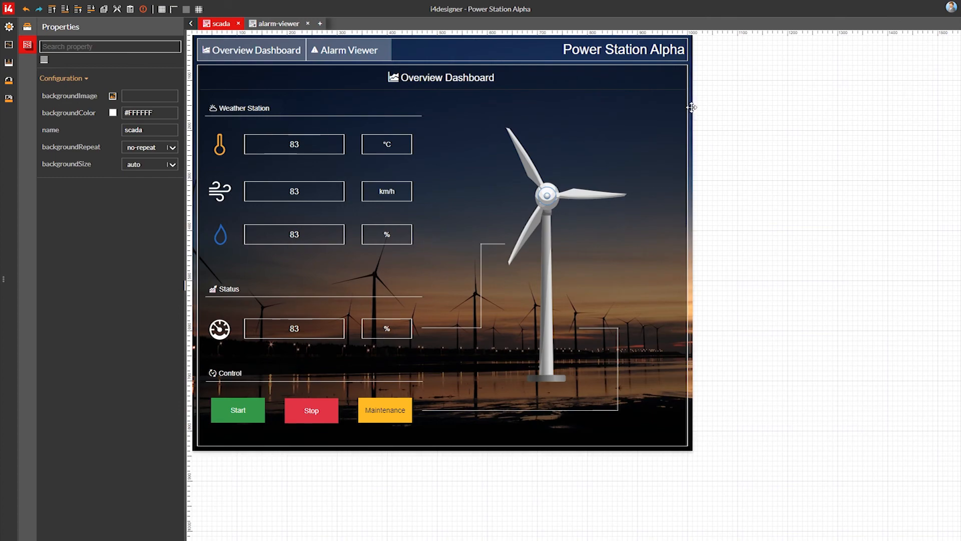
pyautogui.click(279, 24)
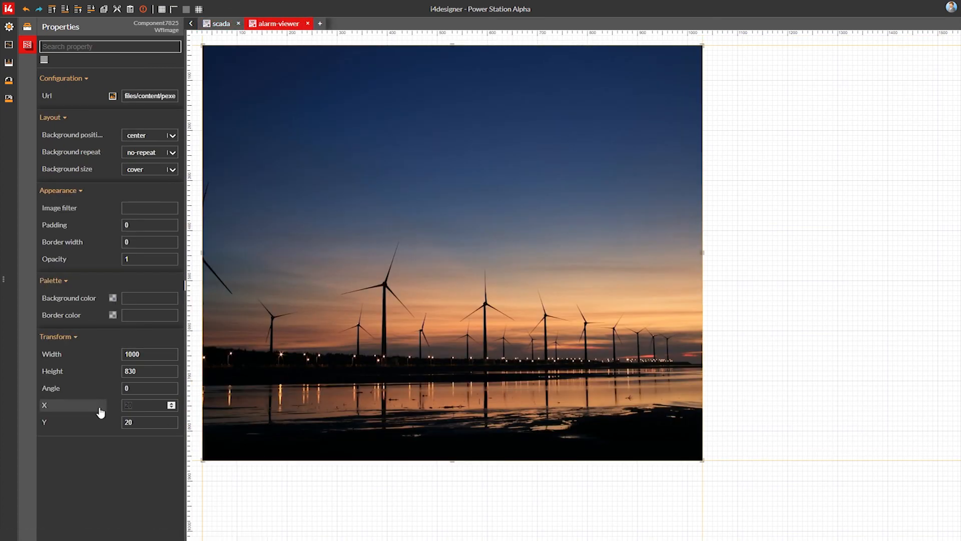
pyautogui.click(219, 23)
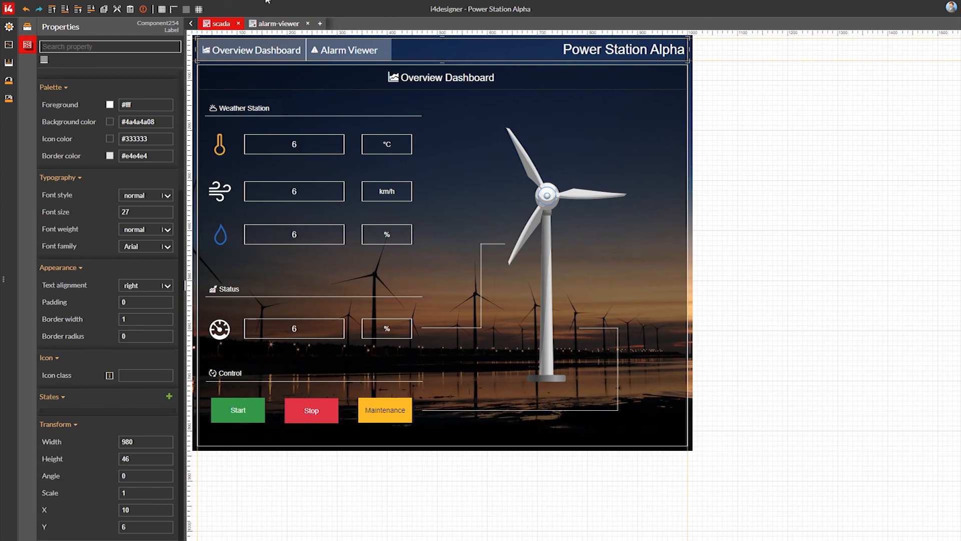
pyautogui.click(277, 23)
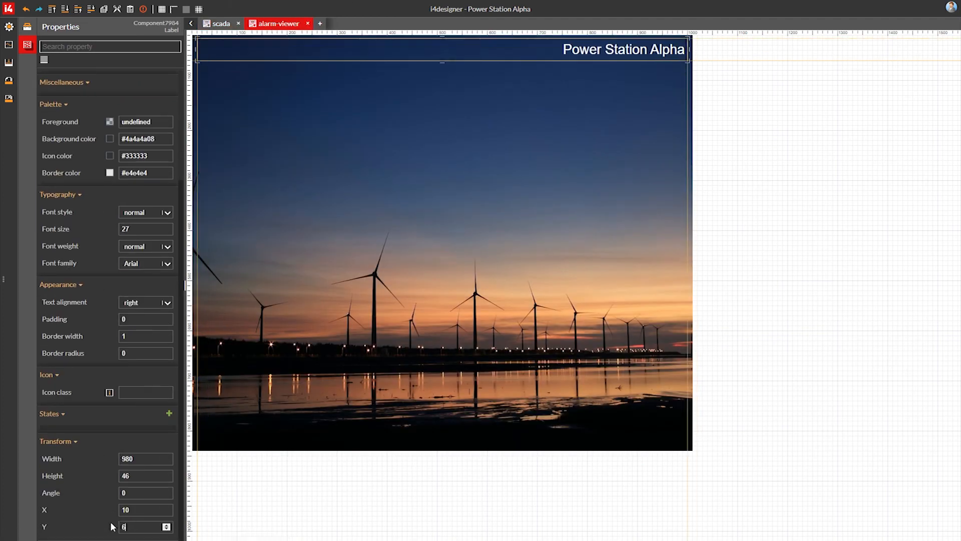
pyautogui.click(218, 23)
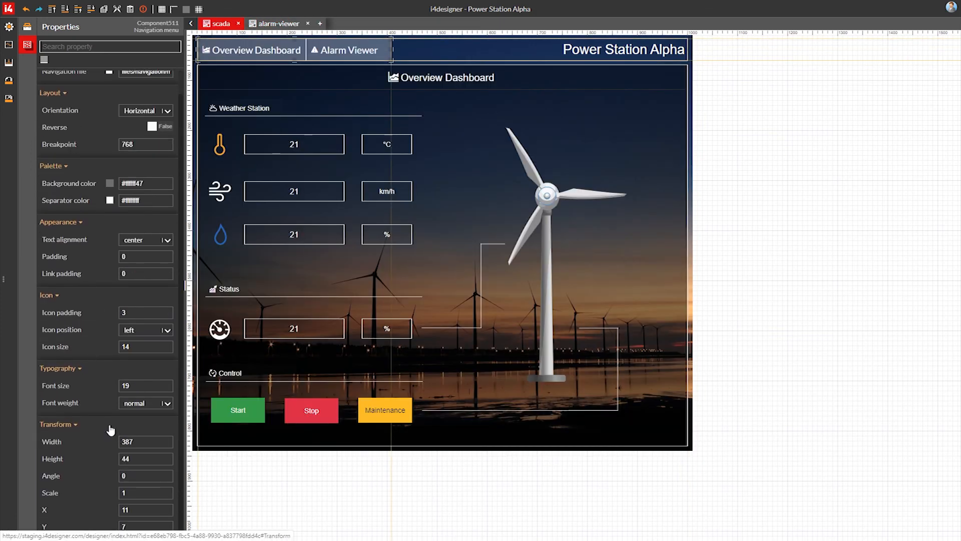
pyautogui.click(276, 23)
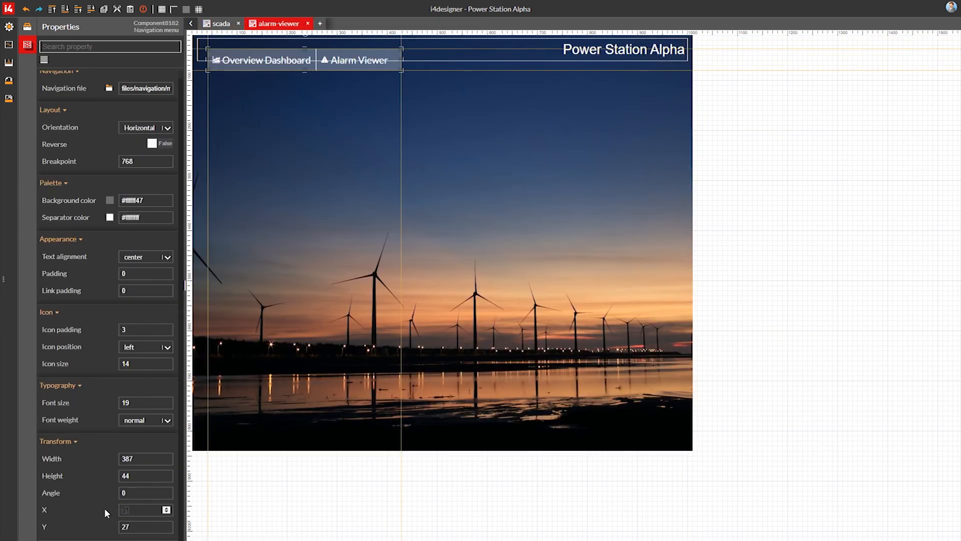
pyautogui.click(221, 24)
pyautogui.write('alarm')
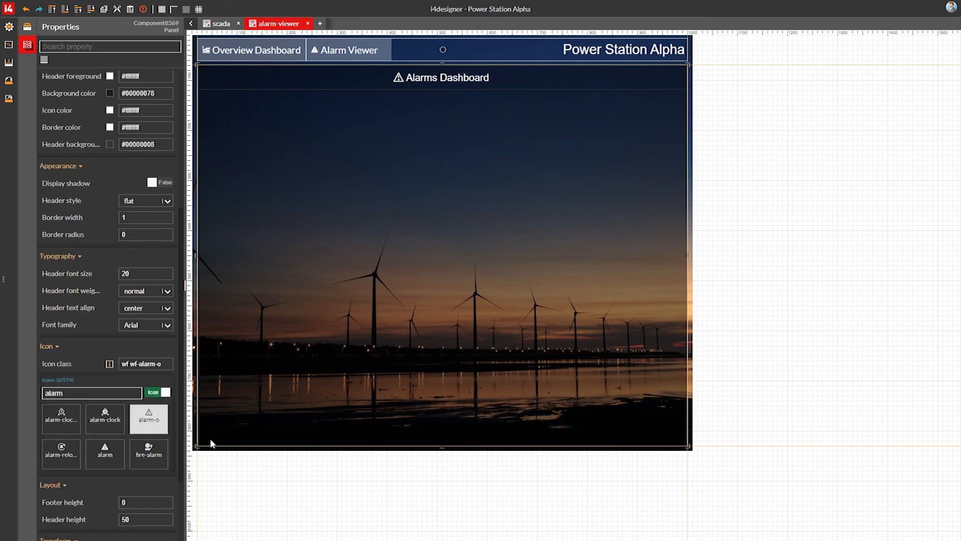
pyautogui.click(26, 25)
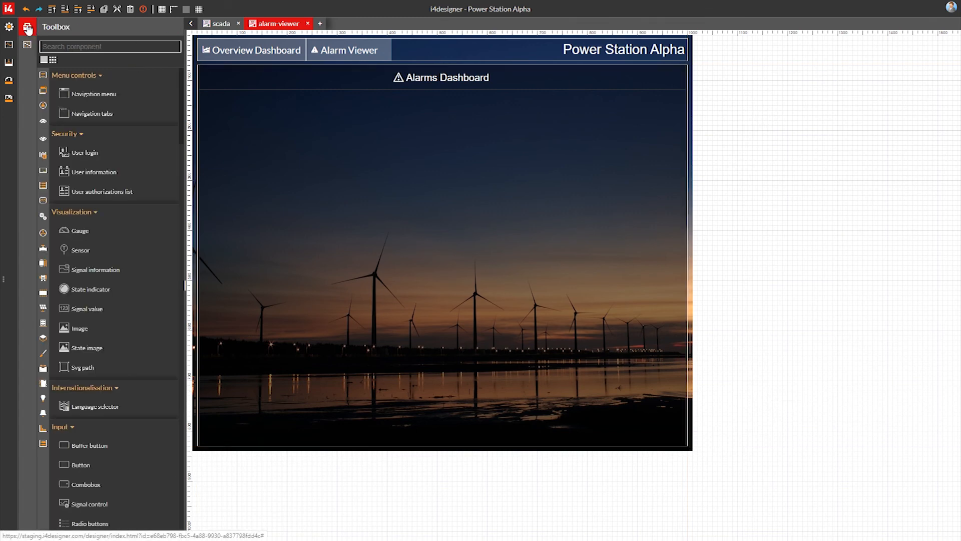
# Filter the Toolbox with the search term 'alarm'
pyautogui.write('alarm')
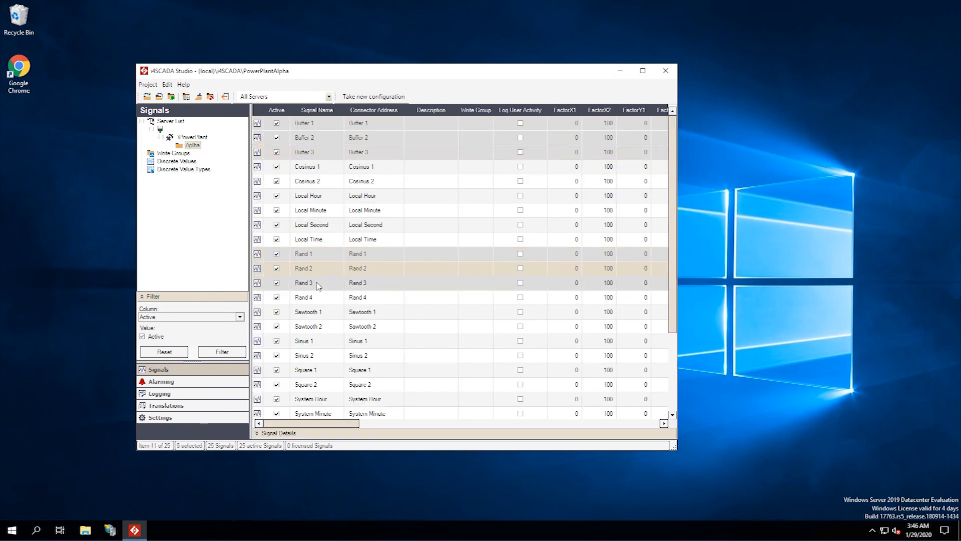
# Export the selected i4SCADA Studio signals as PowerPlantAlphaSignals.xml
pyautogui.scroll(-3)
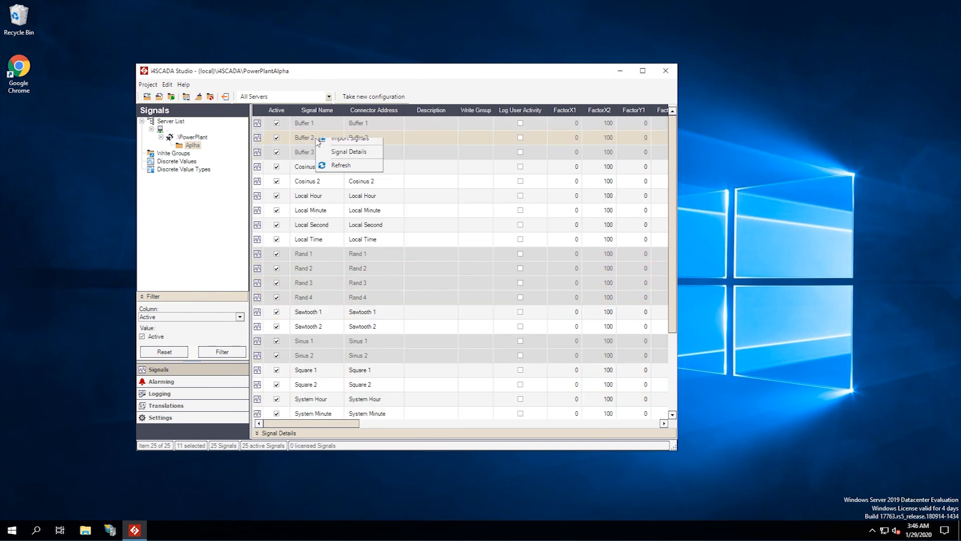
pyautogui.click(350, 136)
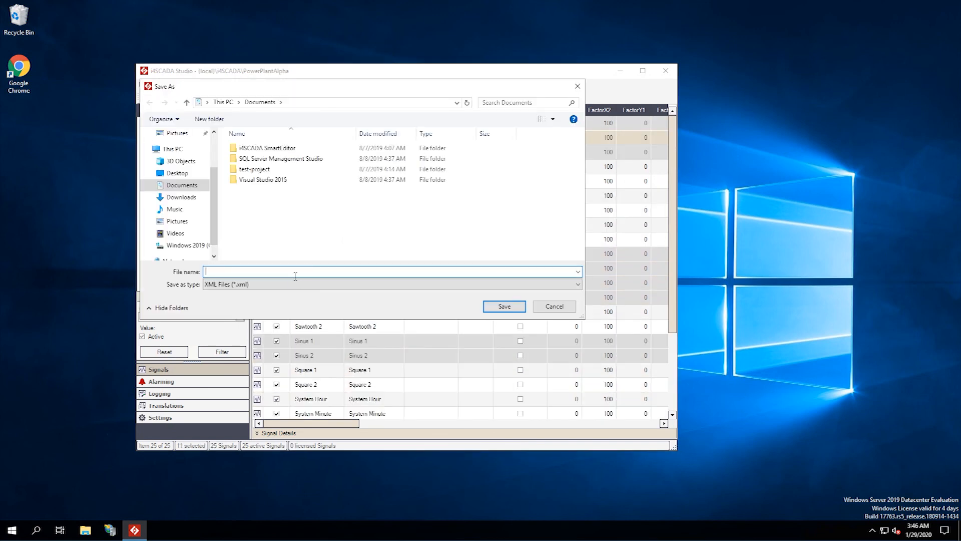
pyautogui.write('PowerPlantAlphaSignals')
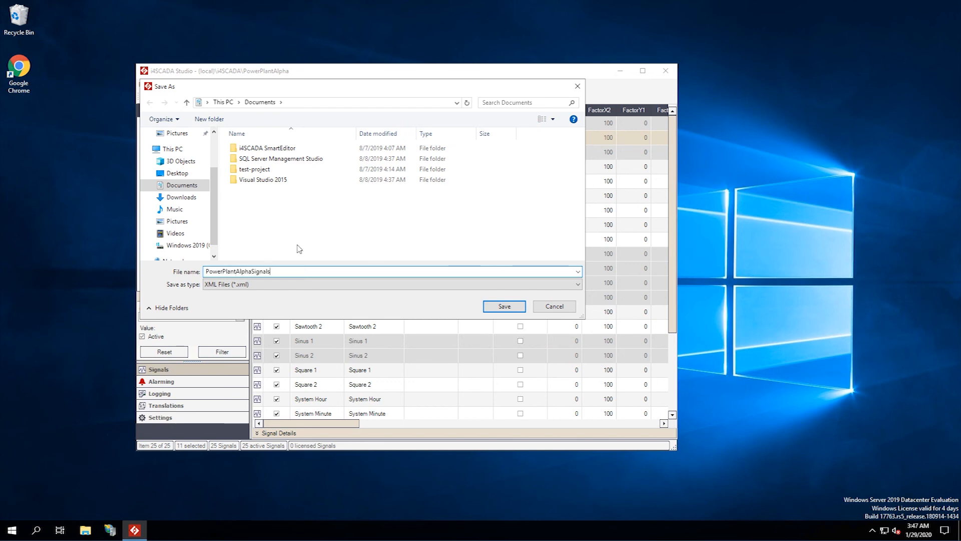
pyautogui.click(504, 306)
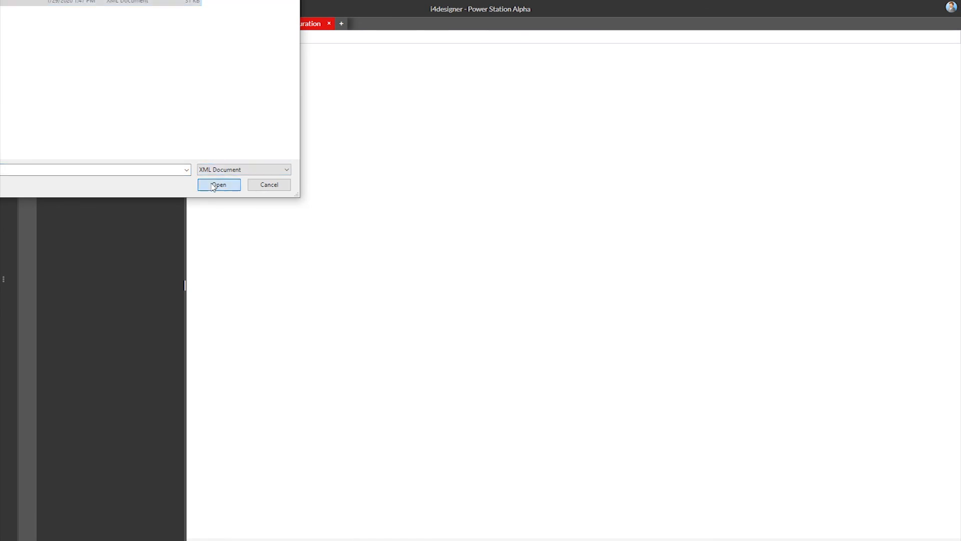
# Import PowerPlantAlphaSignals.xml into the i4designer project, replacing its signal list
pyautogui.click(219, 185)
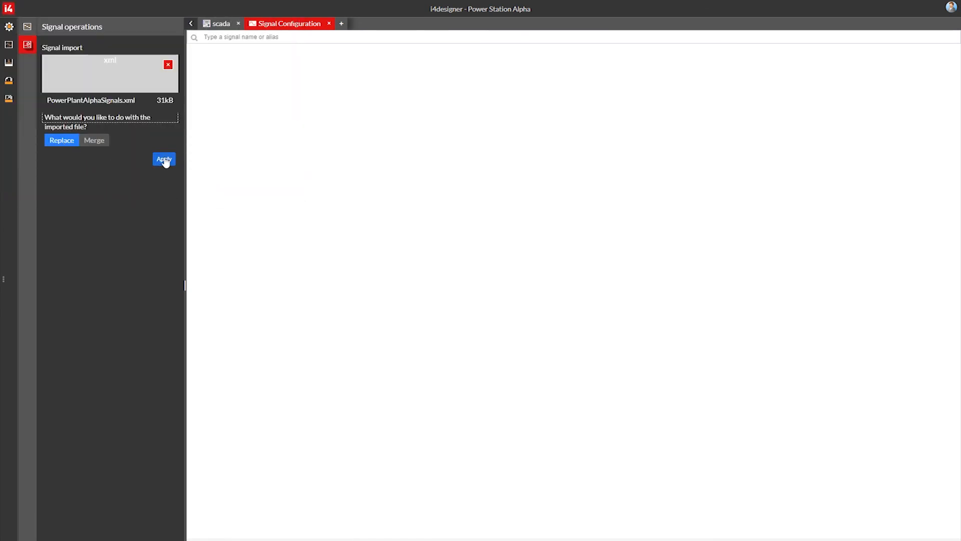
pyautogui.click(164, 159)
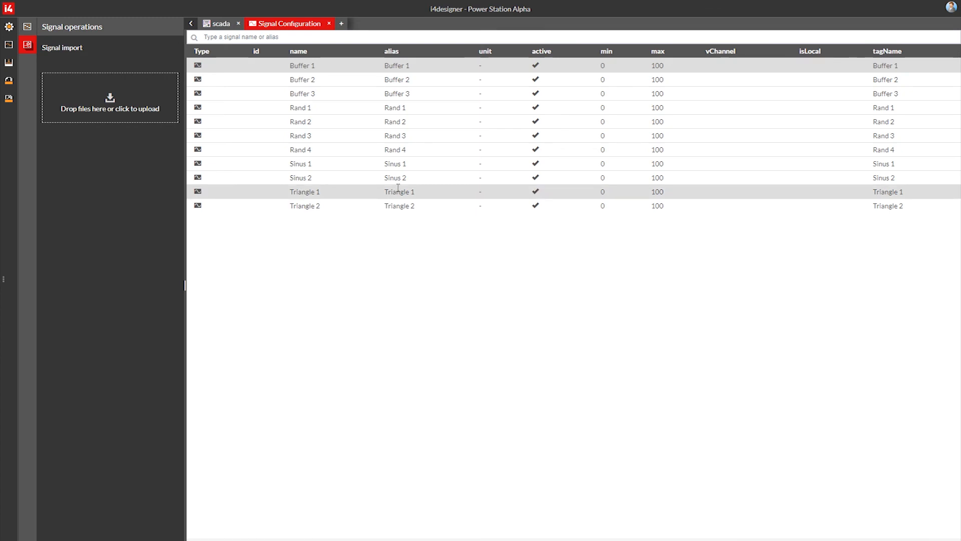
pyautogui.click(220, 23)
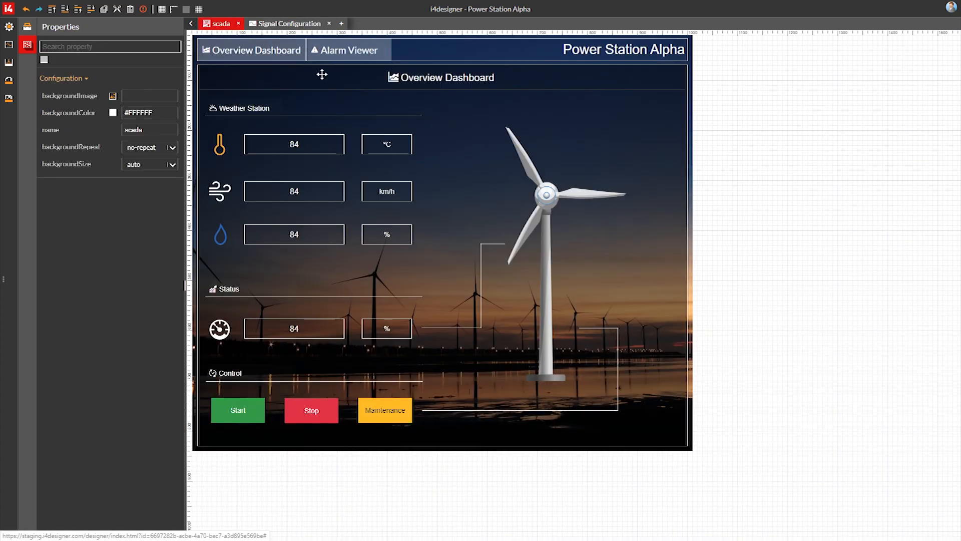
# Bind the humidity value box to the Rand 3 signal and open Buffer 1 in Signal Configuration
pyautogui.click(294, 144)
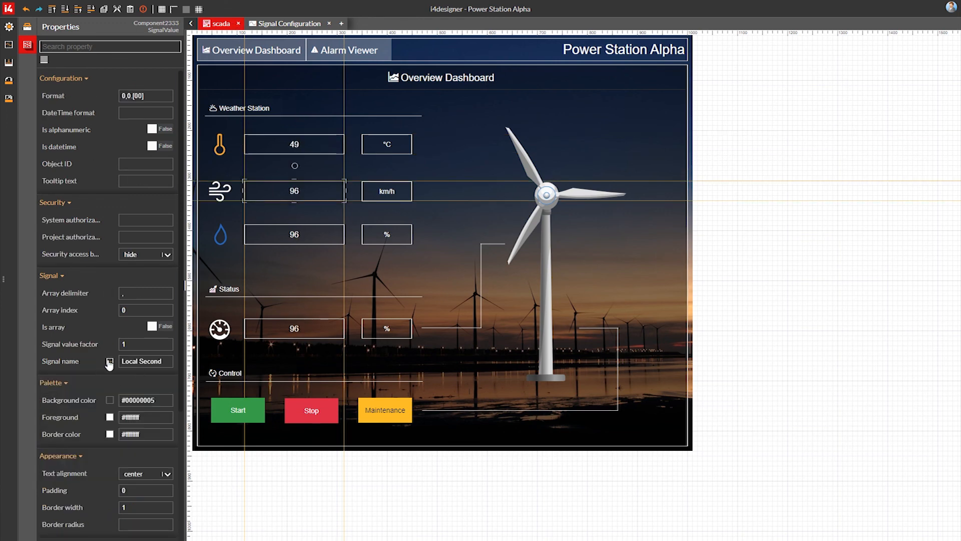
pyautogui.click(109, 361)
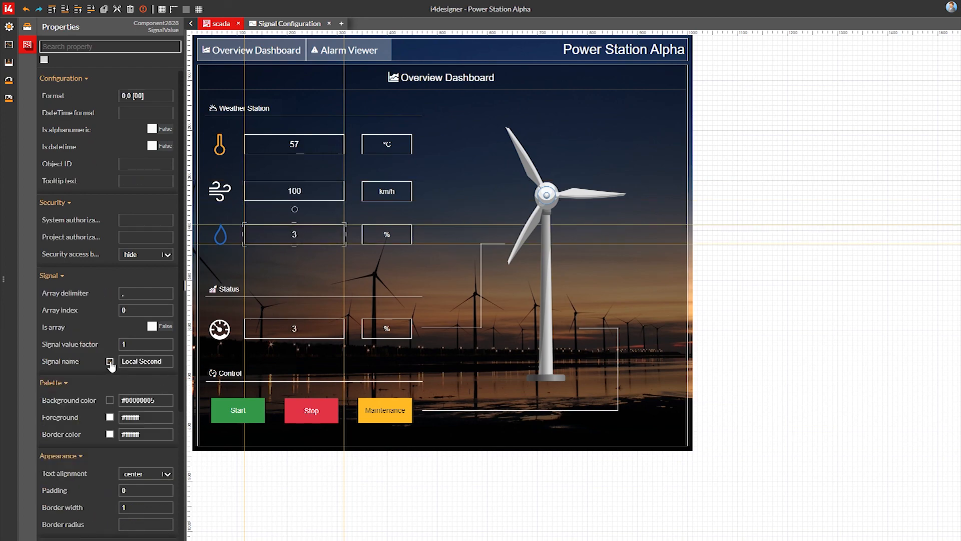
pyautogui.click(109, 361)
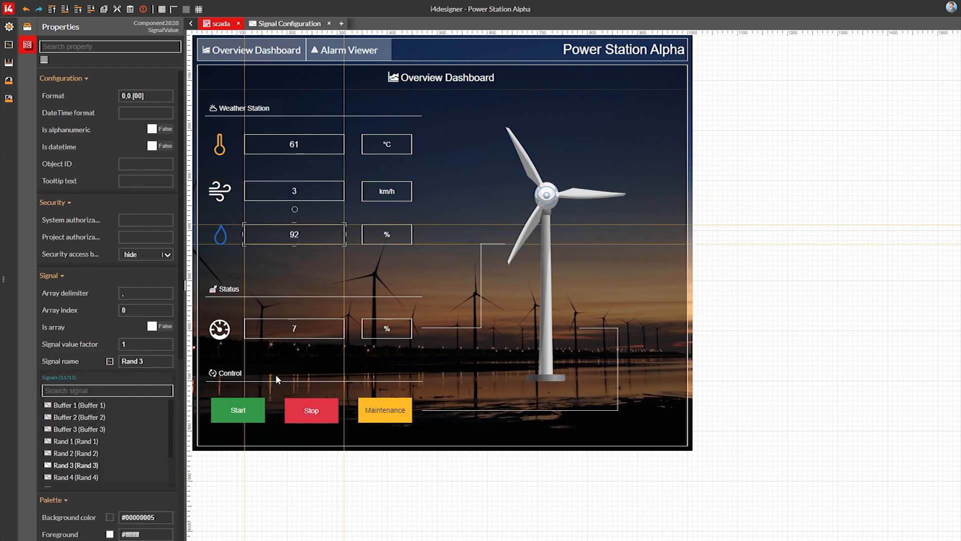
pyautogui.click(288, 23)
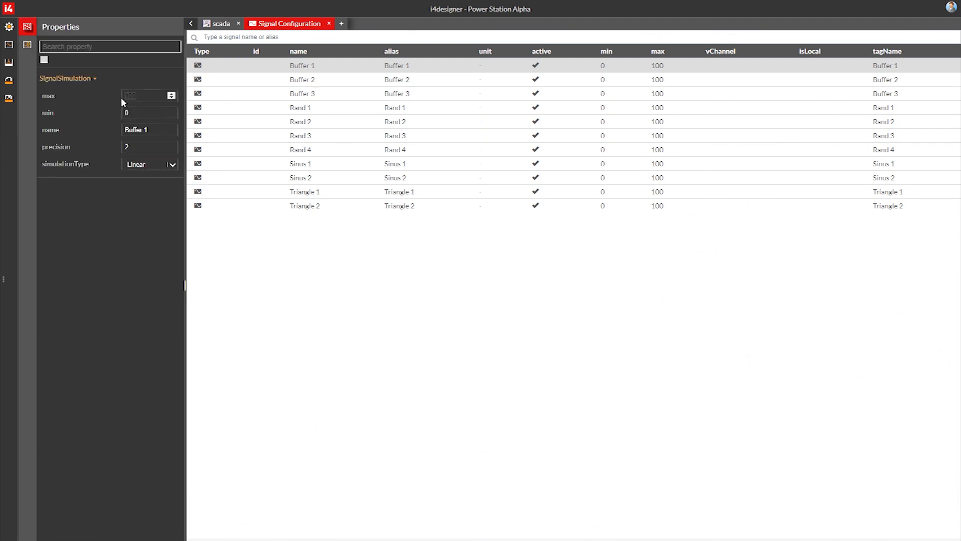
# Rename Buffer 1 to Temperature with Random simulation between min 30 and max 50
pyautogui.write('30')
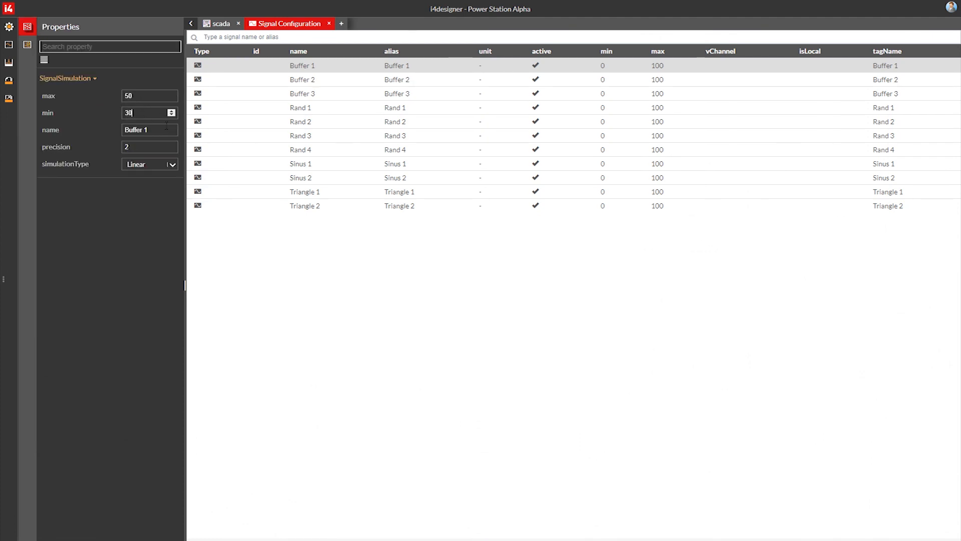
pyautogui.write('Temperature')
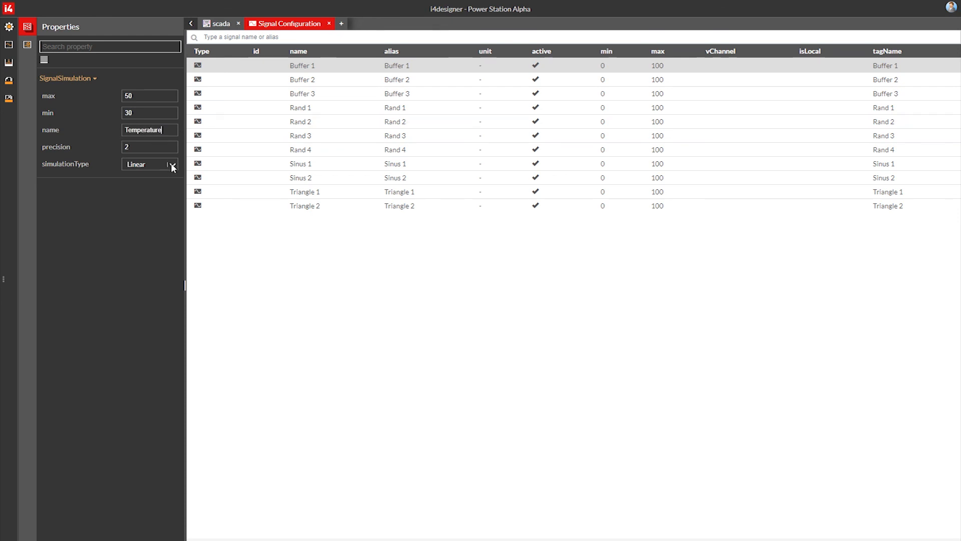
pyautogui.click(170, 164)
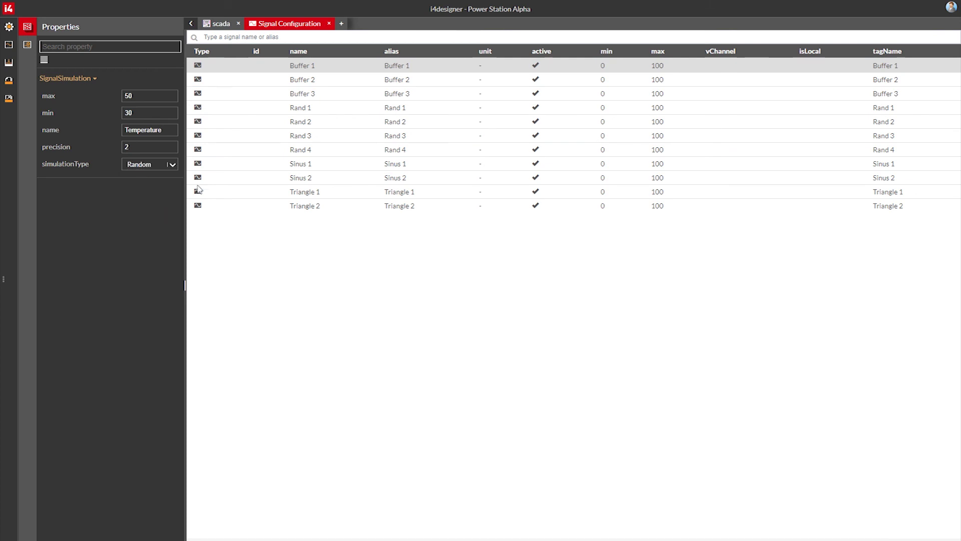
pyautogui.click(220, 24)
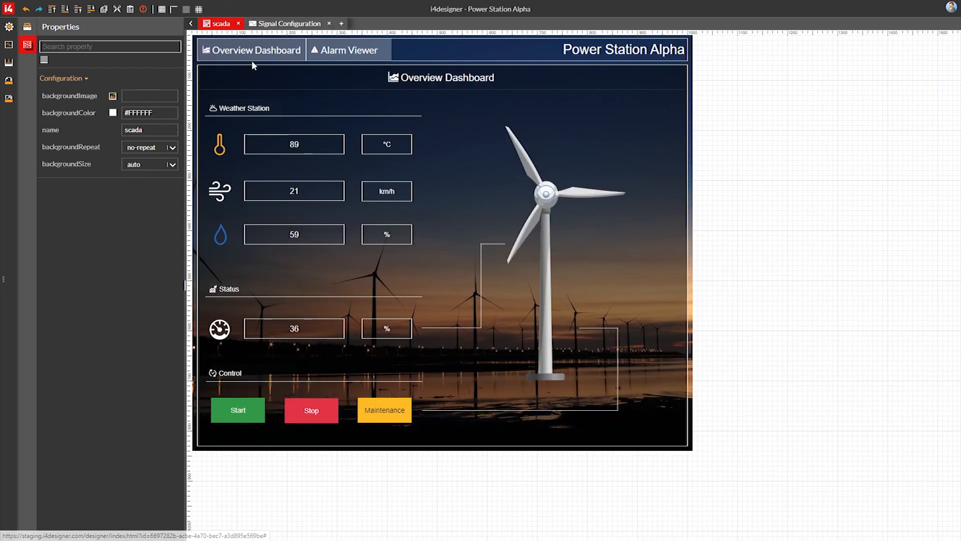
# Trigger a build of the Power Station Alpha project, landing on its Deployments page
pyautogui.click(294, 145)
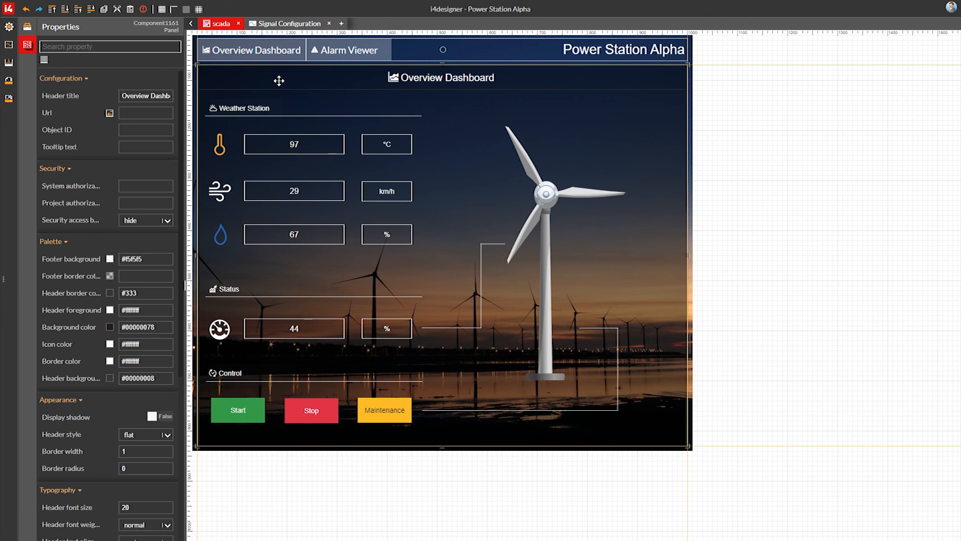
pyautogui.moveTo(7, 64)
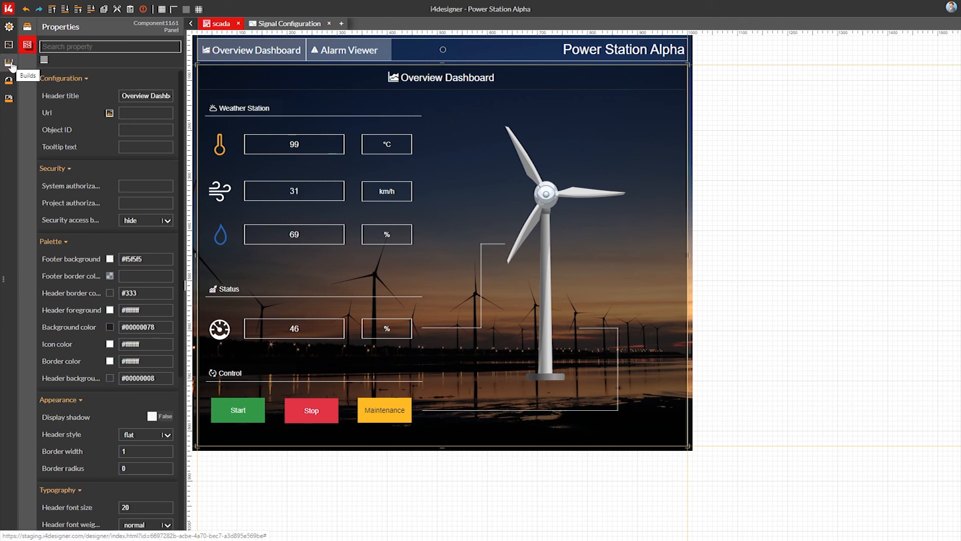
pyautogui.click(7, 64)
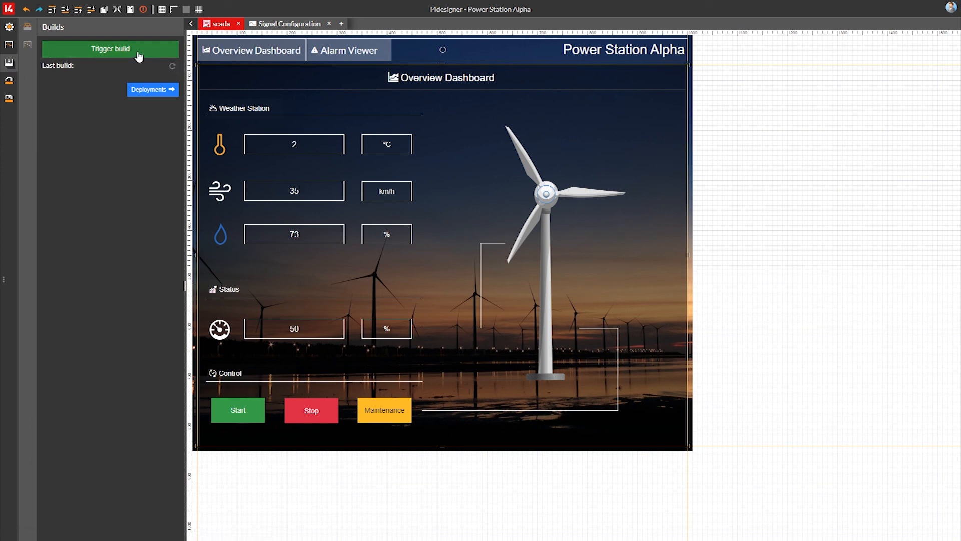
pyautogui.click(153, 90)
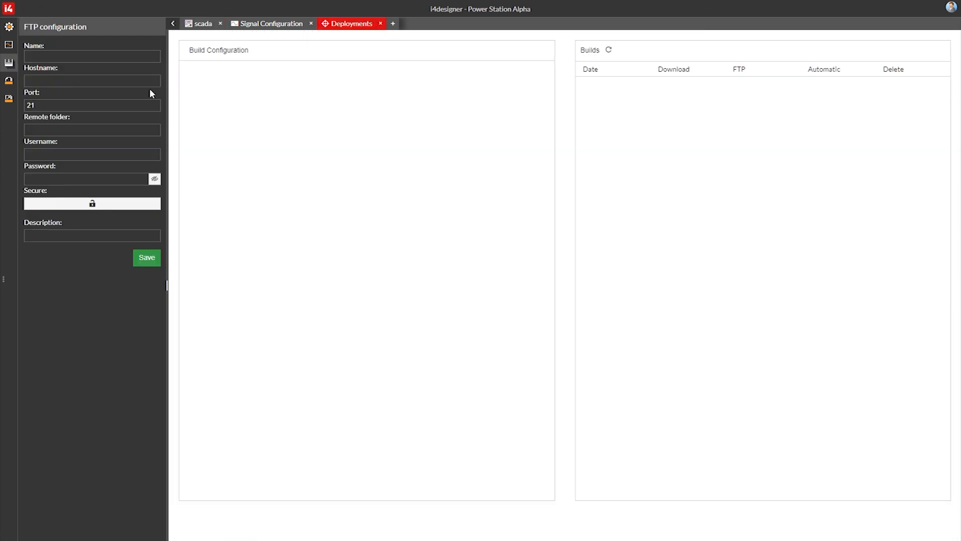